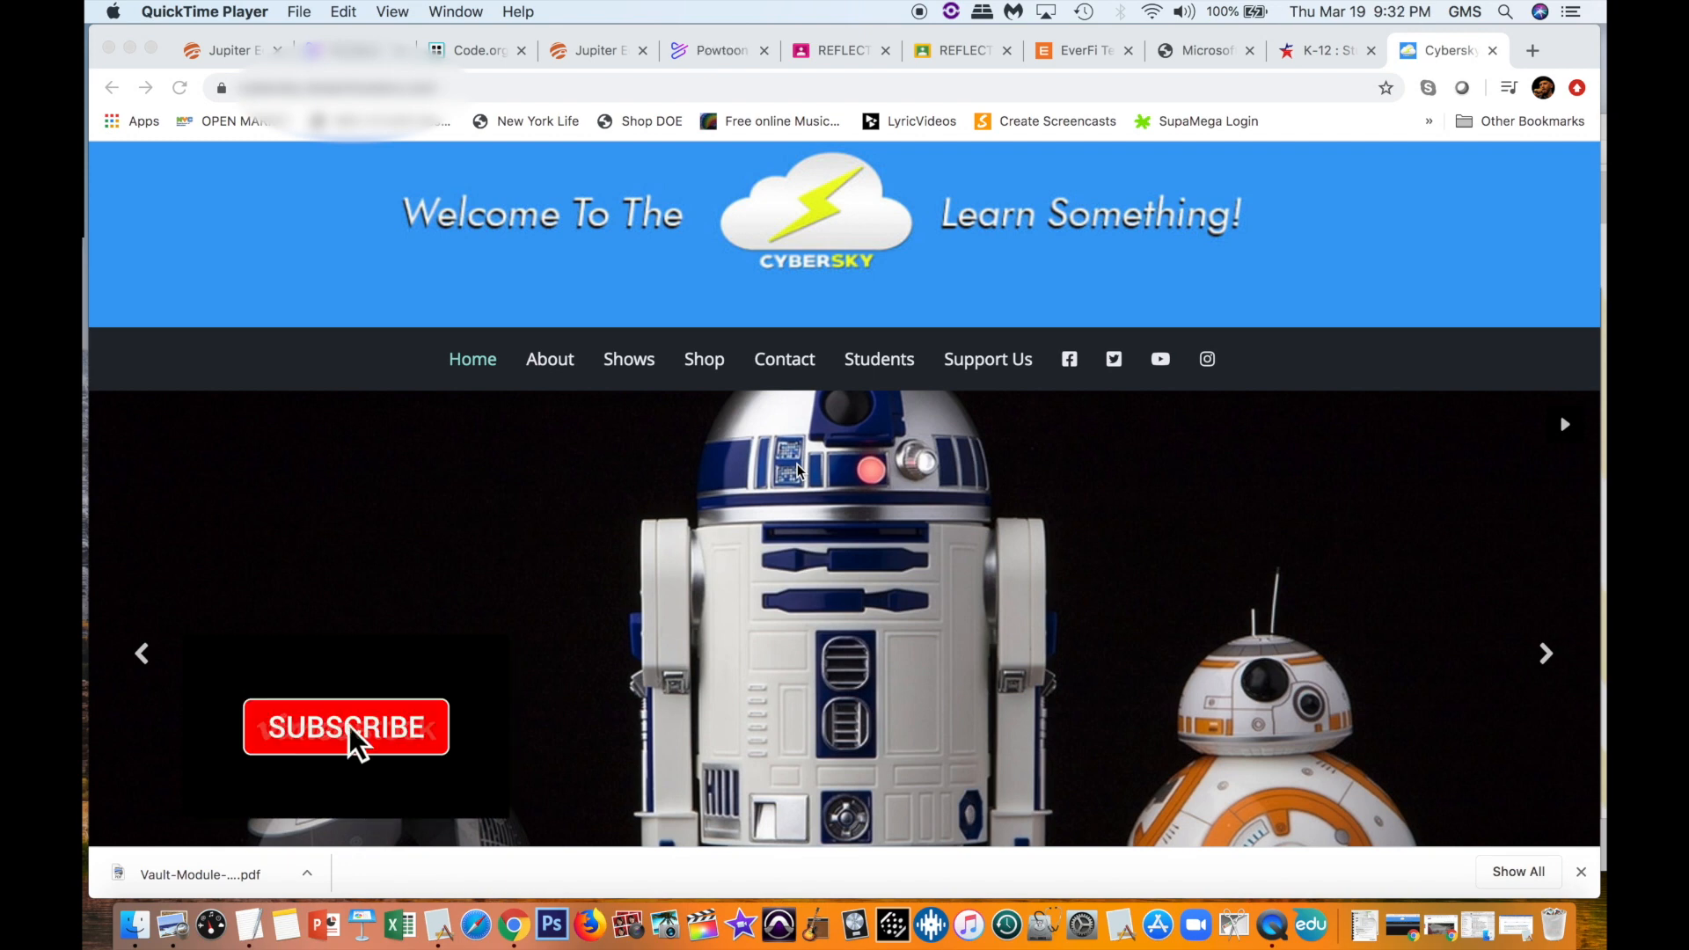
Step: Navigate Chrome to the Google Meet home page at meet.google.com
{"action": "left_click", "coordinate": [345, 728]}
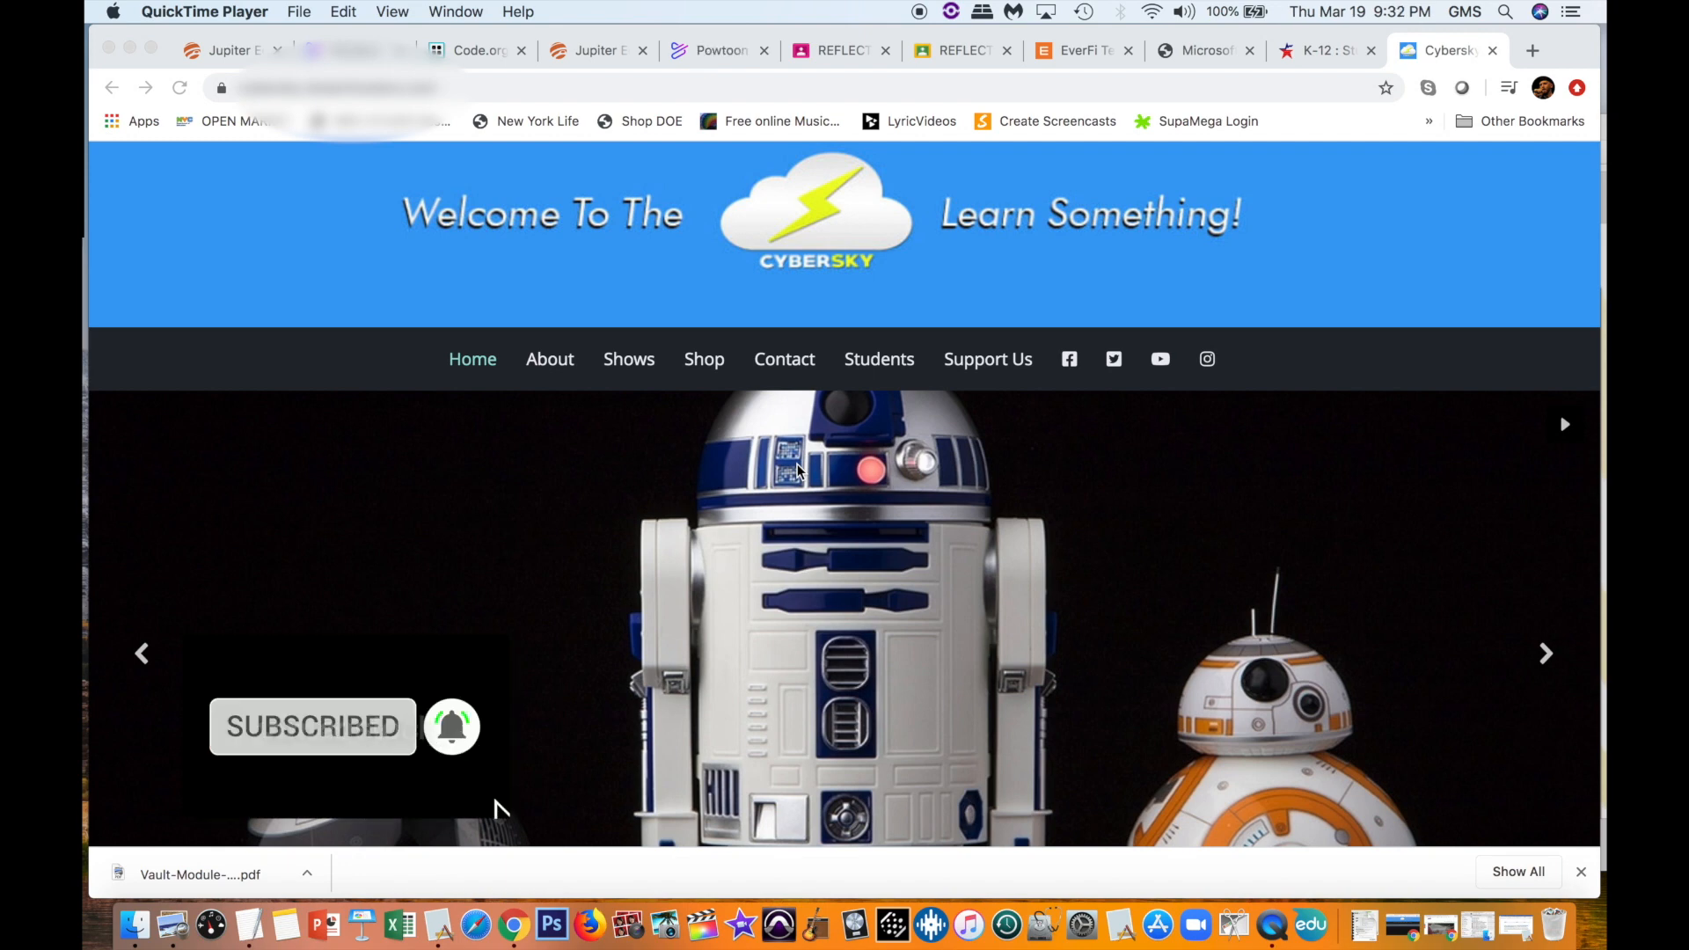
{"action": "mouse_move", "coordinate": [844, 527]}
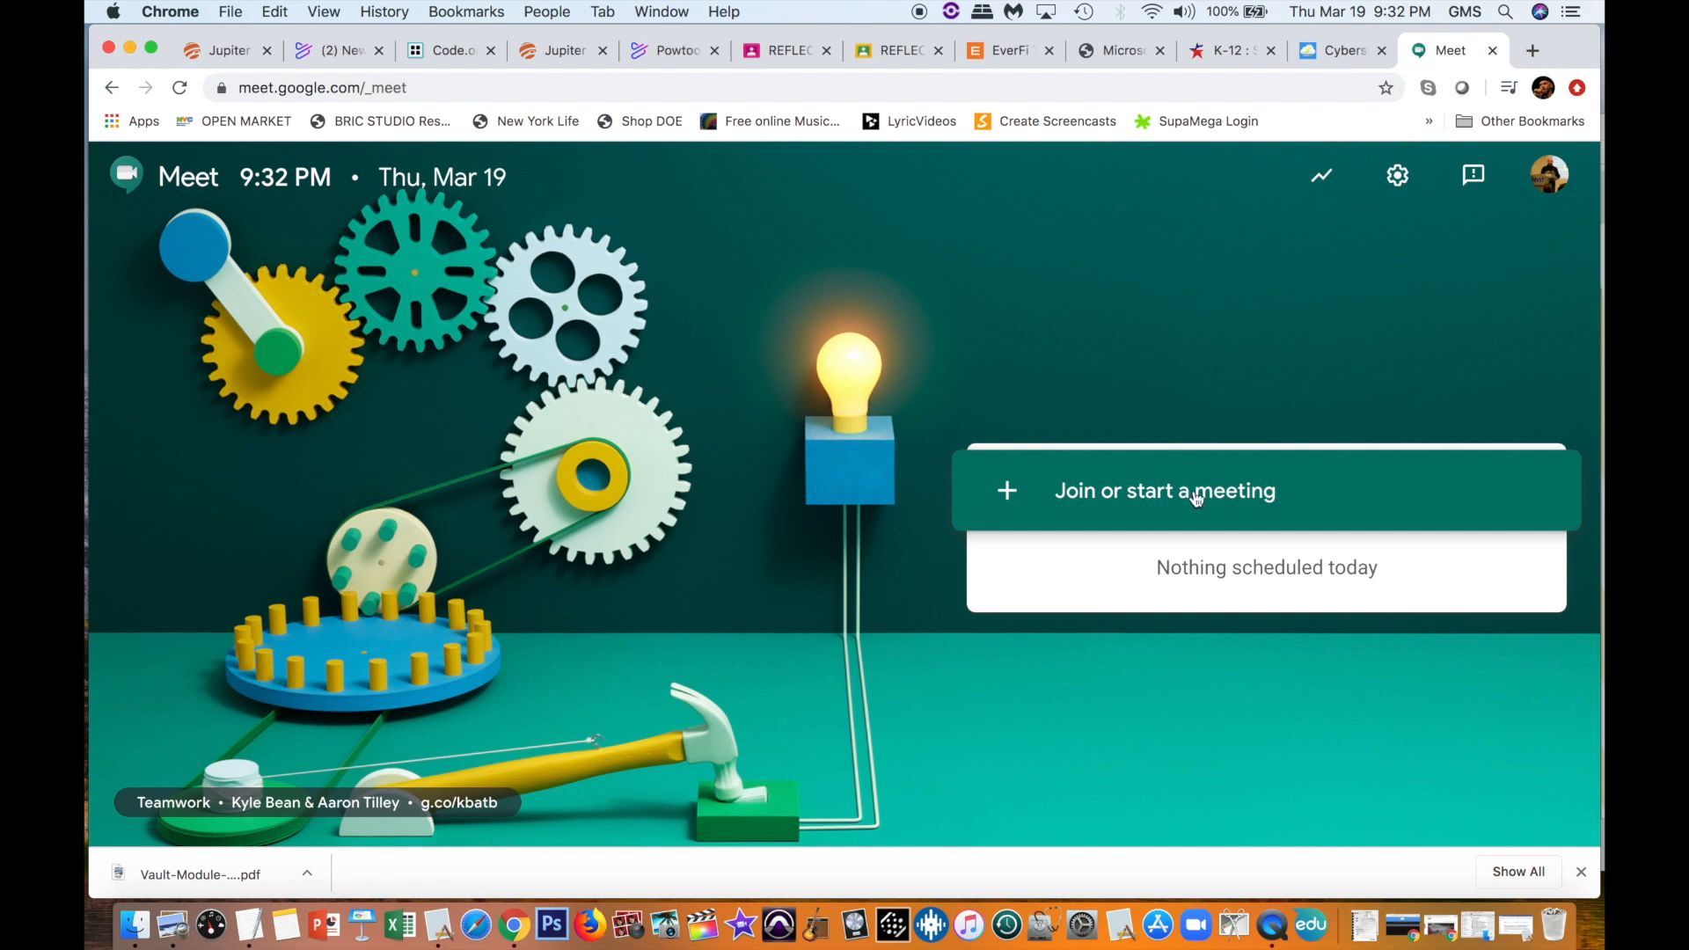
{"action": "mouse_move", "coordinate": [1153, 647]}
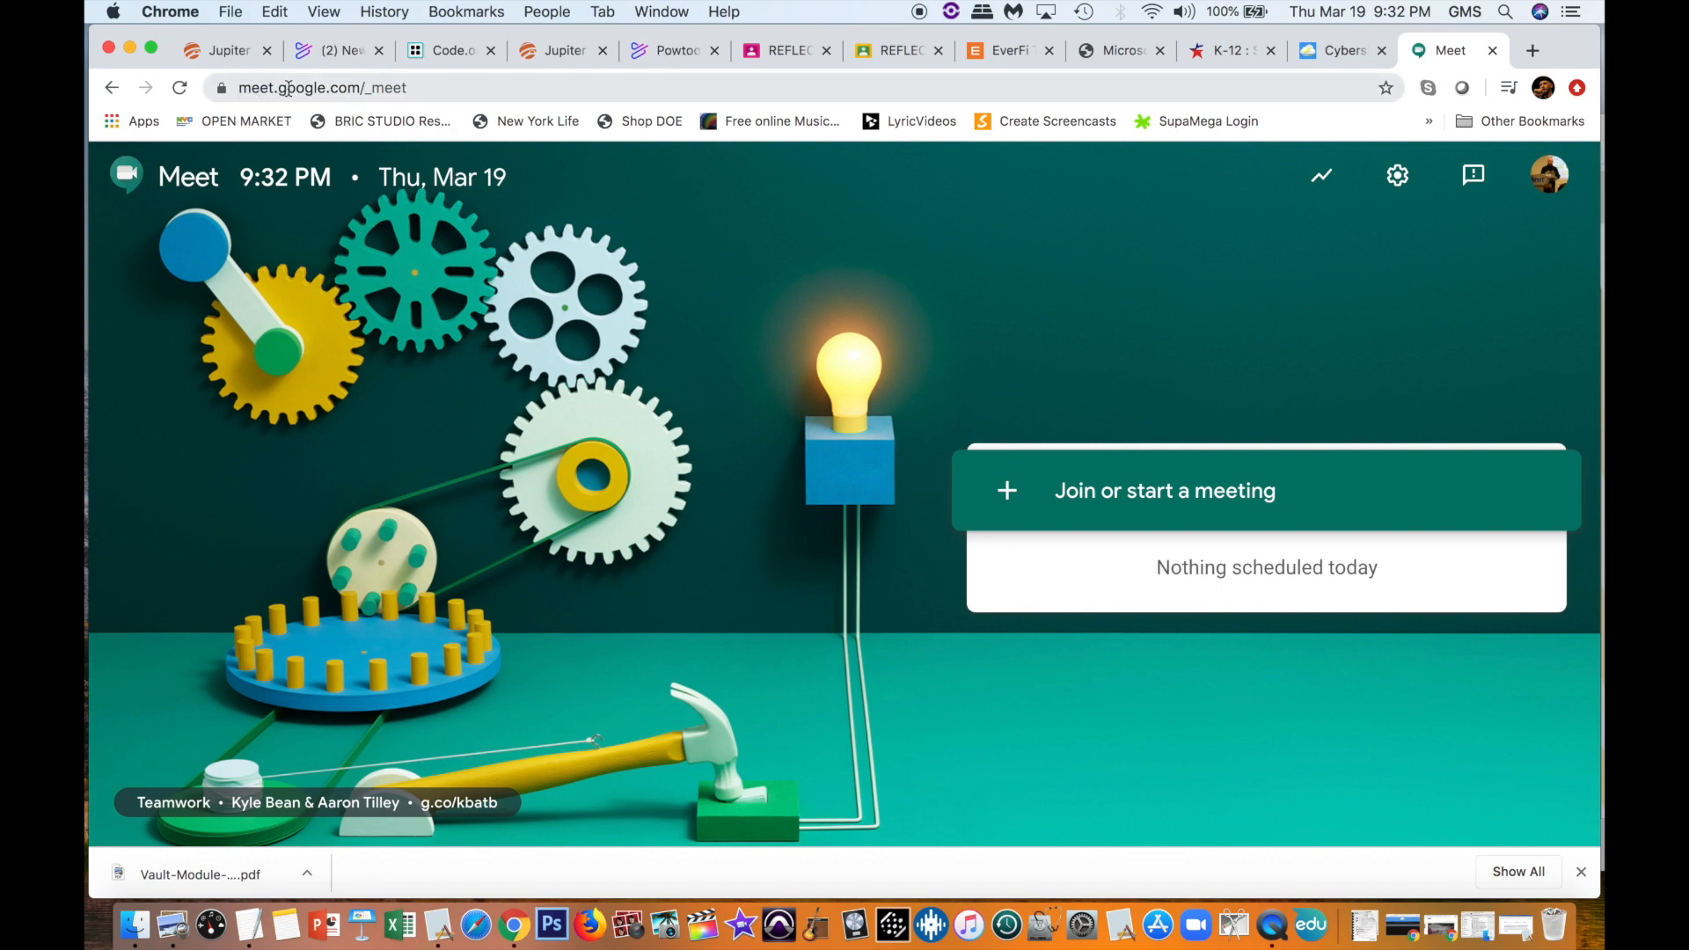
{"action": "mouse_move", "coordinate": [924, 277]}
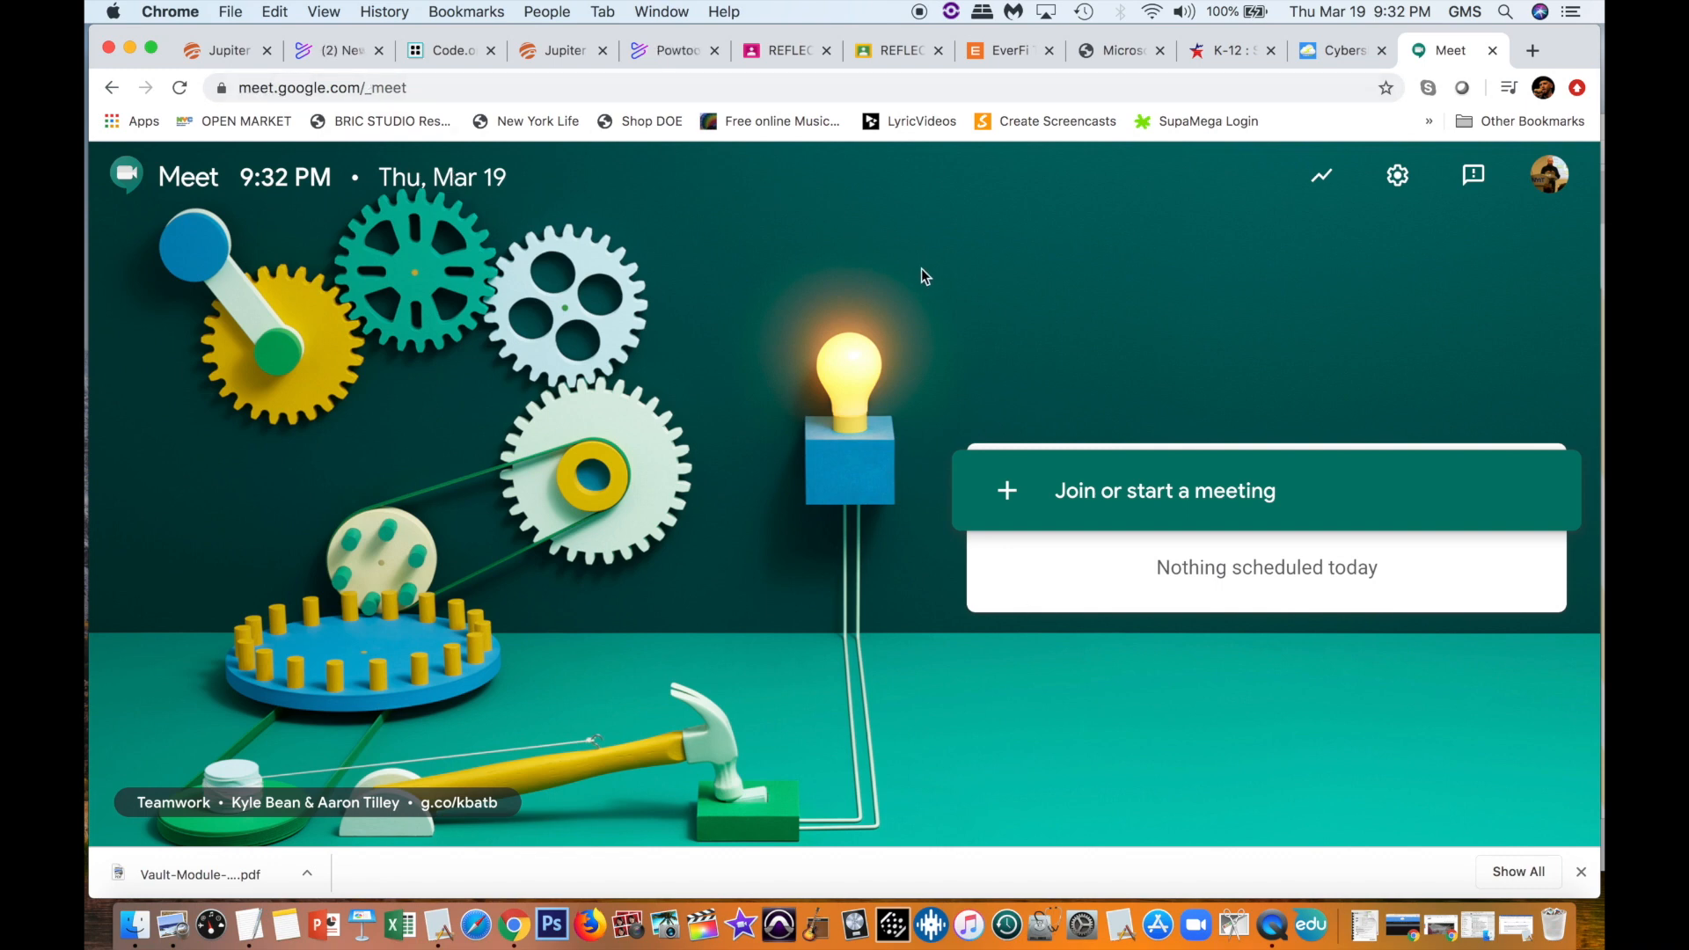
{"action": "mouse_move", "coordinate": [1322, 225]}
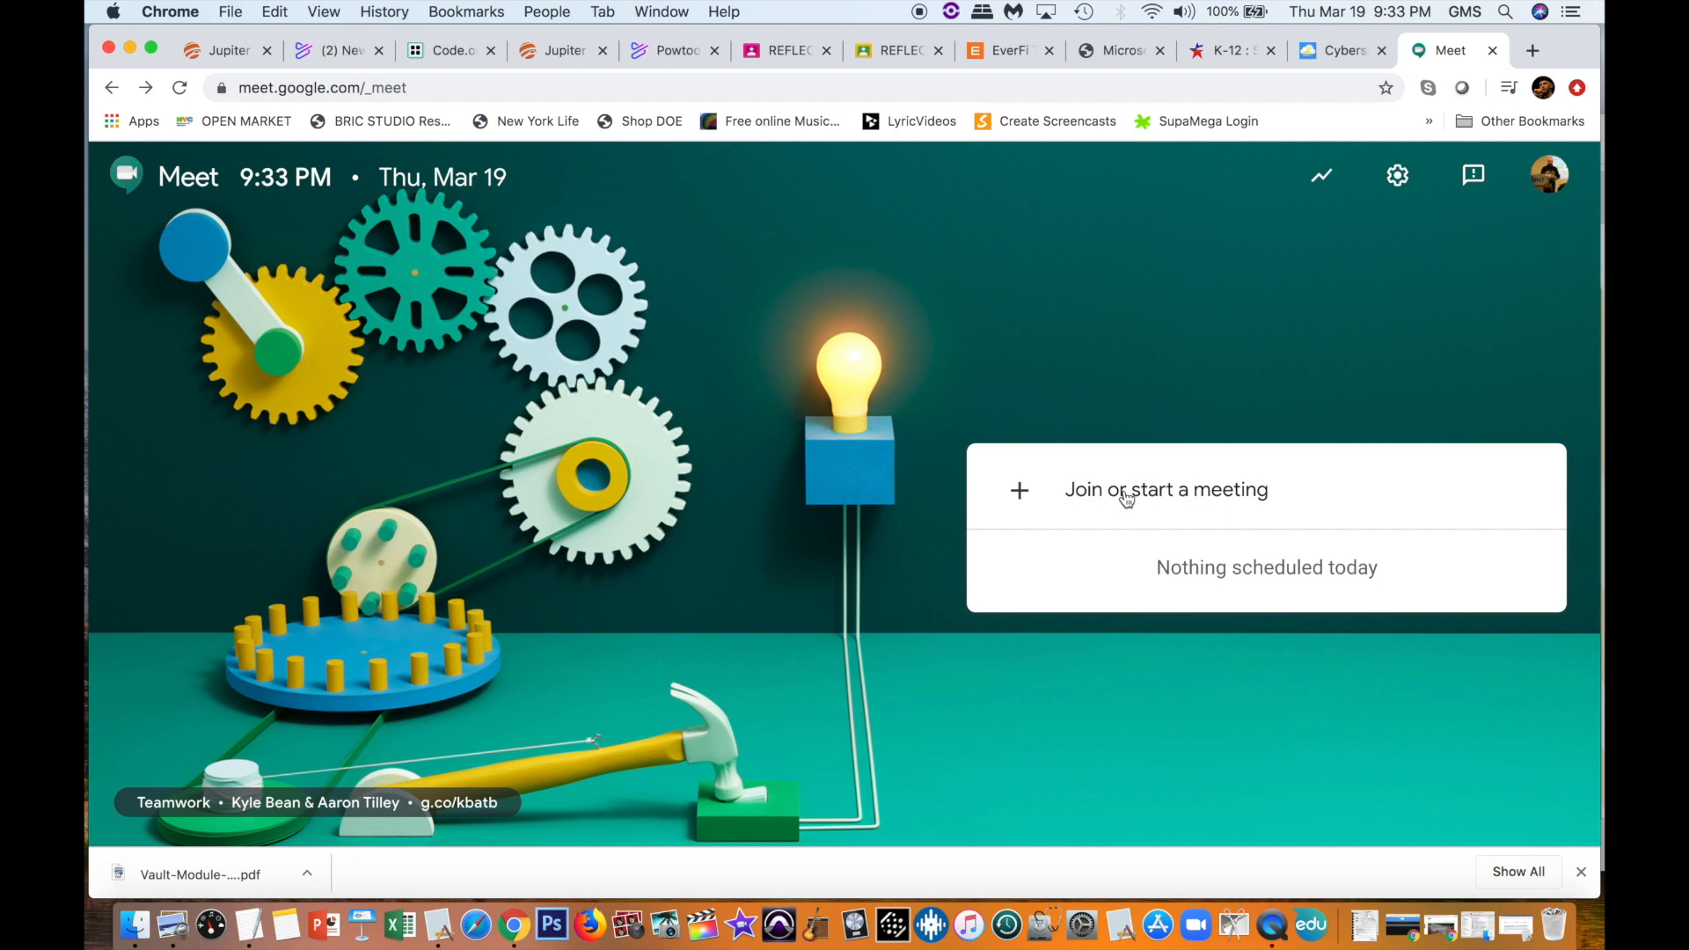
Step: Start a new meeting nicknamed 'A&L Test Meeting' and join it
{"action": "left_click", "coordinate": [1166, 489]}
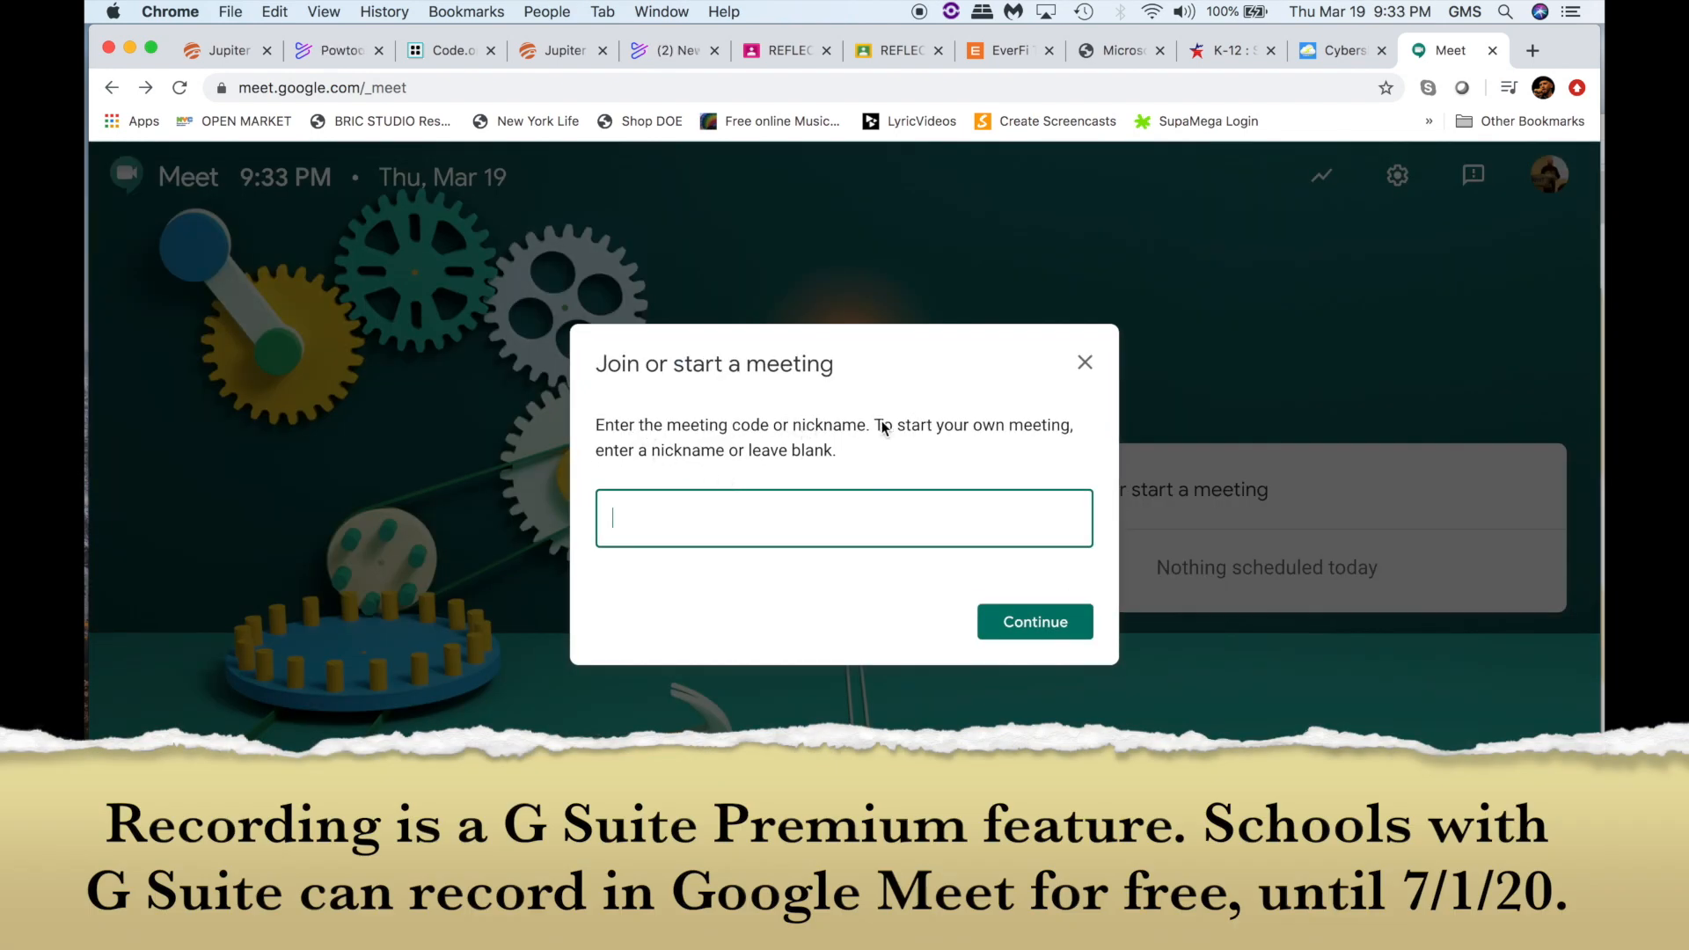
{"action": "mouse_move", "coordinate": [933, 437]}
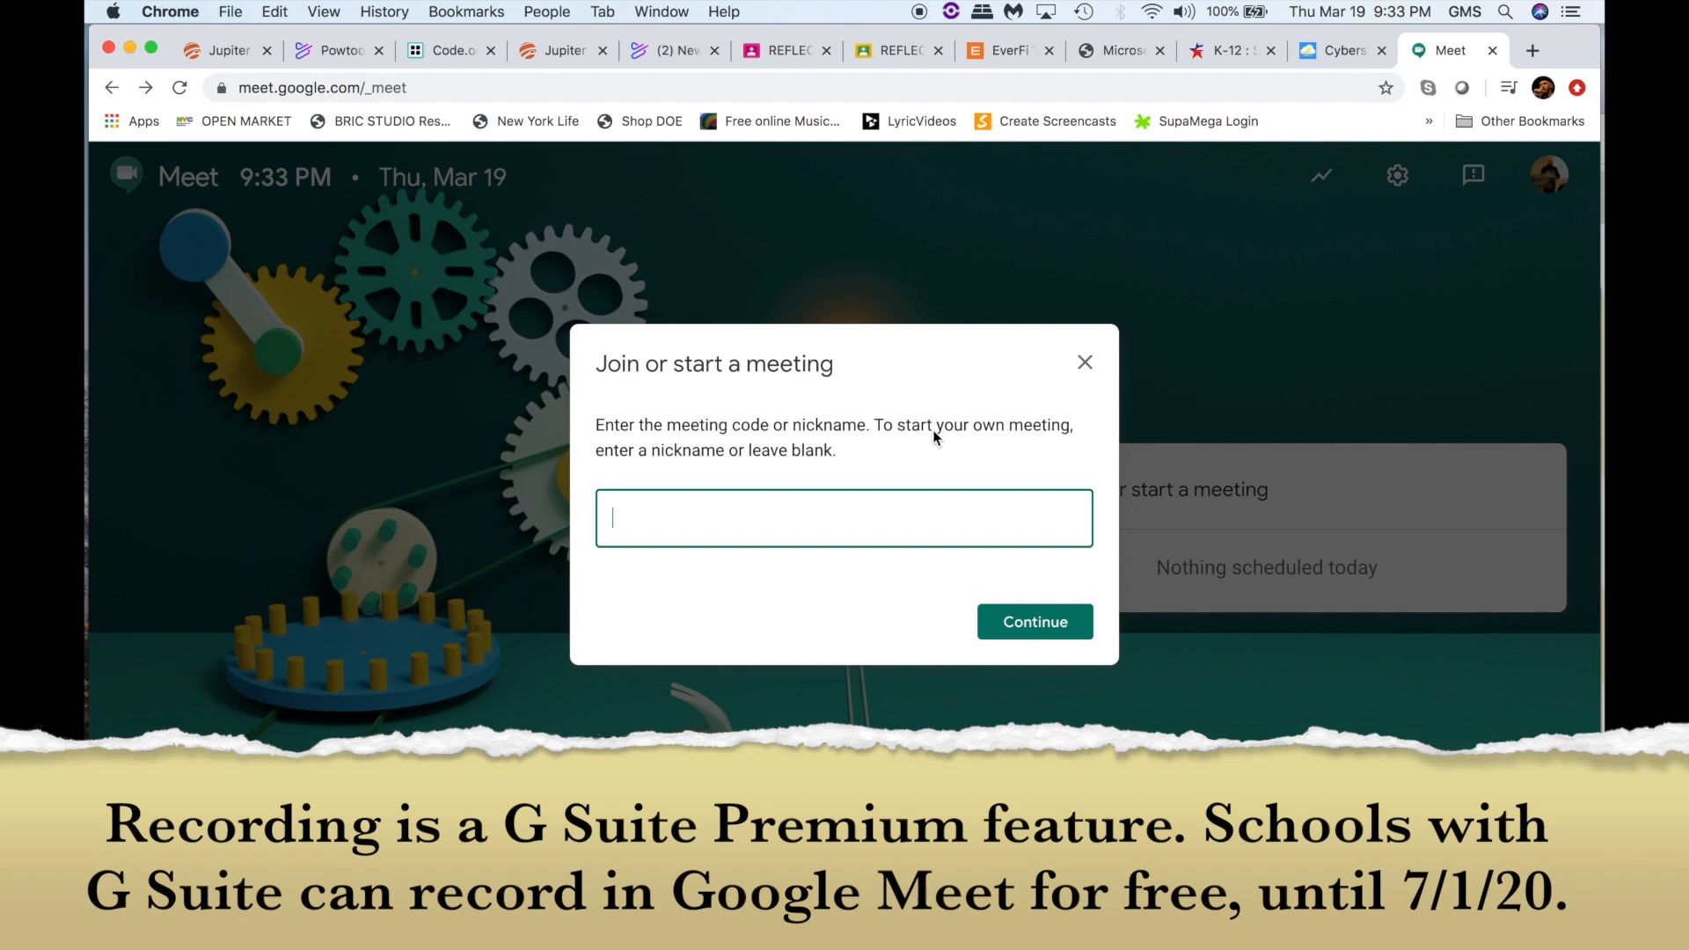
{"action": "mouse_move", "coordinate": [930, 440]}
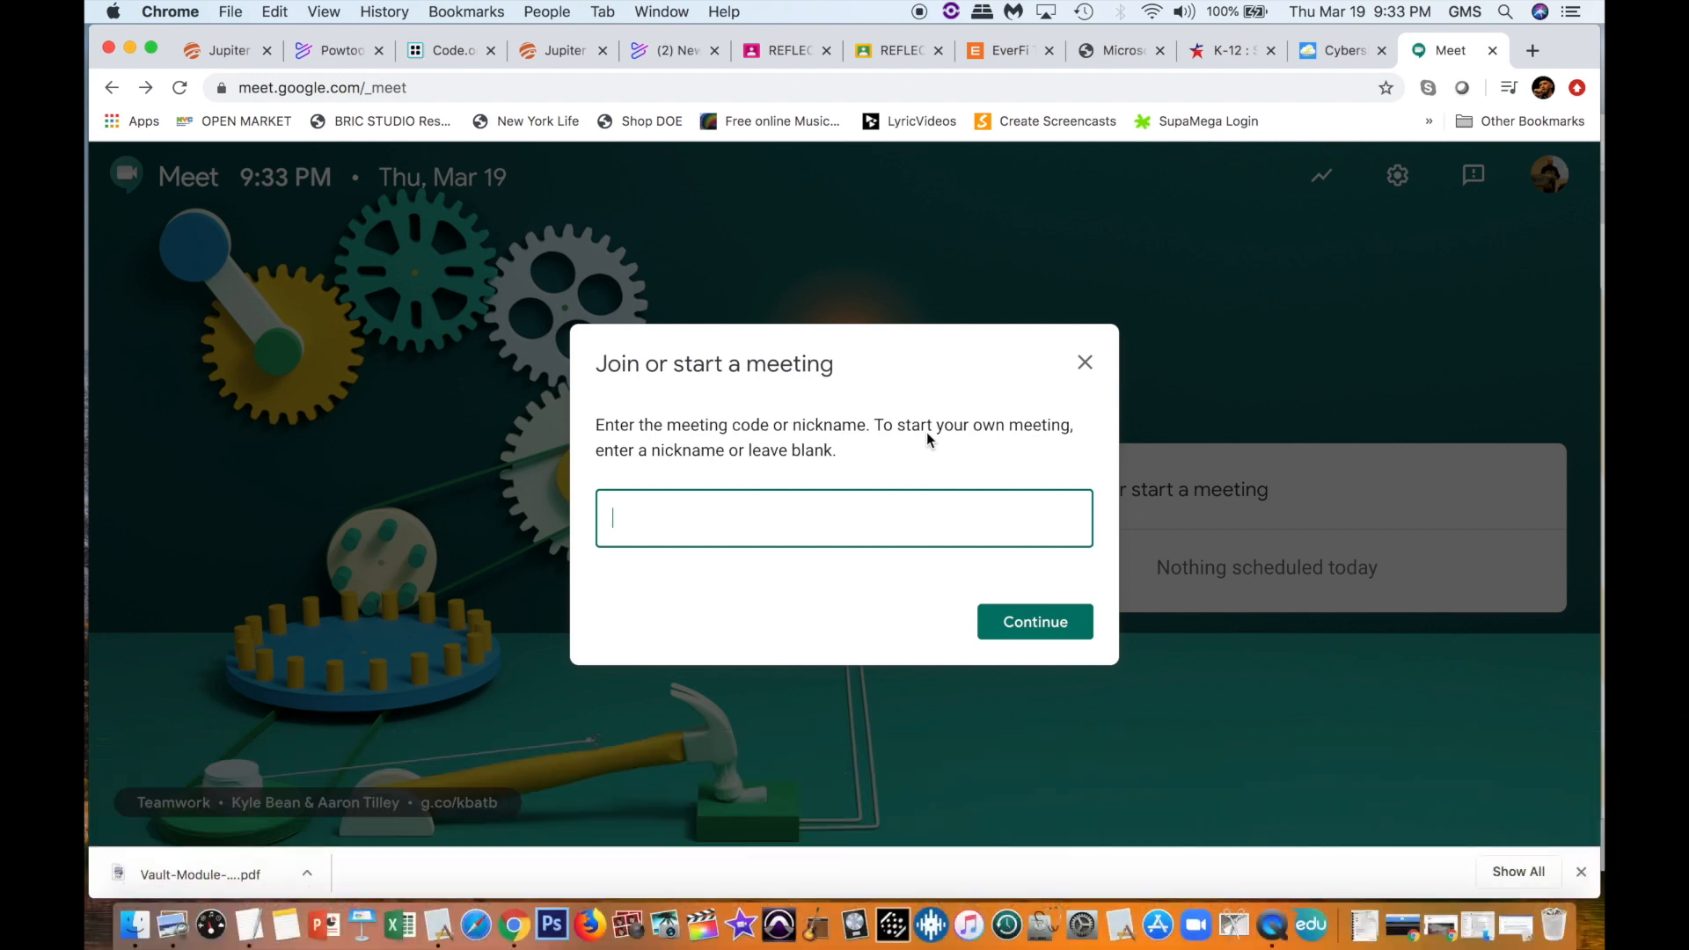
{"action": "type", "text": "A&L"}
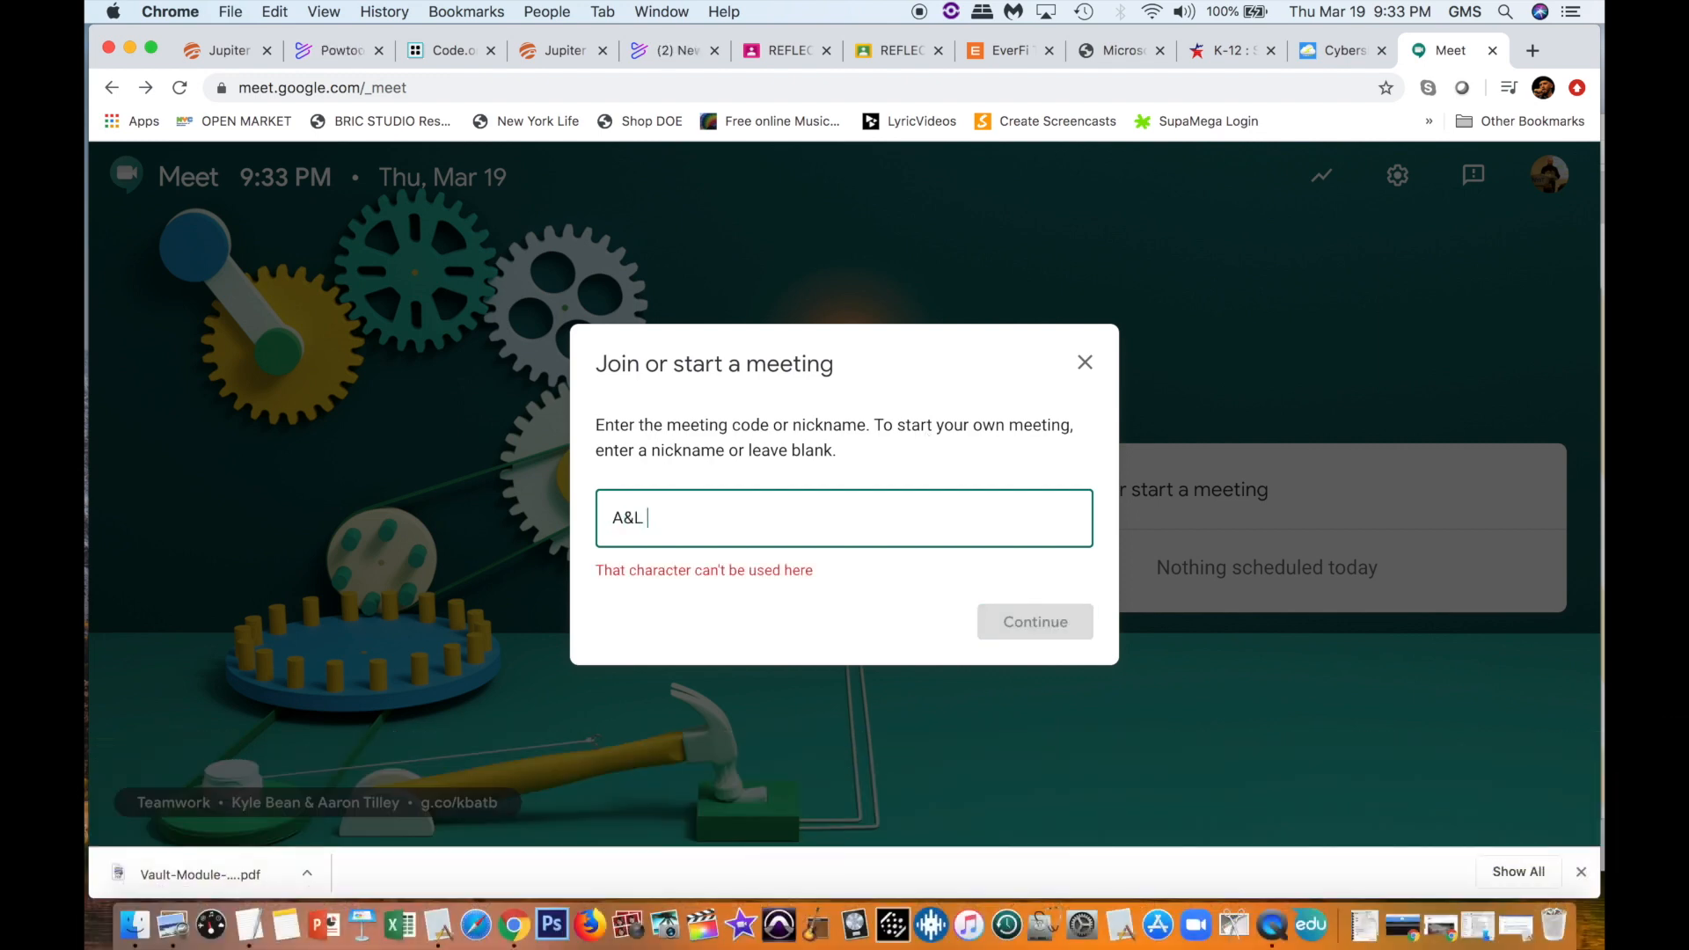
{"action": "type", "text": "Test Meeting"}
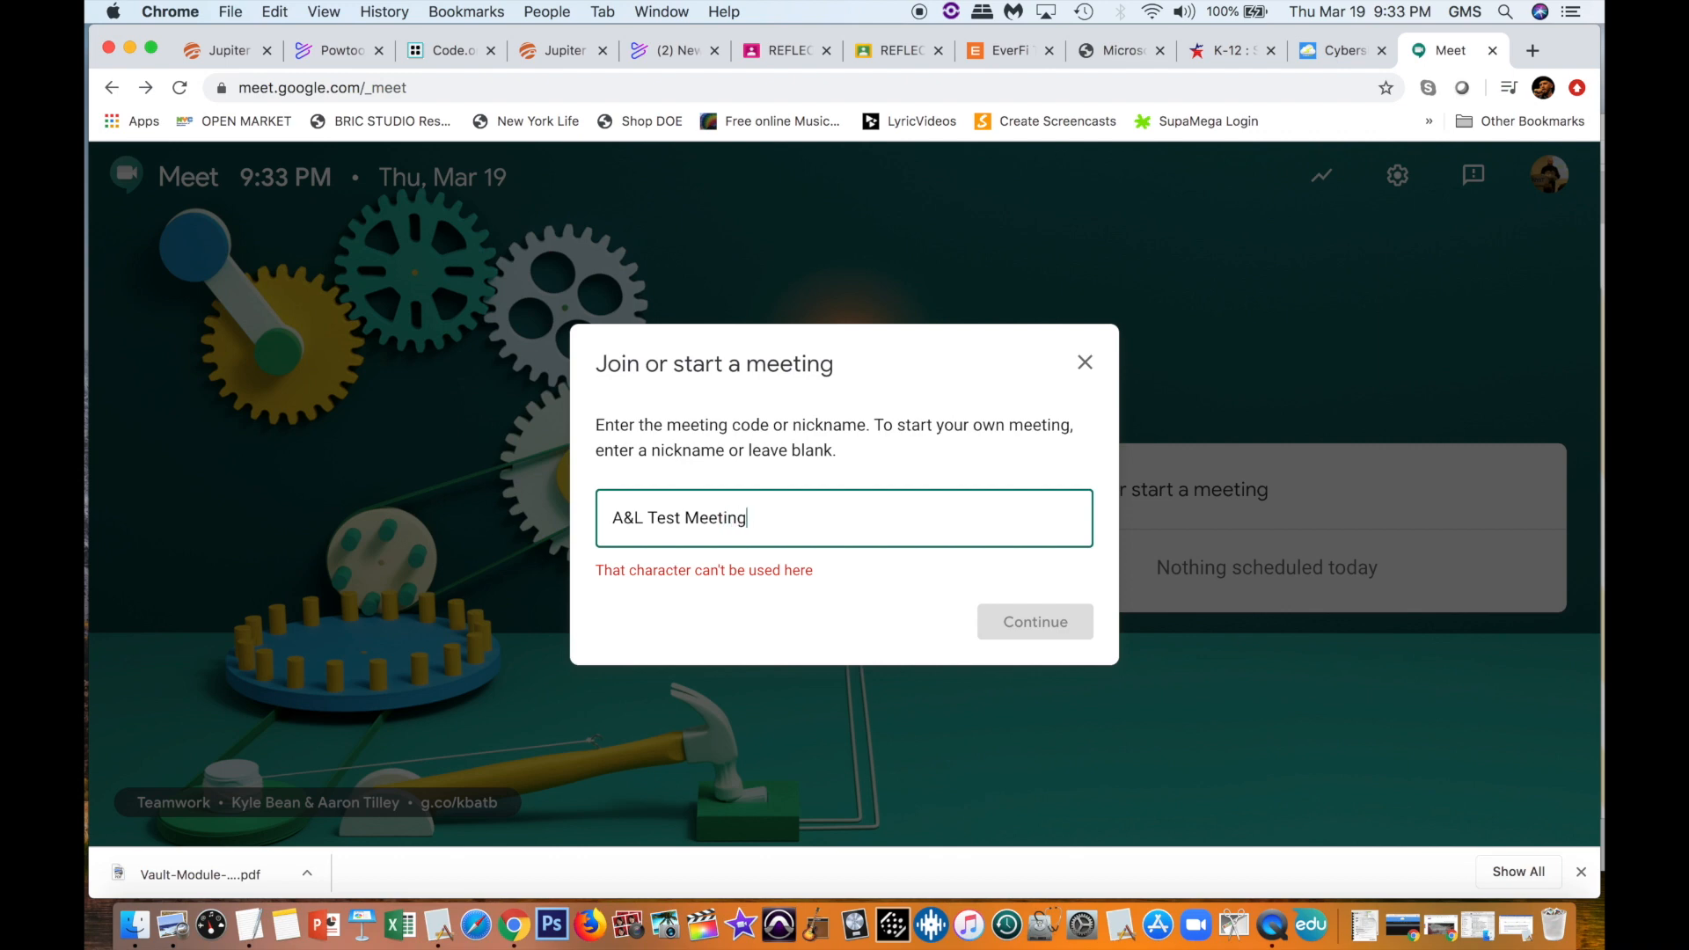
{"action": "mouse_move", "coordinate": [958, 602]}
{"action": "type", "text": "and"}
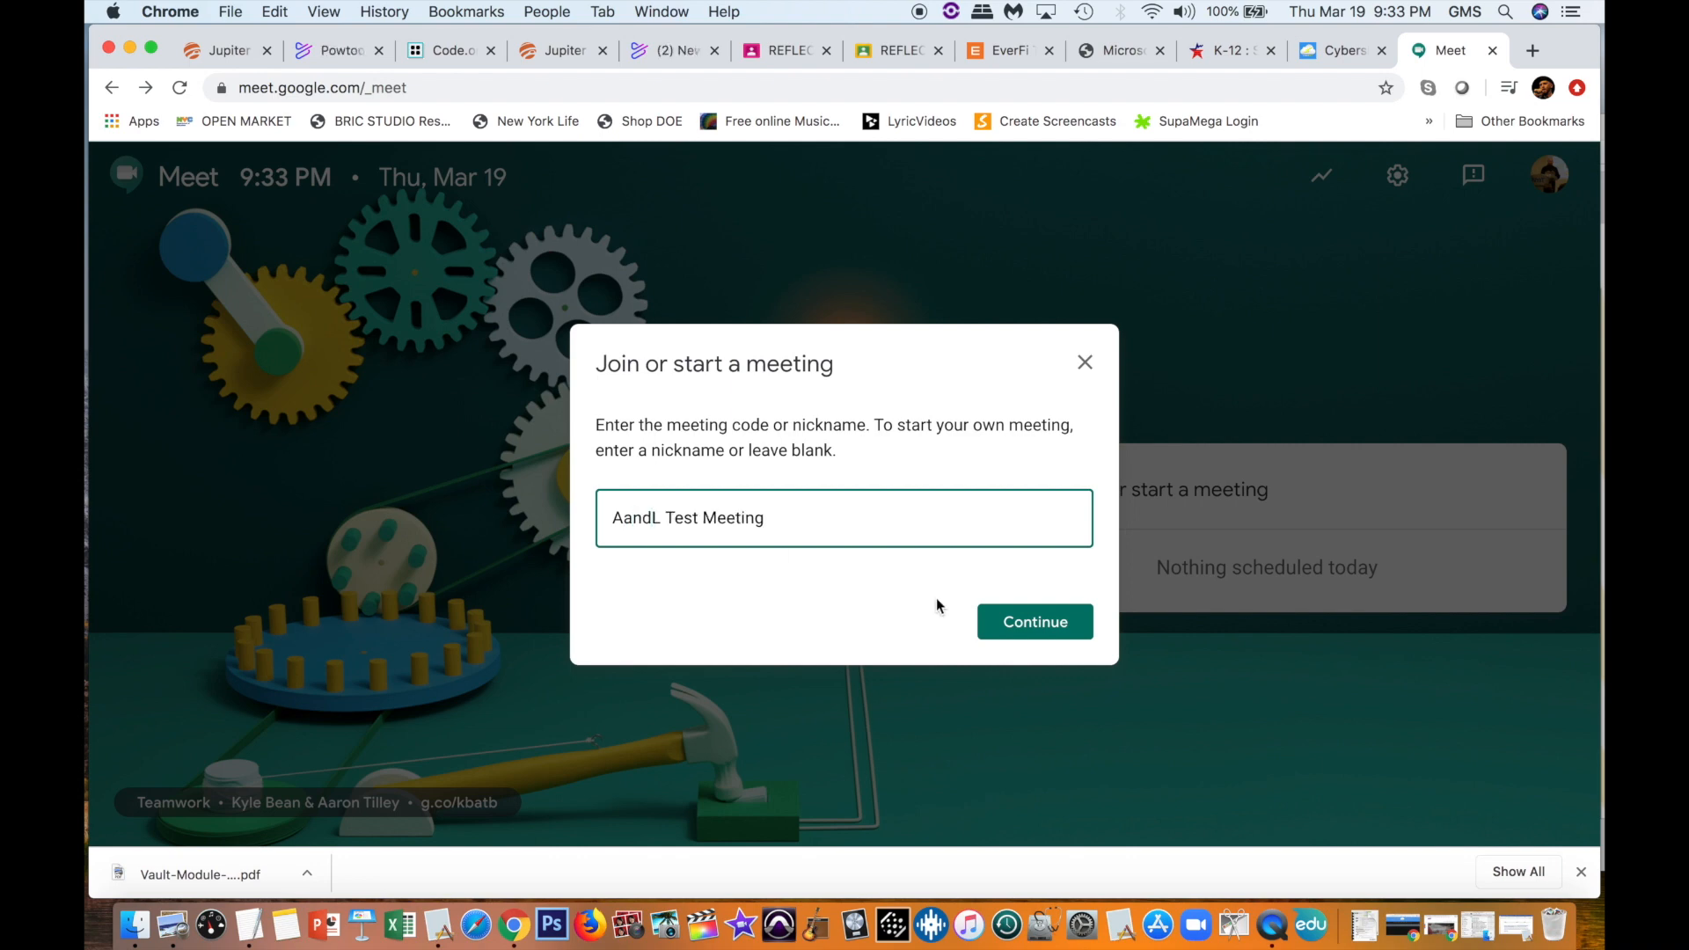
{"action": "left_click", "coordinate": [1032, 622]}
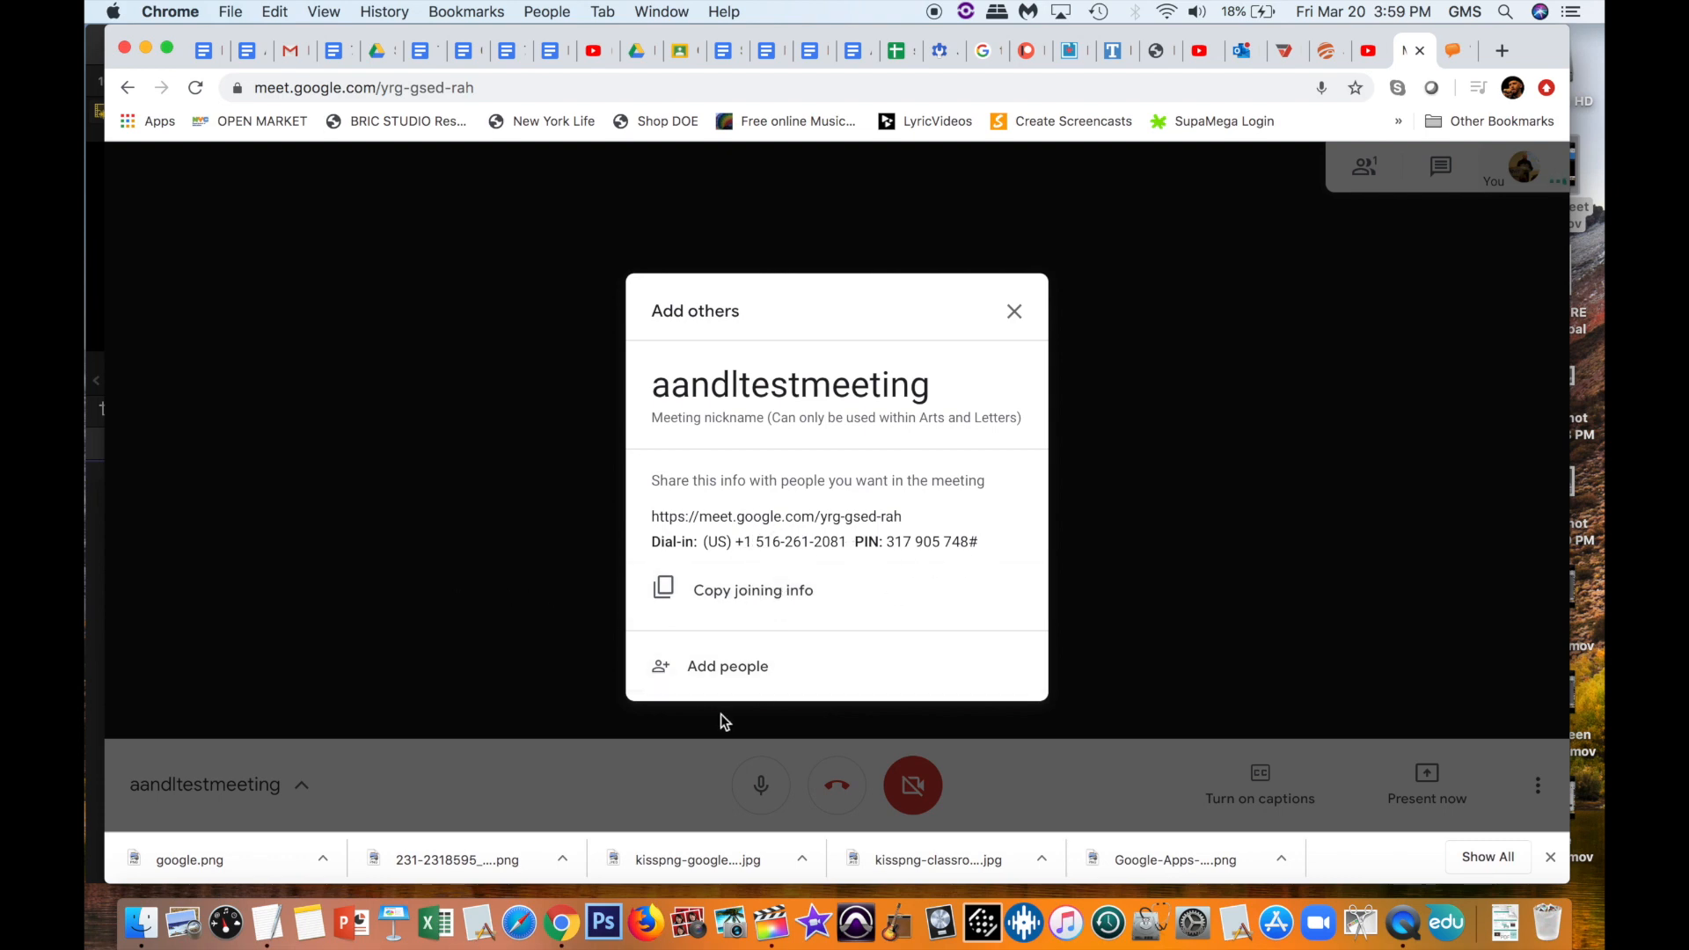
Step: Bring up the Add people invite panel for the aandltestmeeting call
{"action": "left_click", "coordinate": [727, 666]}
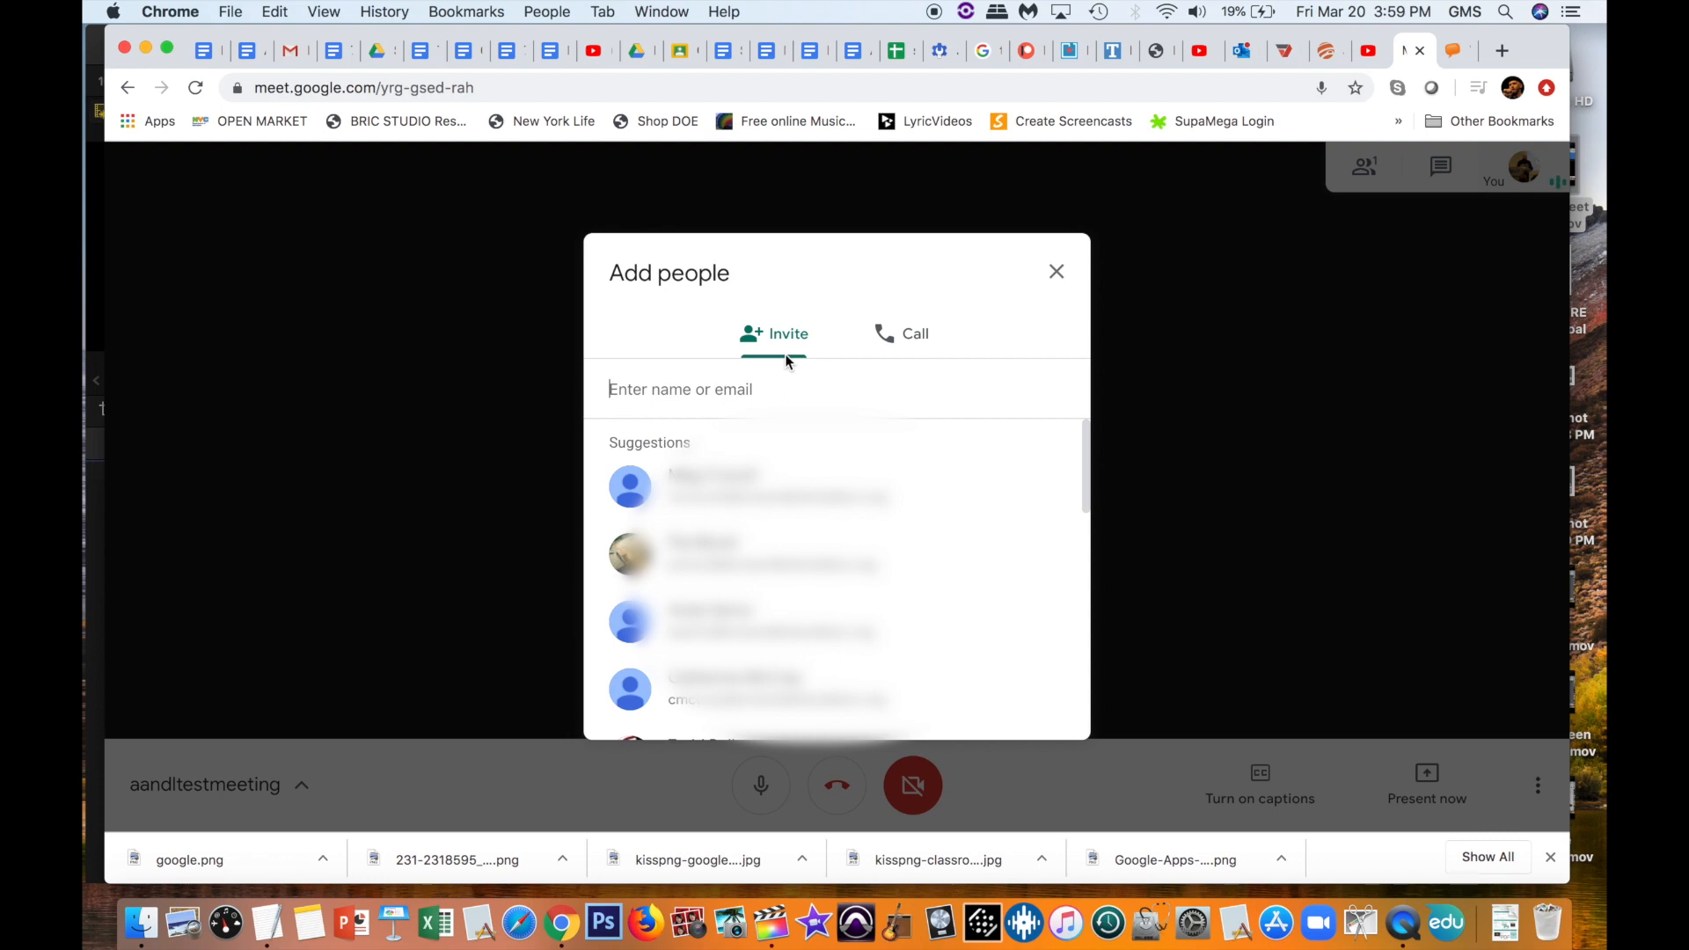
{"action": "mouse_move", "coordinate": [784, 362]}
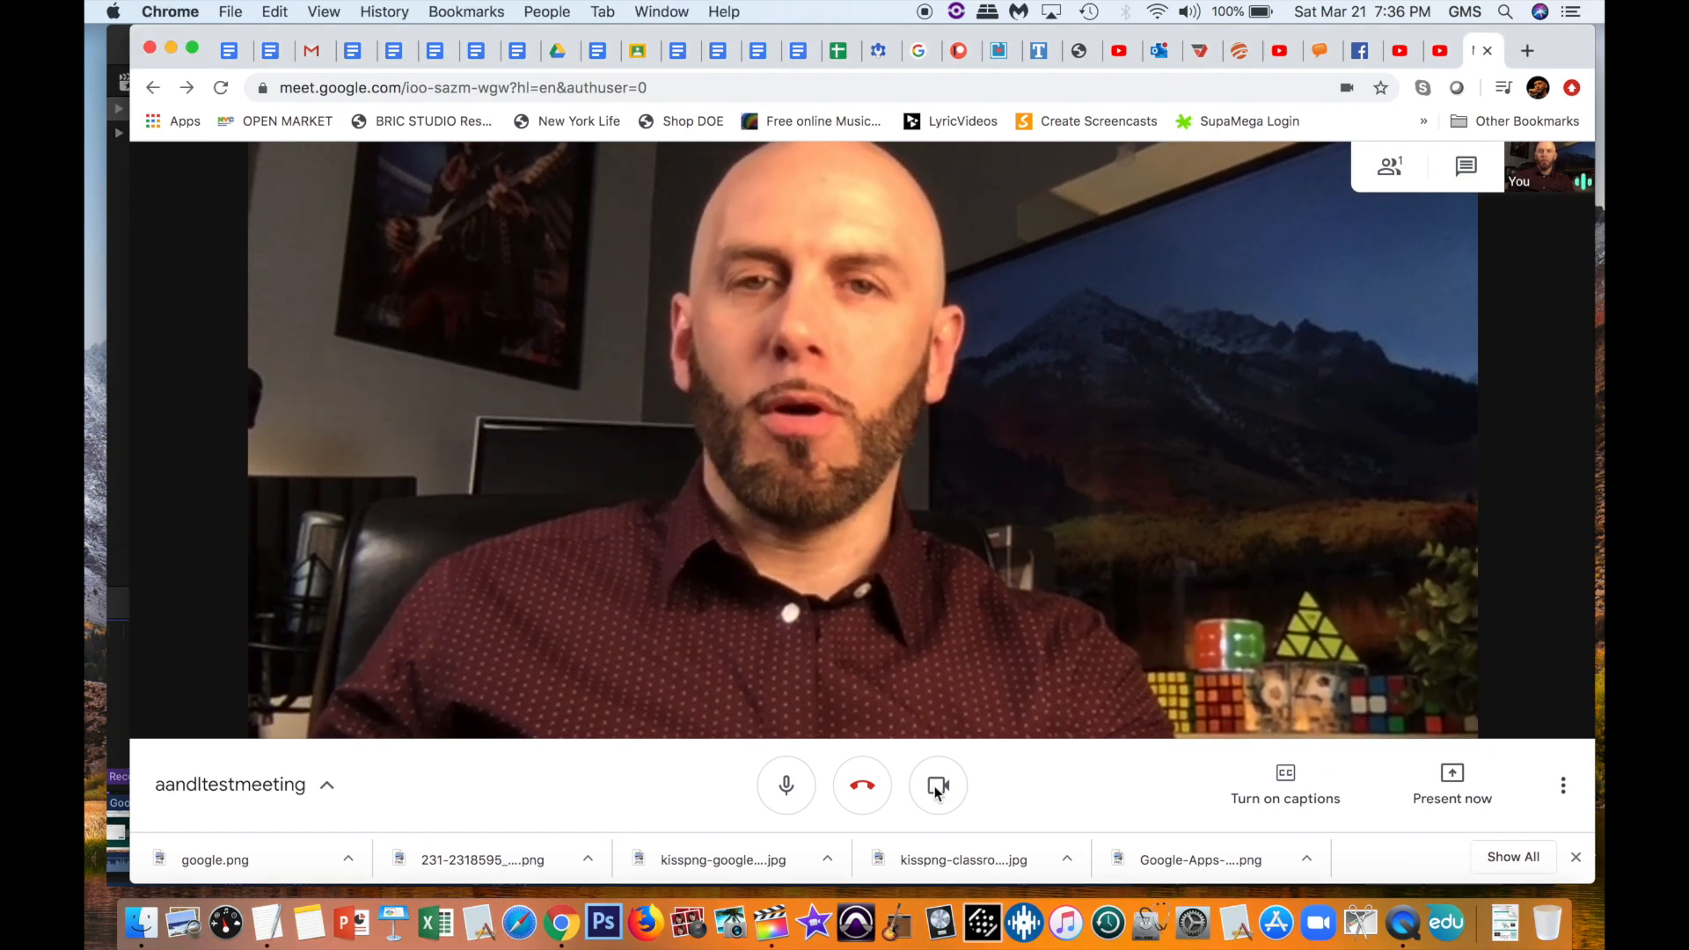
{"action": "left_click", "coordinate": [937, 784]}
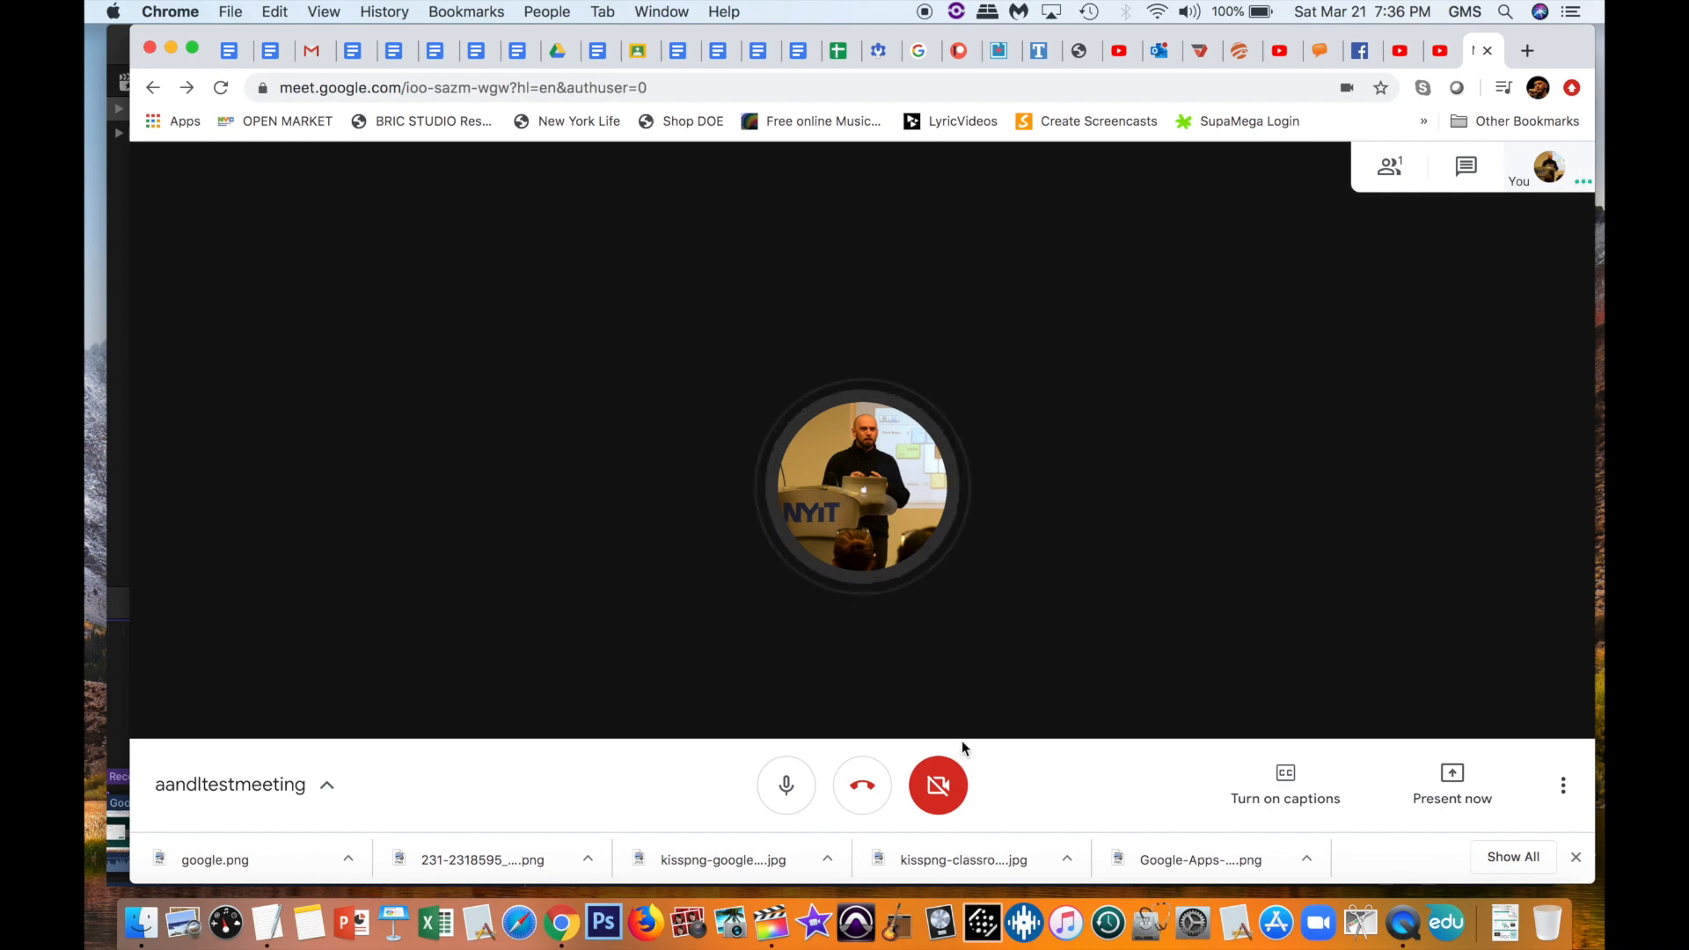
{"action": "left_click", "coordinate": [937, 784]}
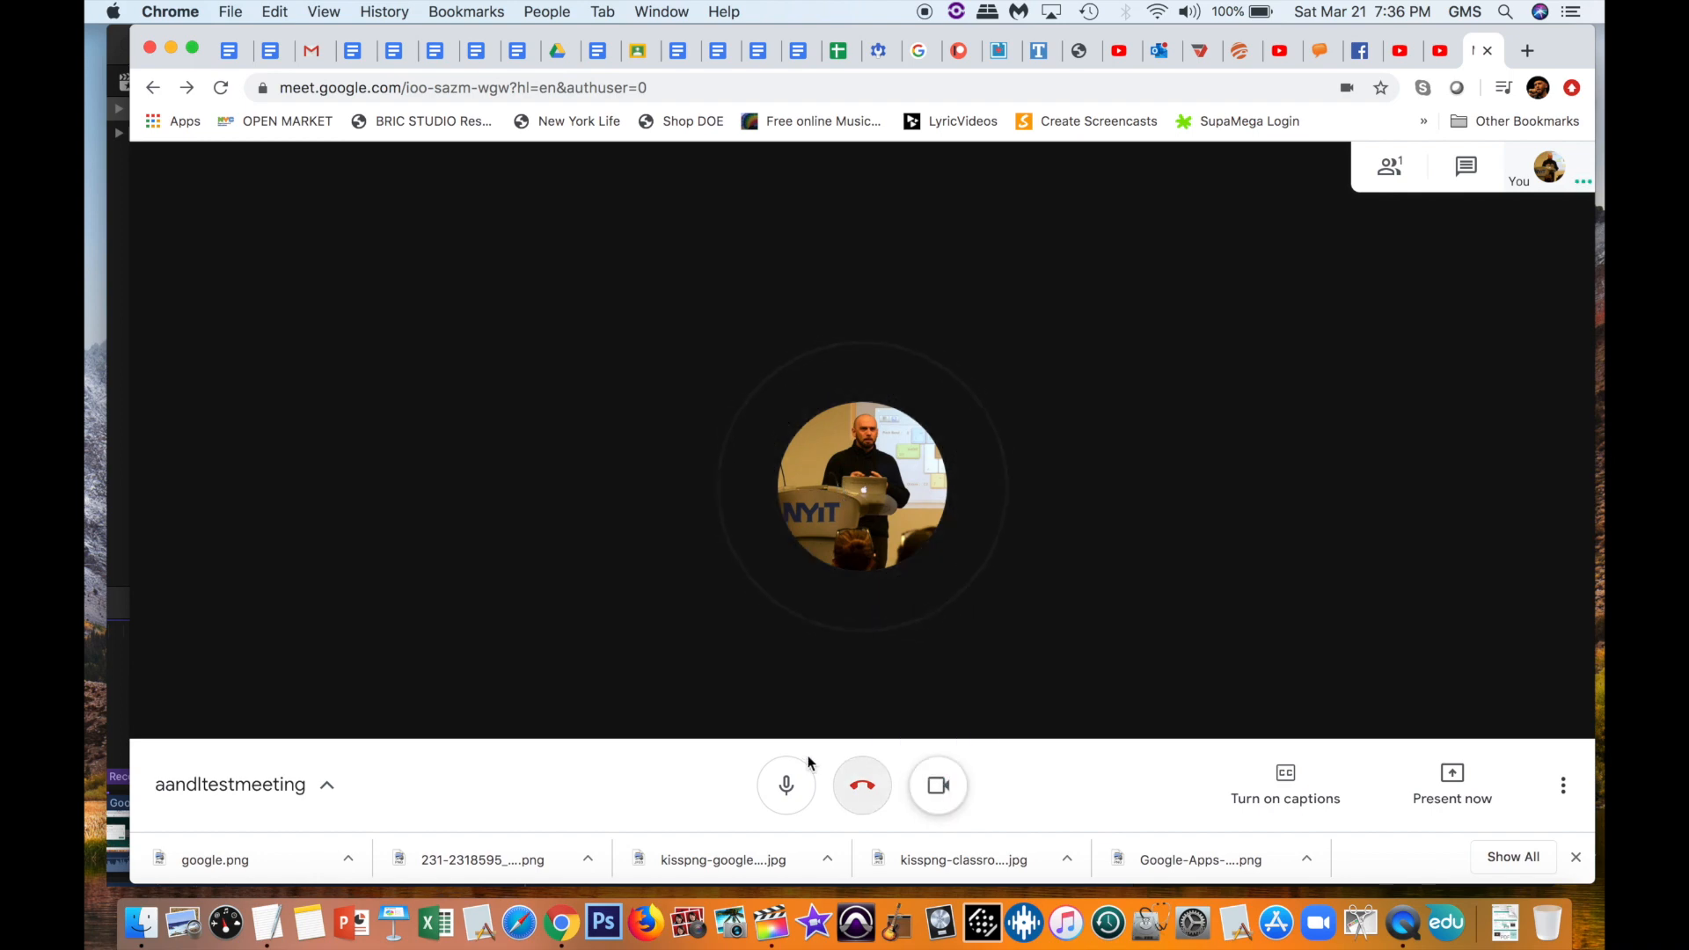
{"action": "left_click", "coordinate": [786, 784]}
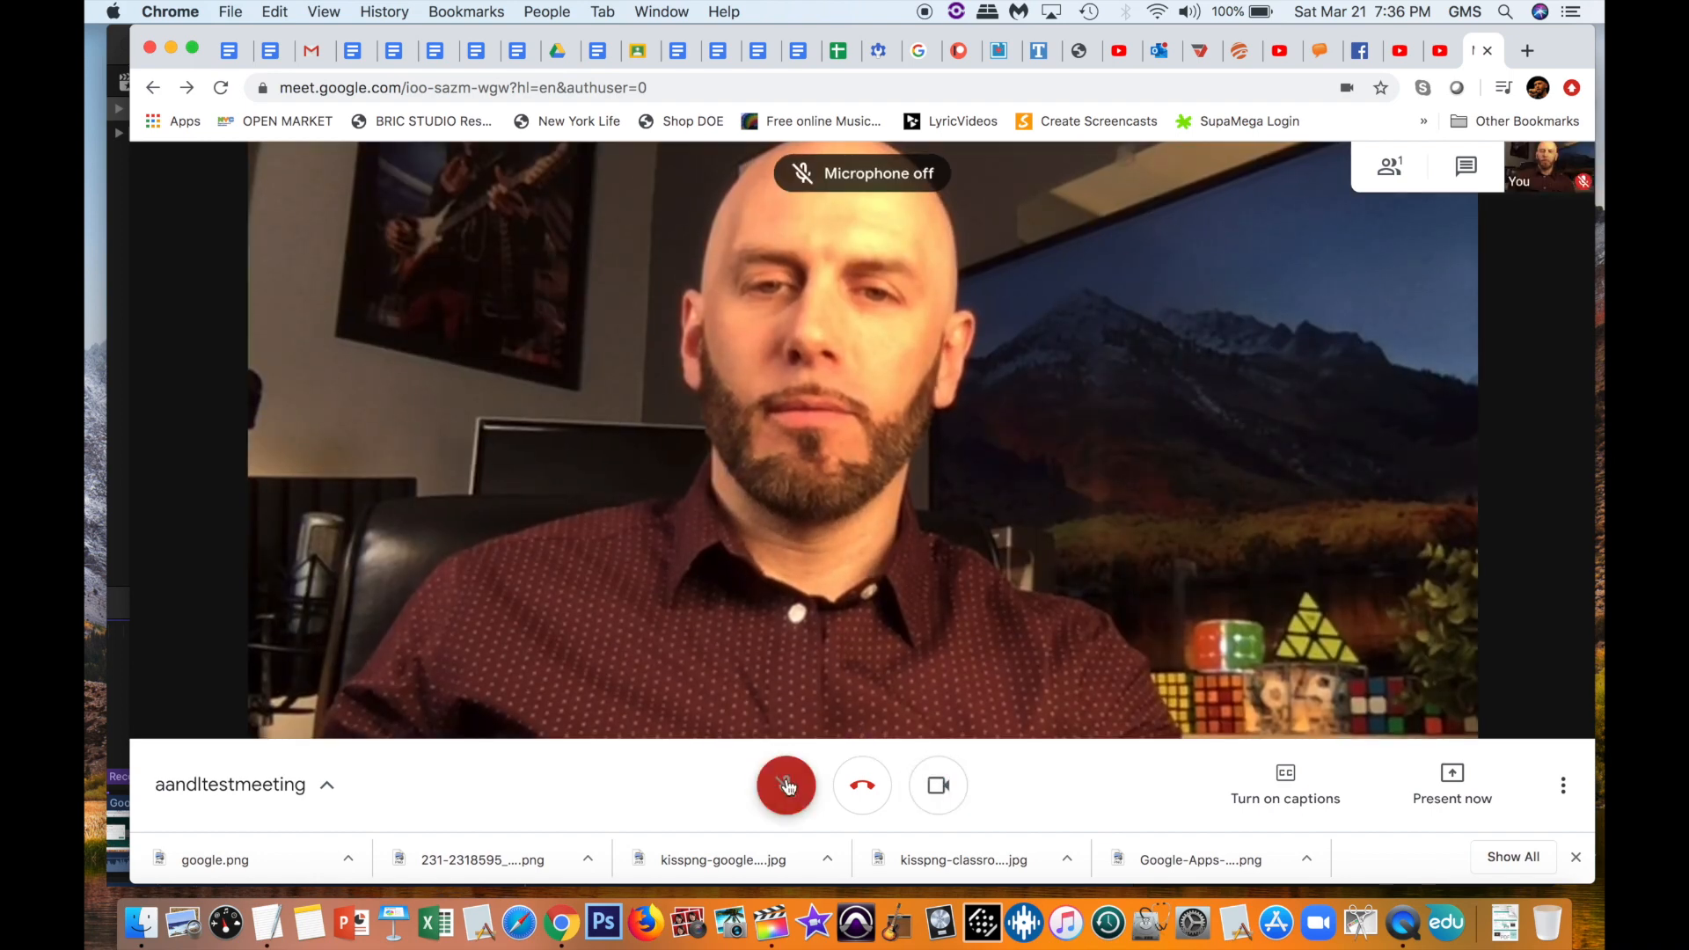
{"action": "left_click", "coordinate": [786, 784]}
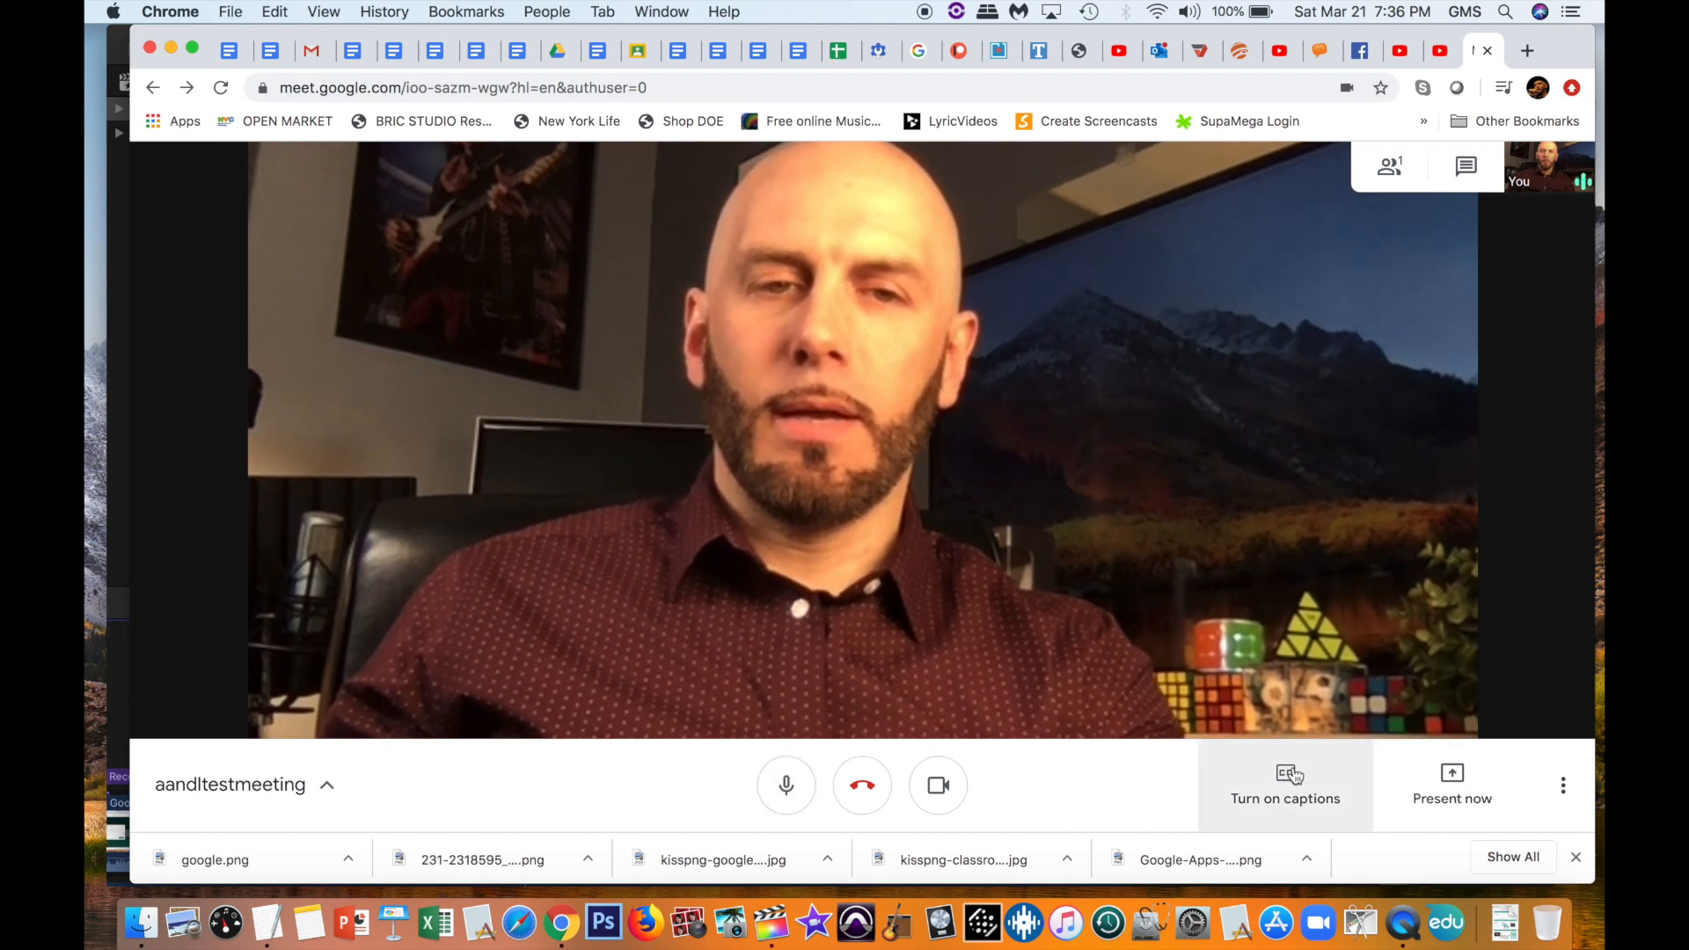
{"action": "left_click", "coordinate": [1285, 784]}
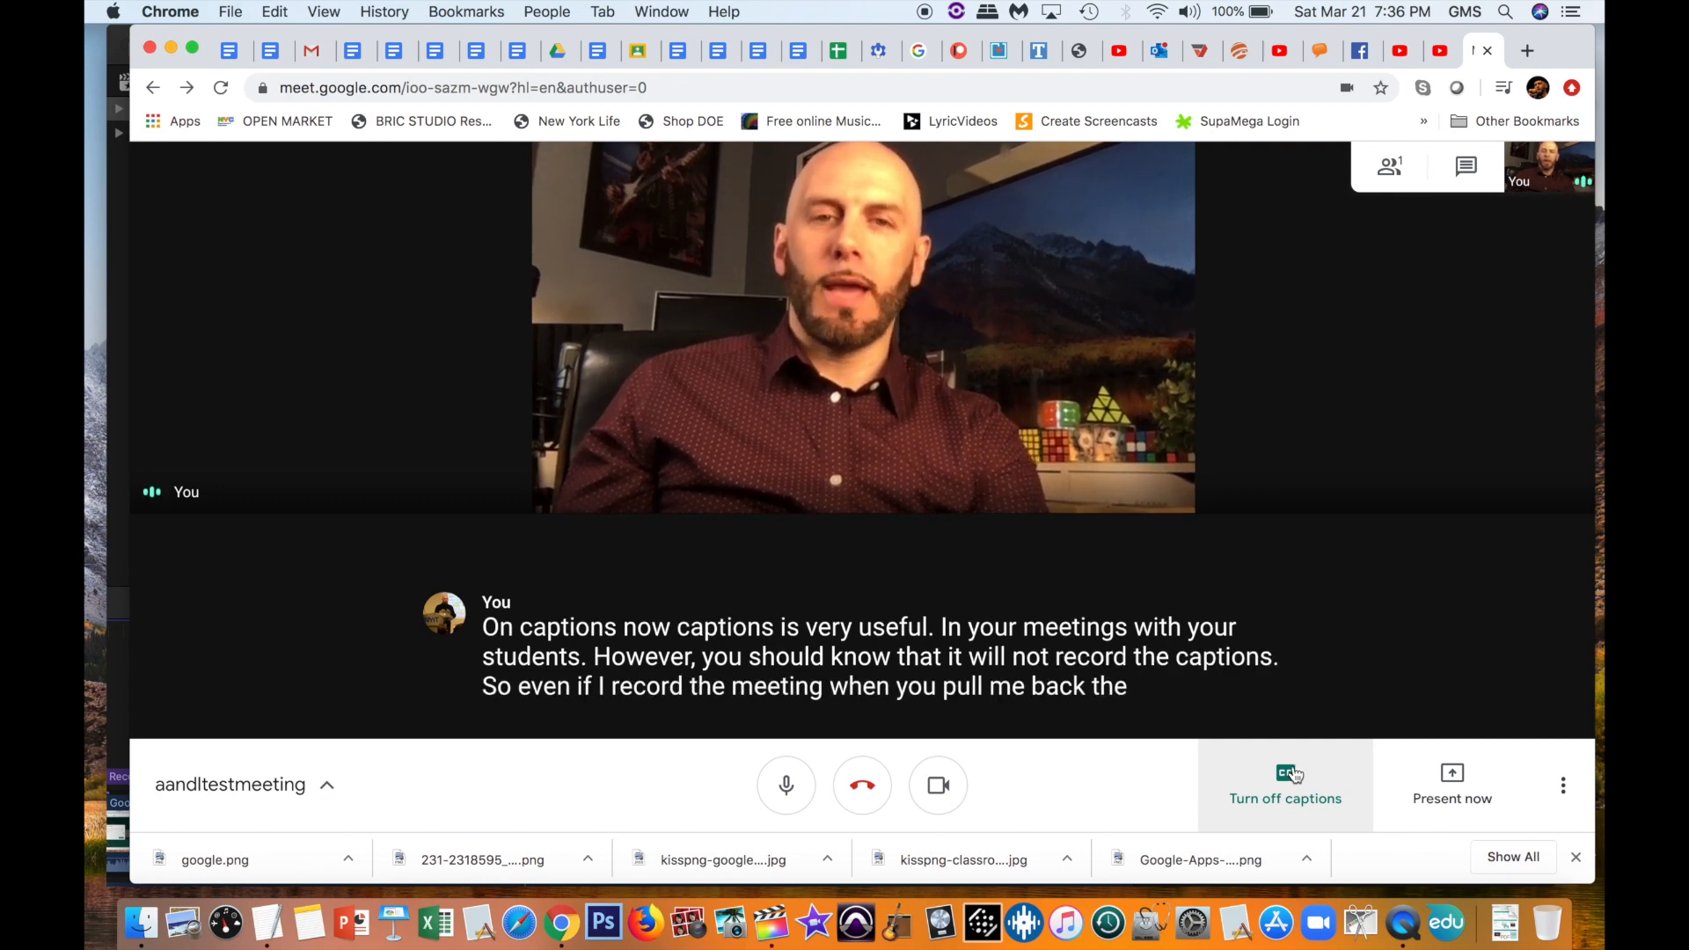
{"action": "left_click", "coordinate": [1284, 784]}
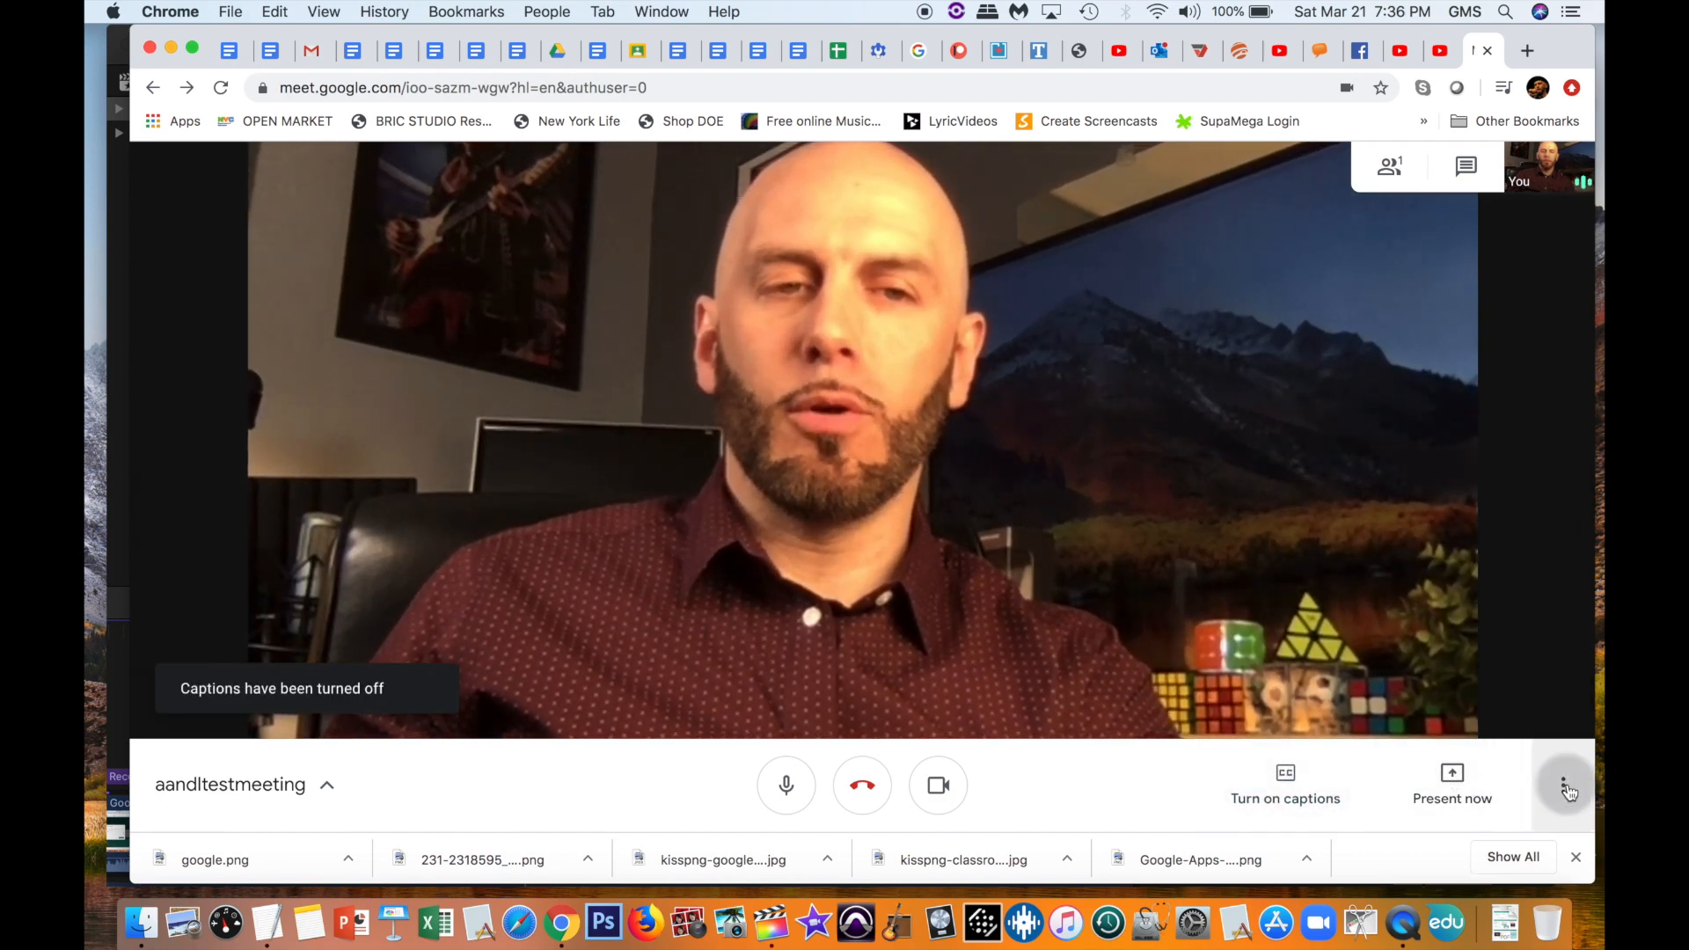
Step: Choose Record meeting from the More options menu and accept the consent notice
{"action": "left_click", "coordinate": [1568, 784]}
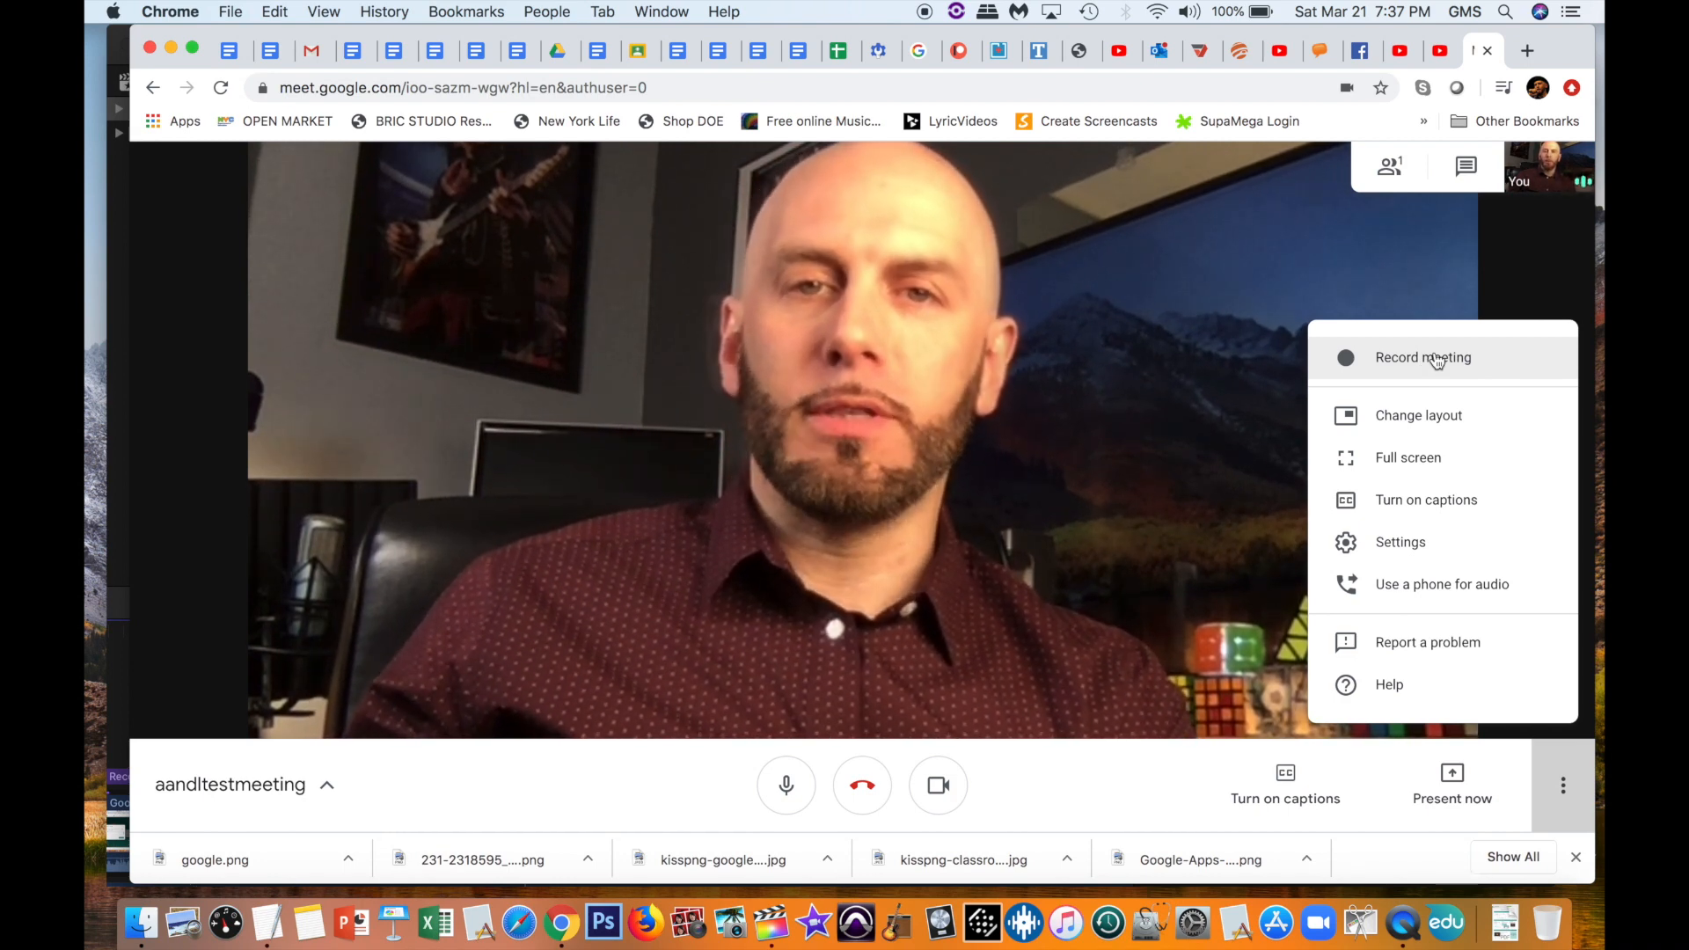
{"action": "left_click", "coordinate": [1422, 356]}
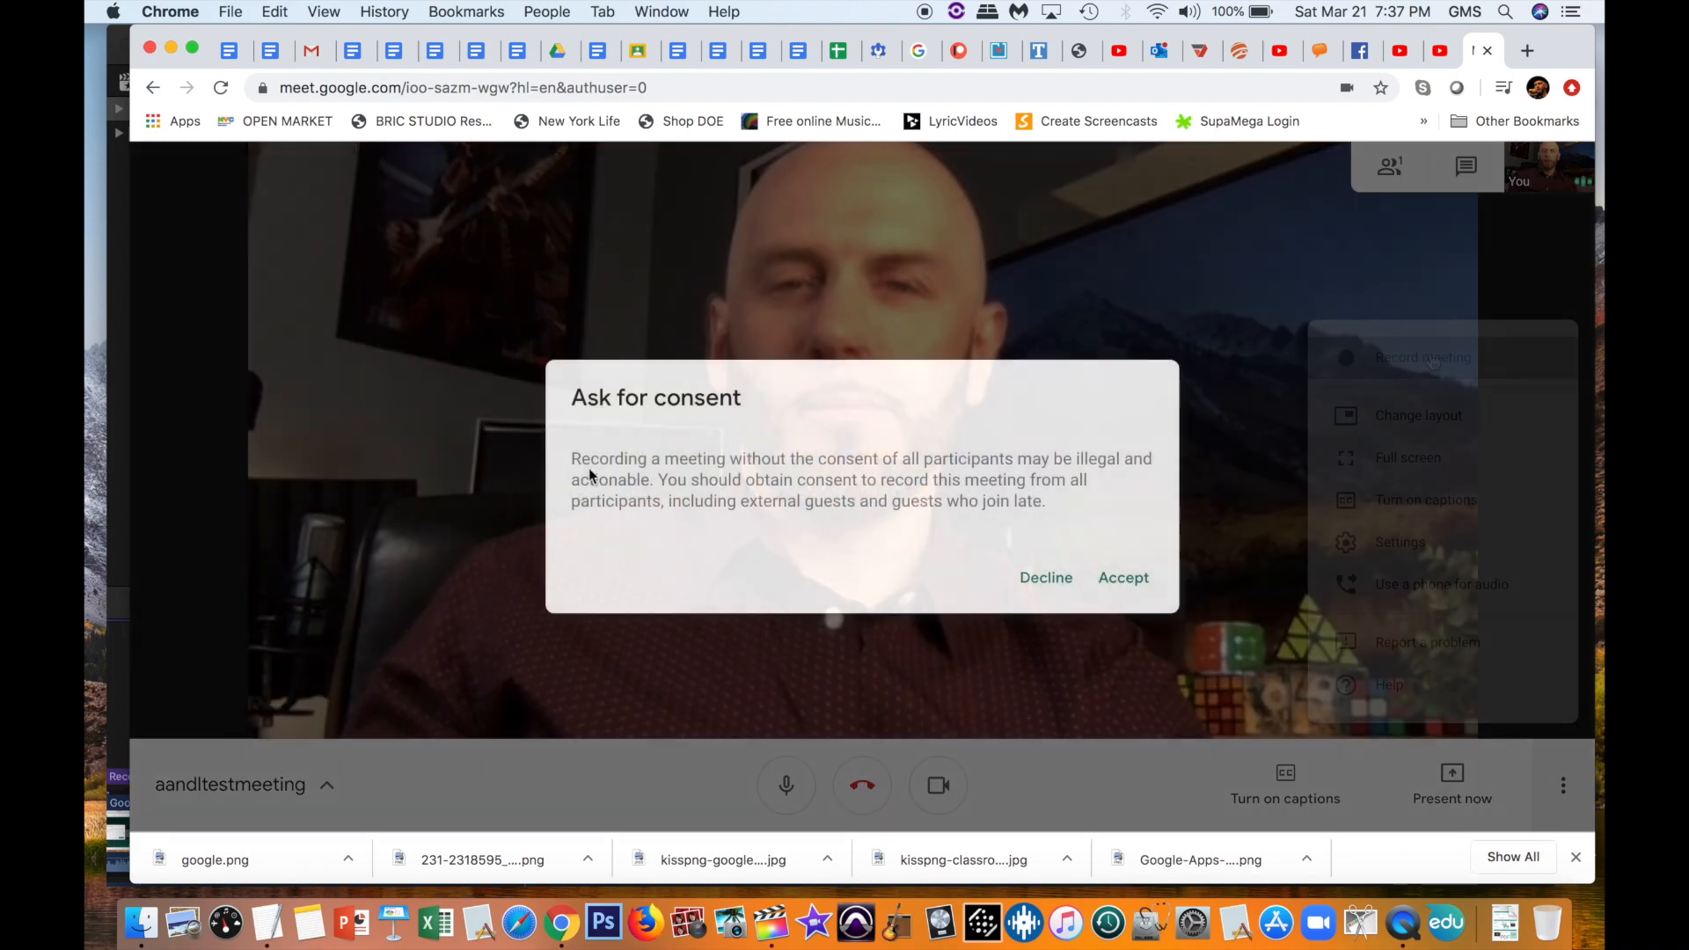
{"action": "left_click", "coordinate": [1123, 577]}
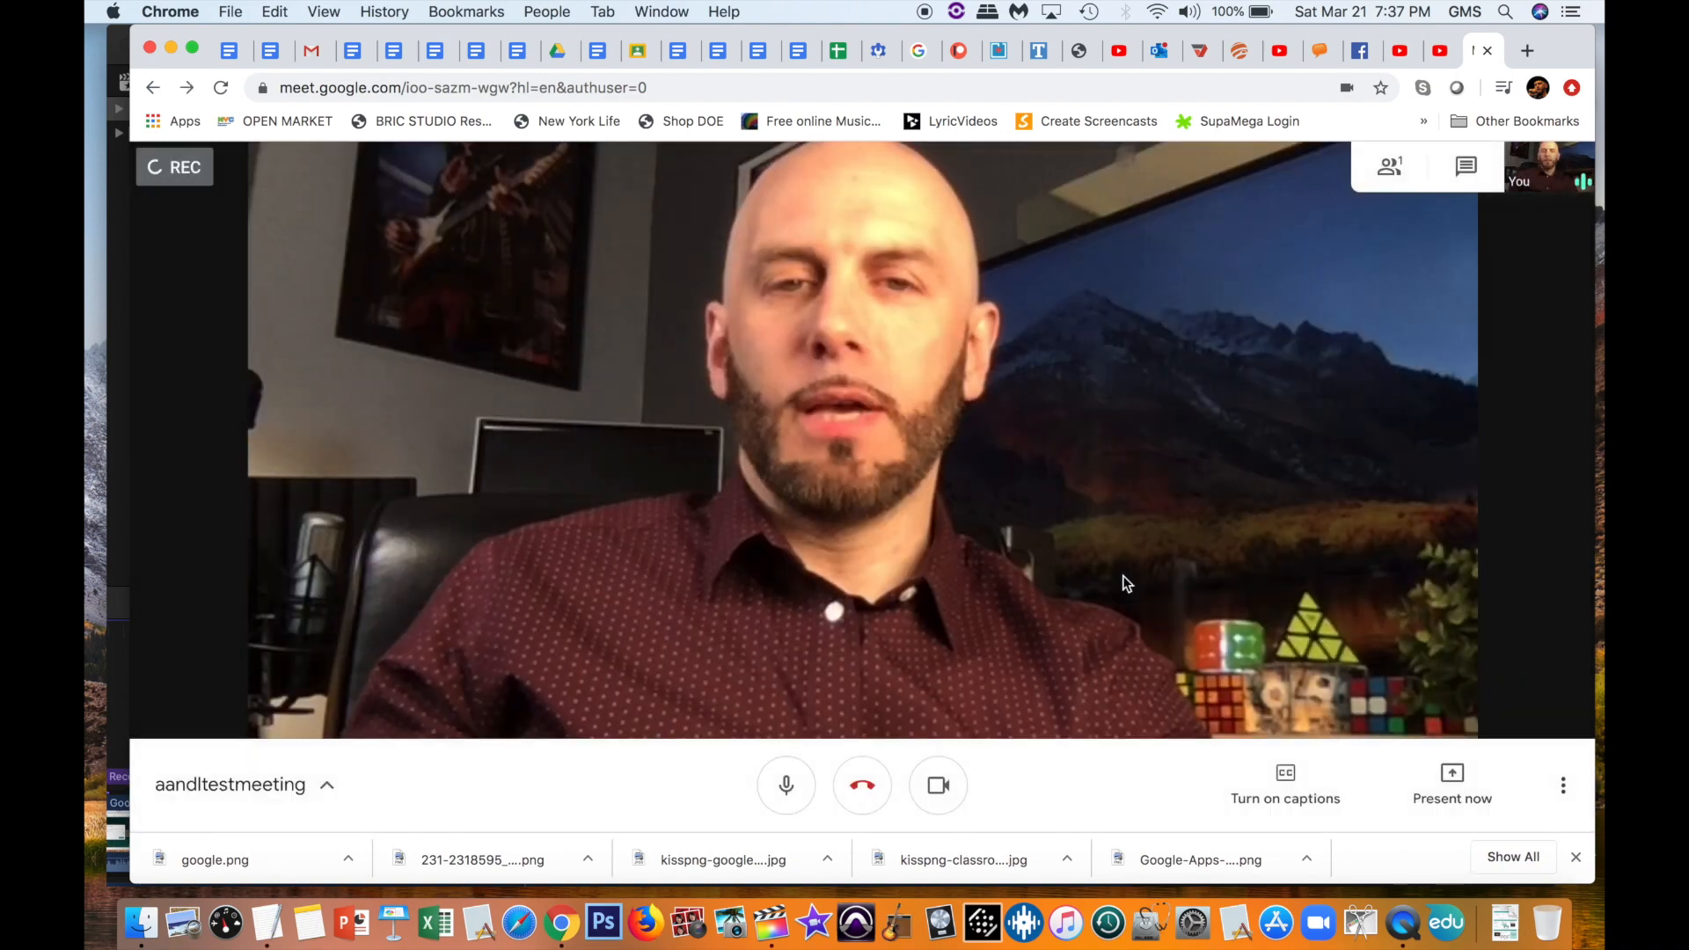
{"action": "left_click", "coordinate": [173, 166]}
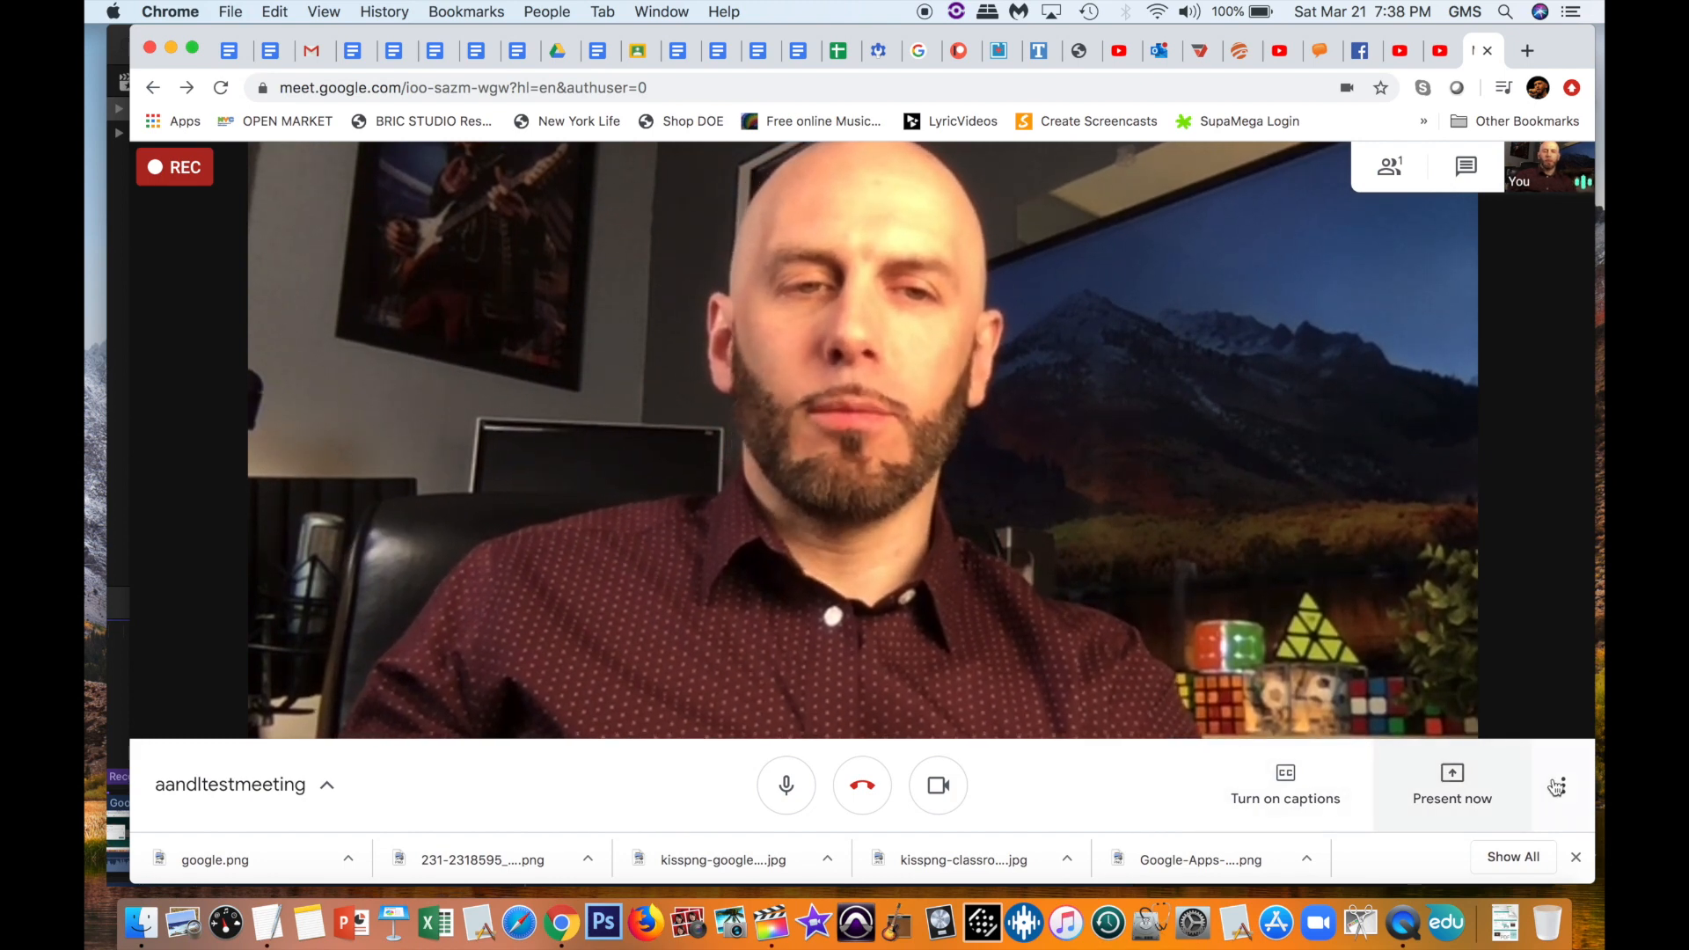
{"action": "left_click", "coordinate": [1556, 784]}
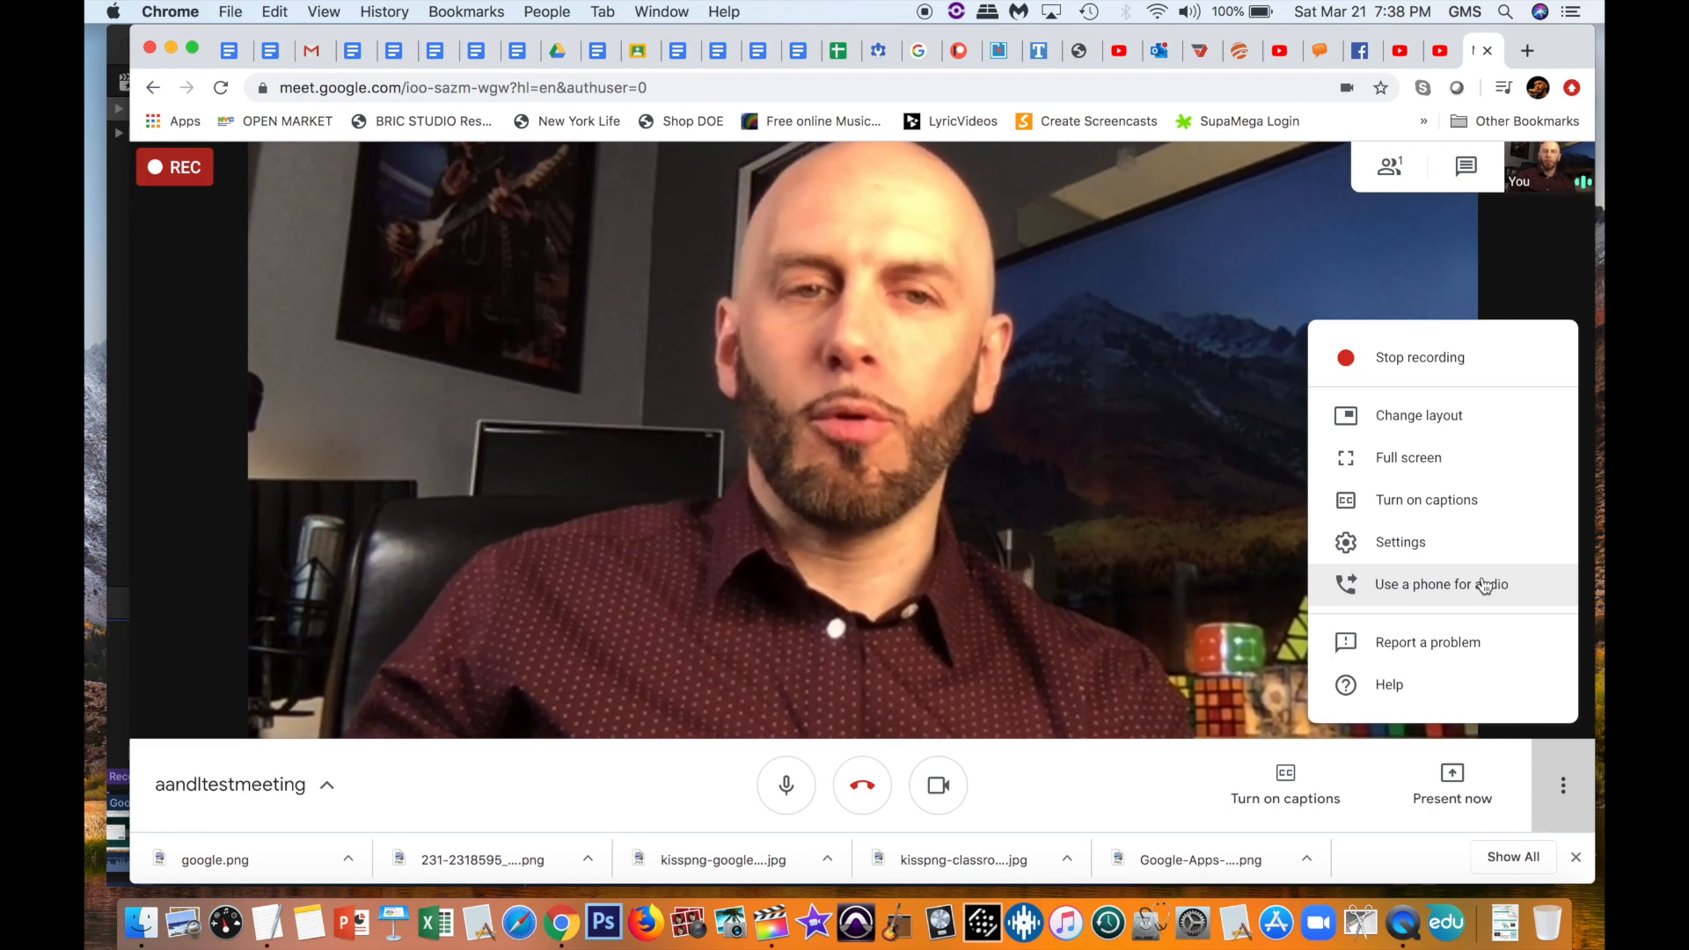
{"action": "left_click", "coordinate": [1441, 584]}
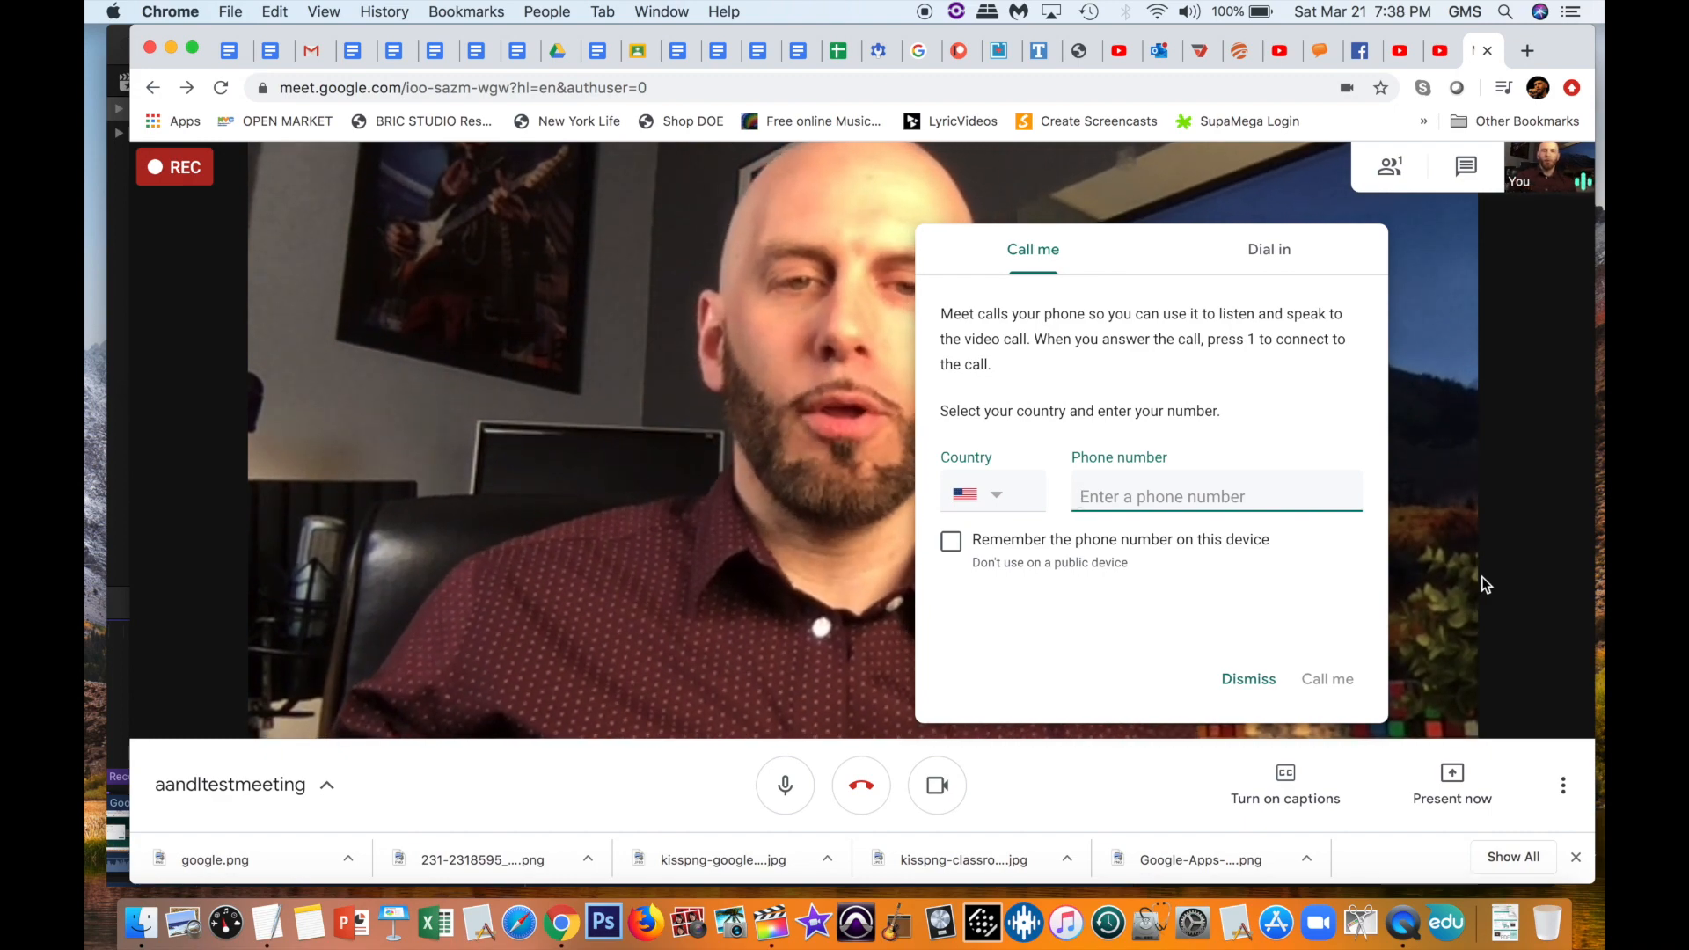
{"action": "left_click", "coordinate": [1561, 784]}
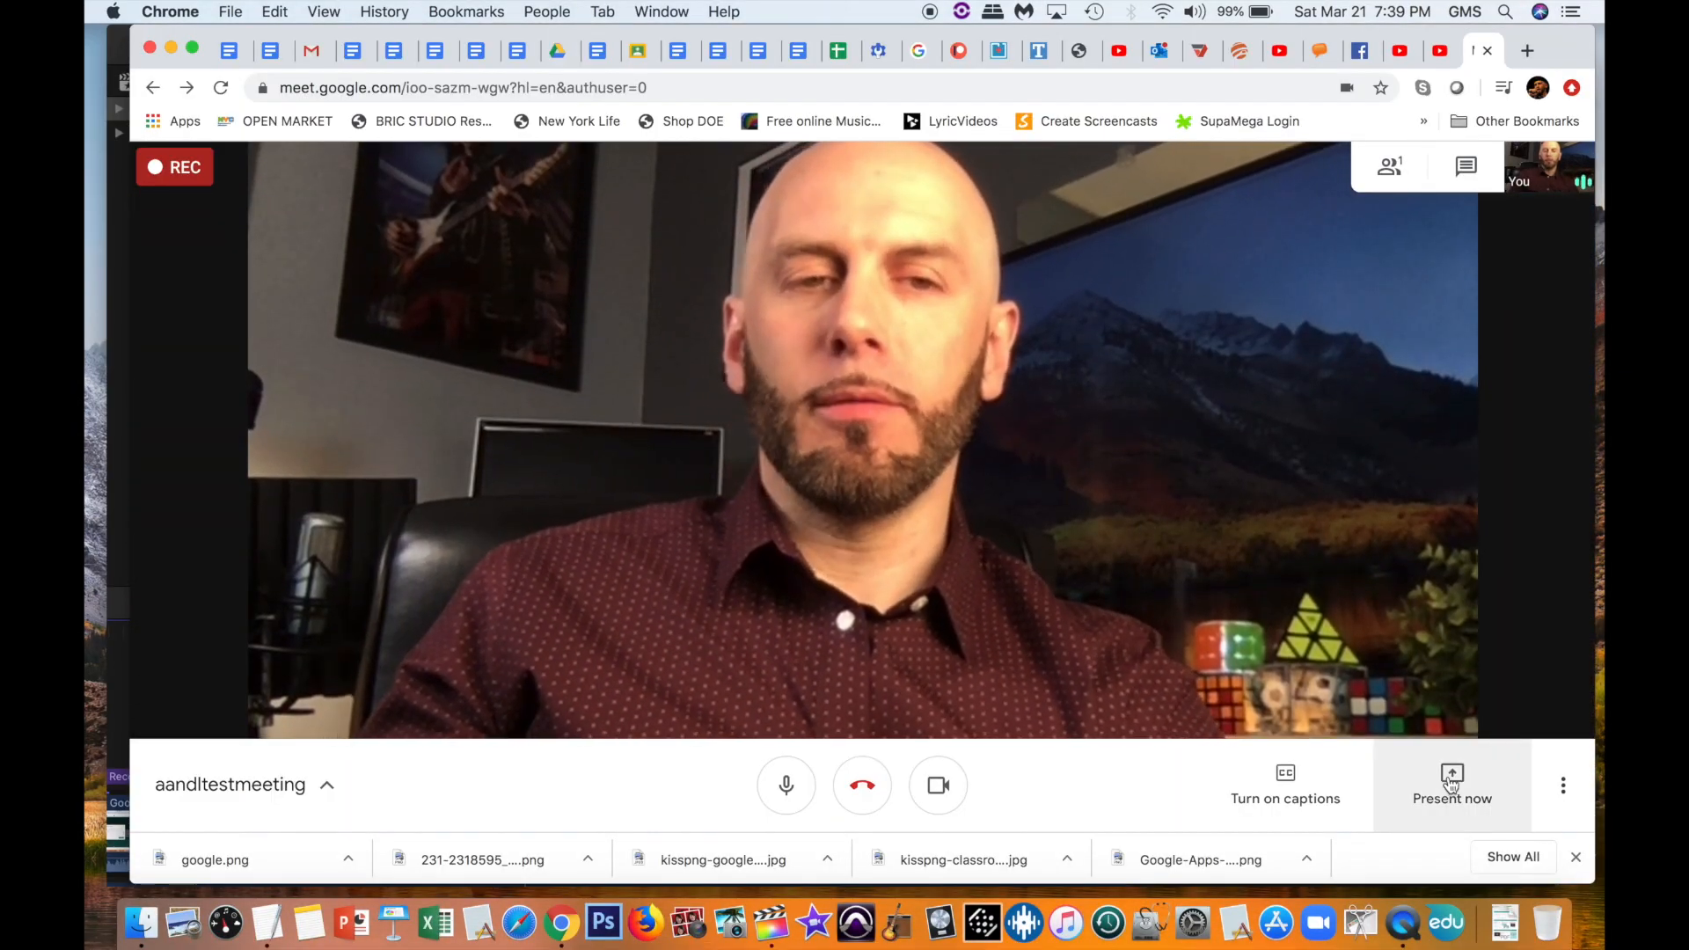
Step: From Present now, choose to present a single application window
{"action": "left_click", "coordinate": [1453, 784]}
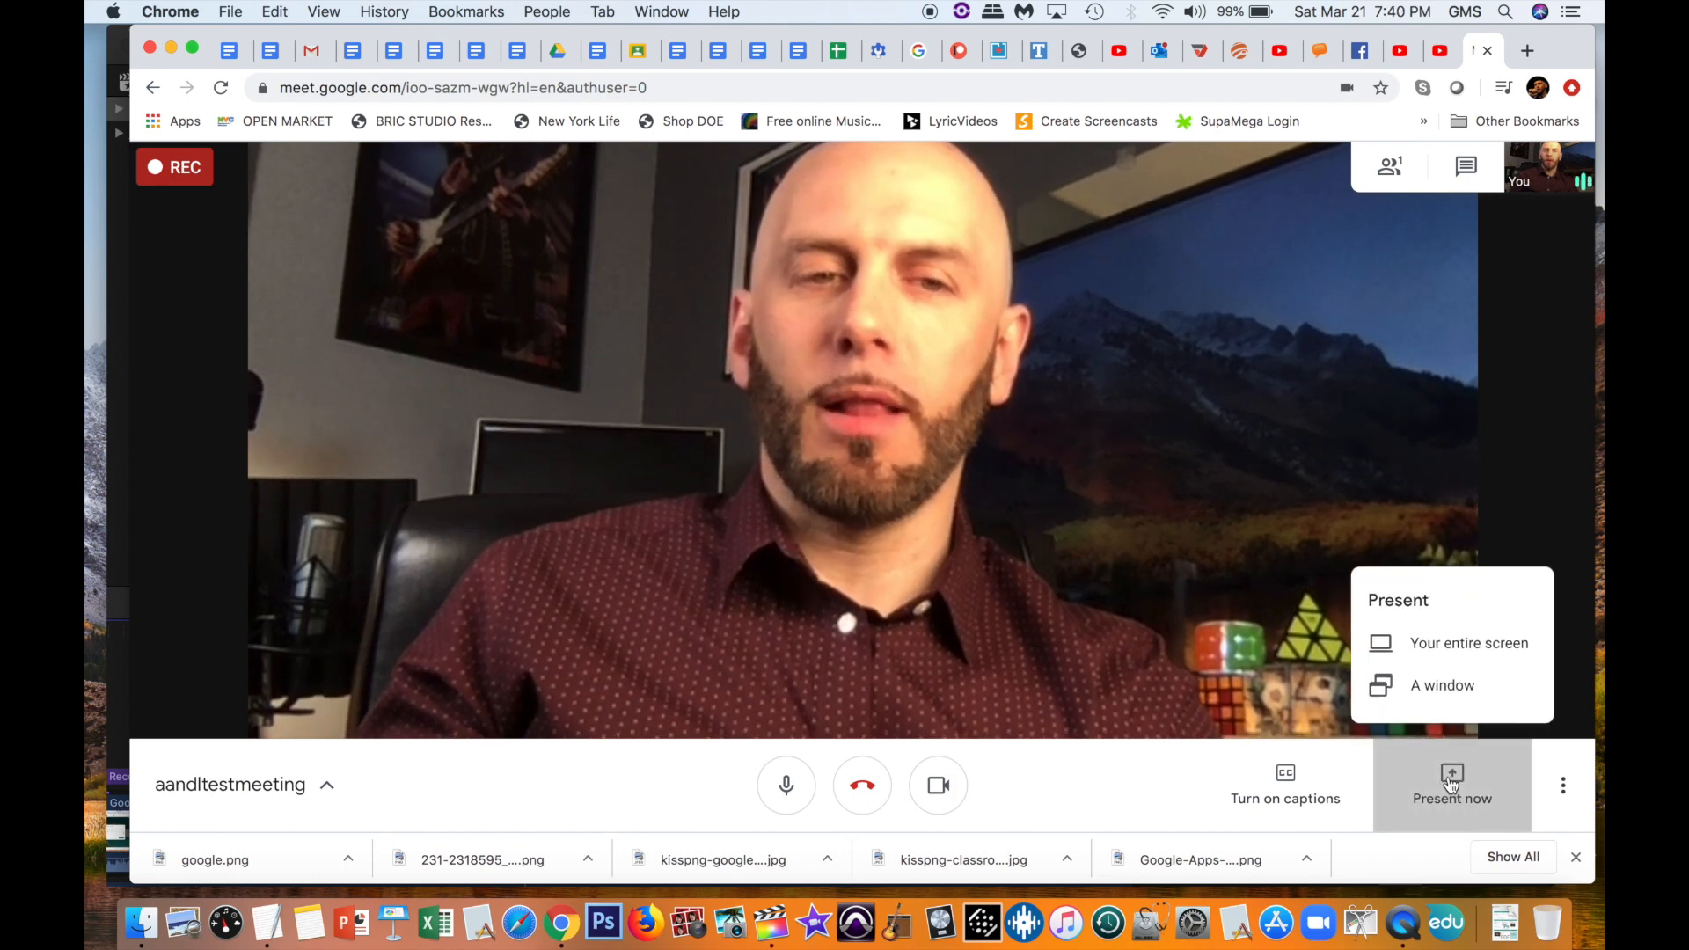
{"action": "mouse_move", "coordinate": [1469, 643]}
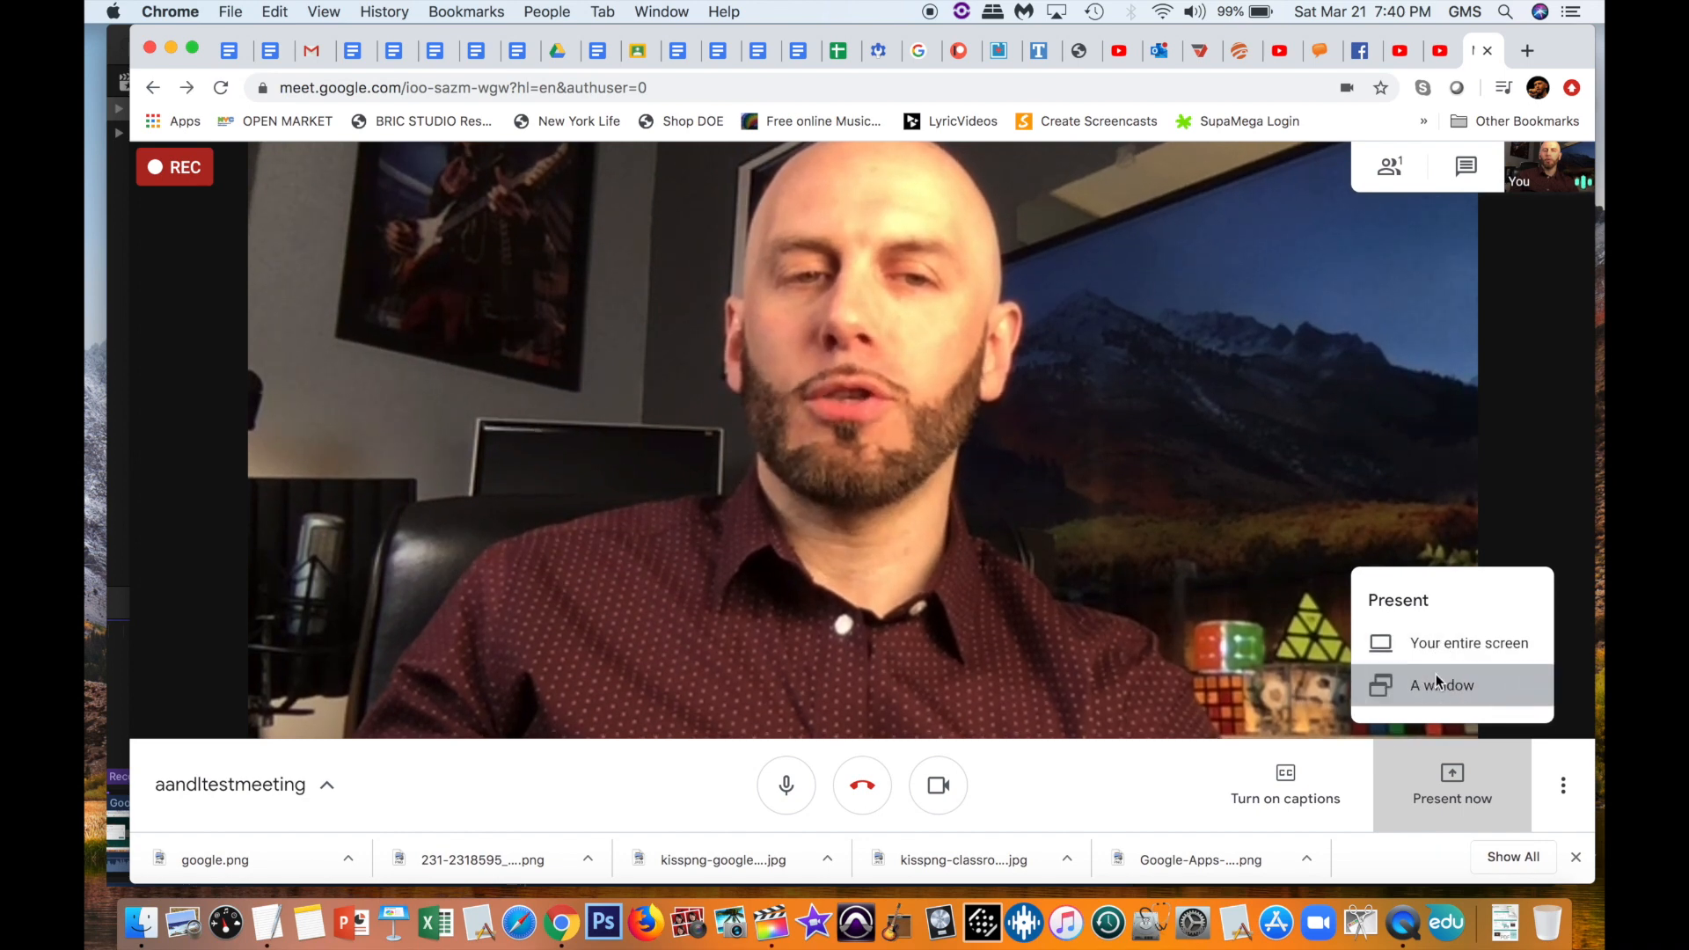
{"action": "left_click", "coordinate": [1440, 686]}
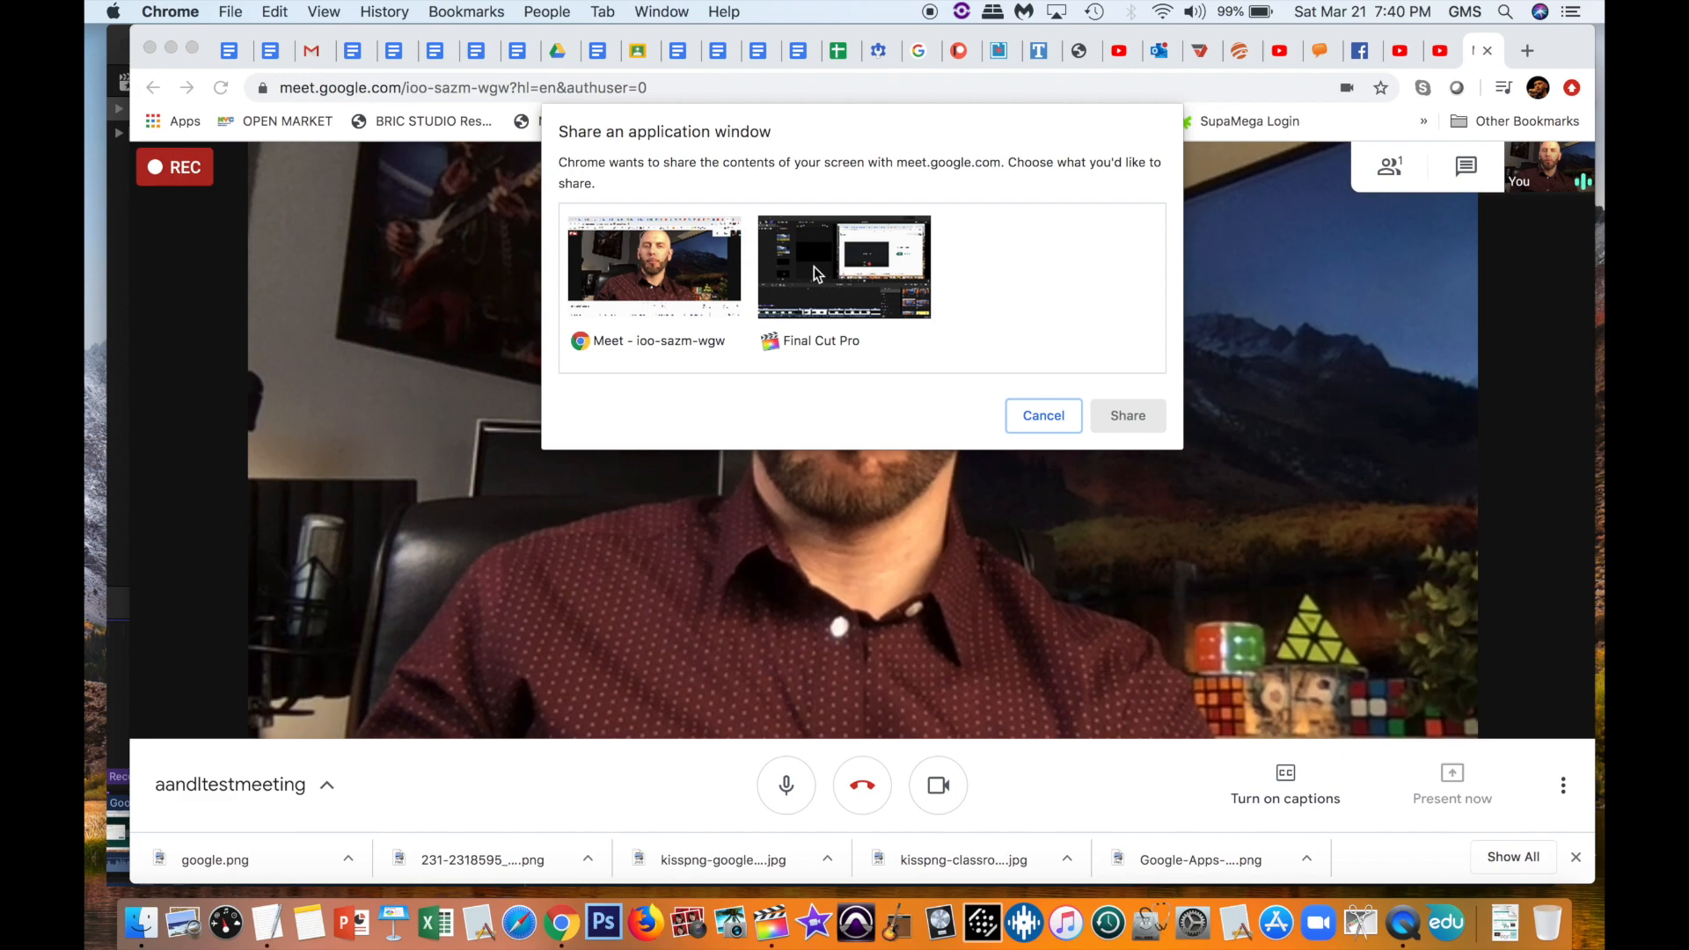
Step: Share the Final Cut Pro window into the Meet call
{"action": "left_click", "coordinate": [844, 264]}
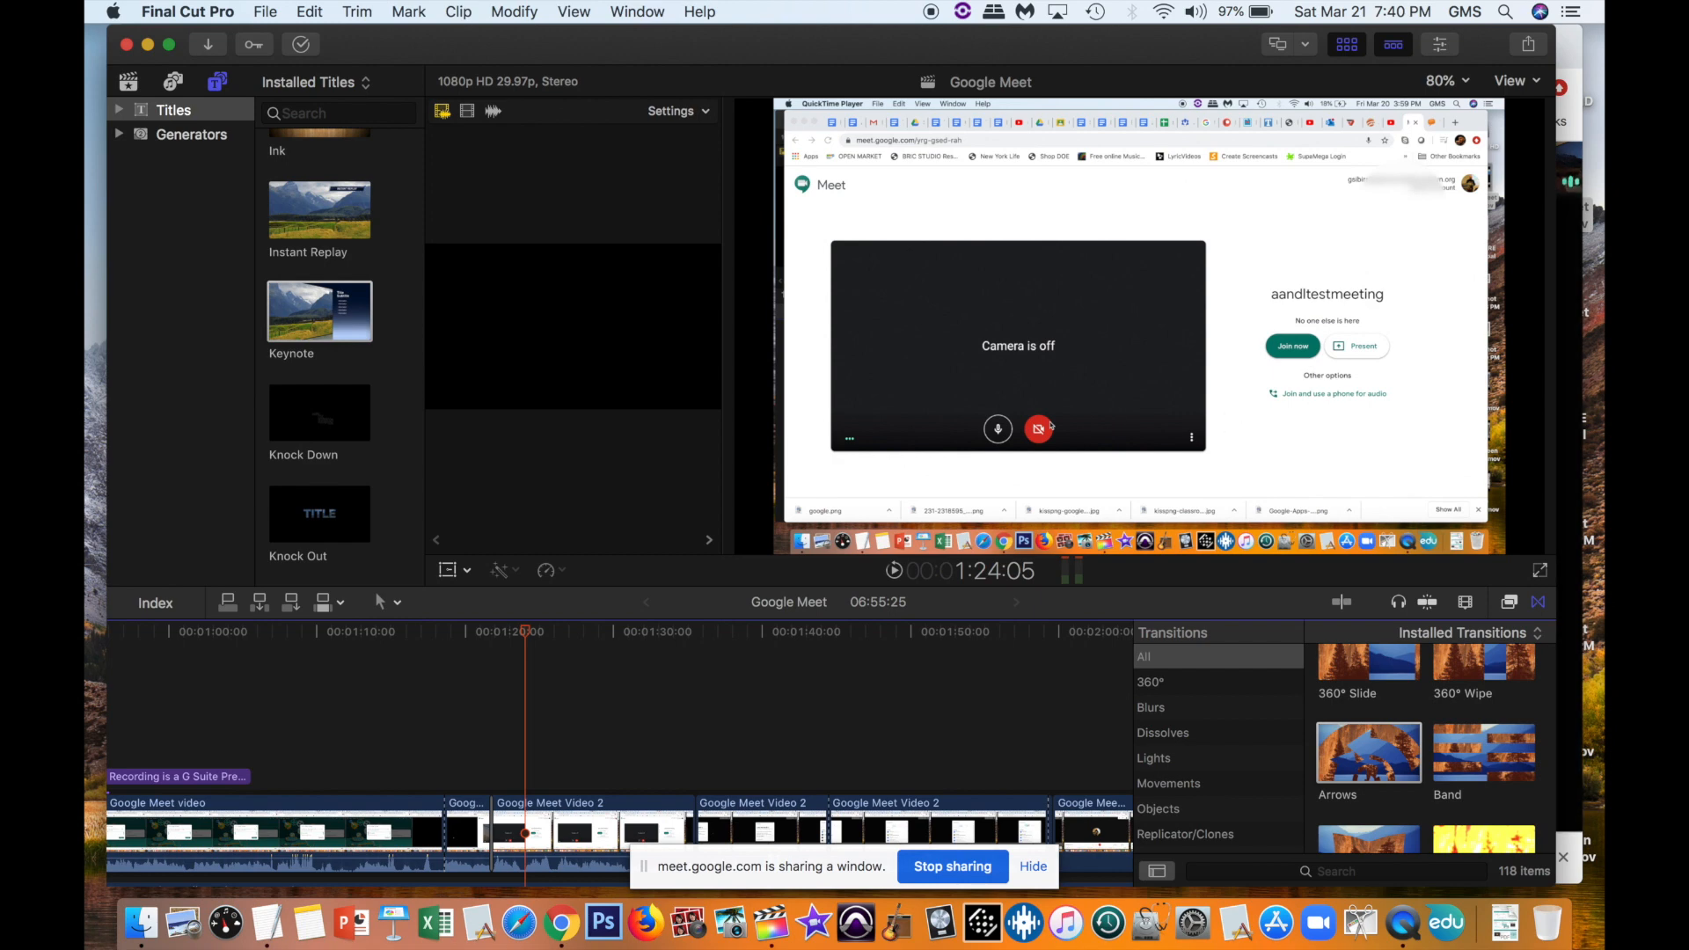
{"action": "mouse_move", "coordinate": [1047, 421]}
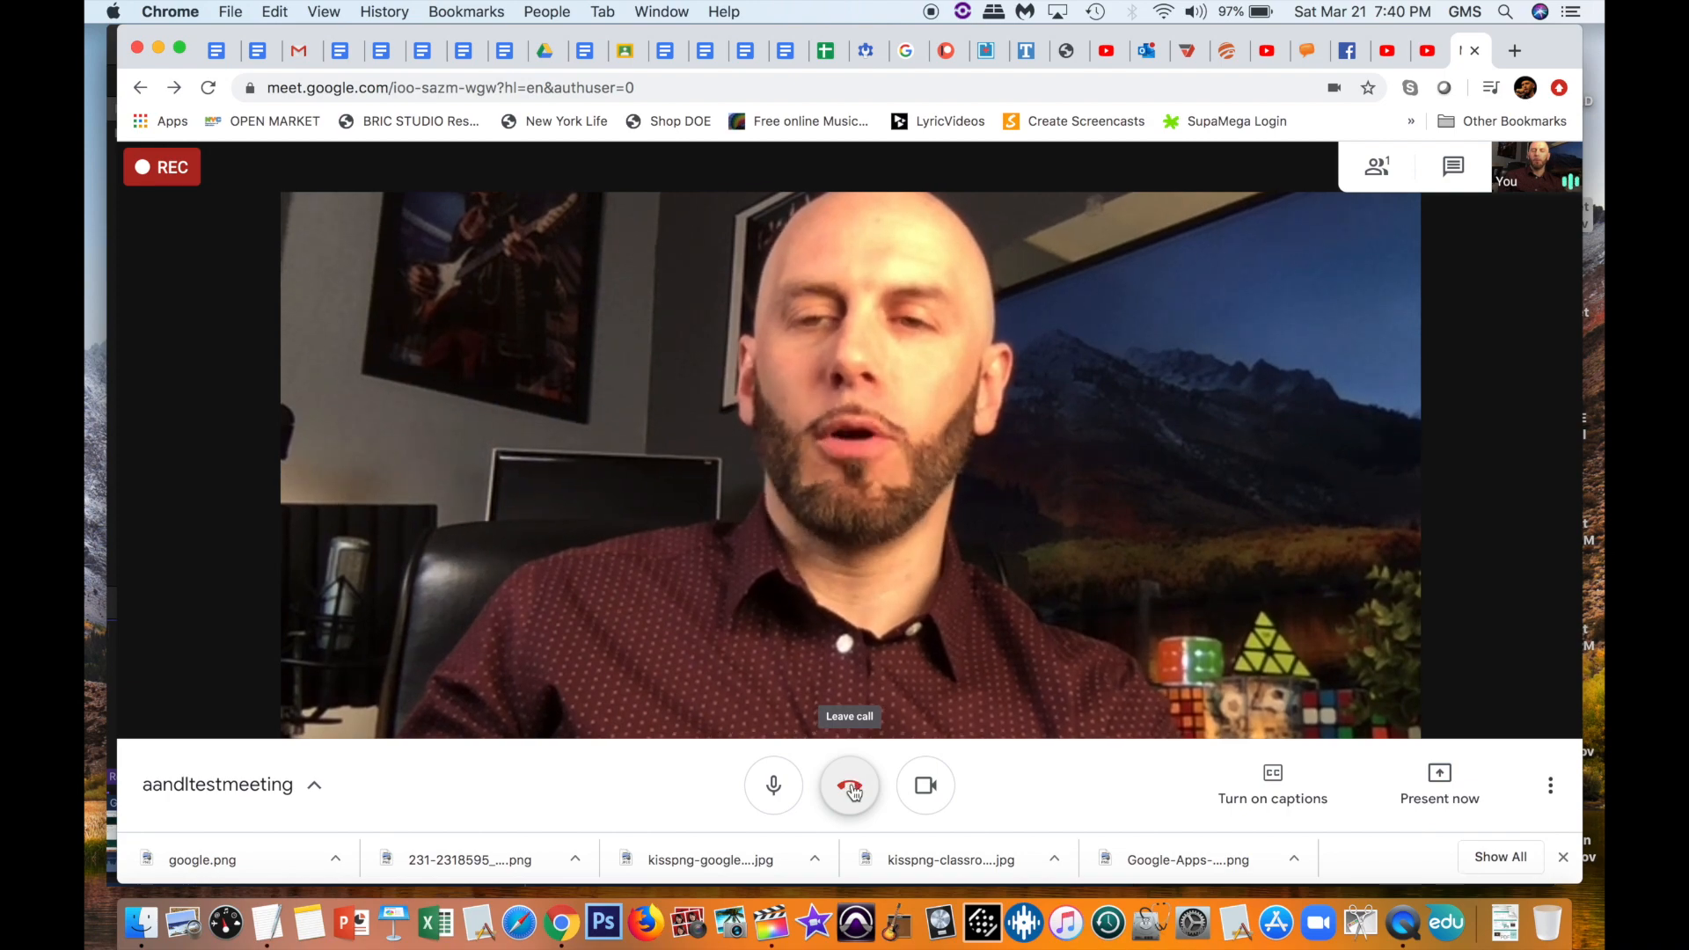
Step: Leave the call, return to the Meet home screen, and switch to Google Drive
{"action": "left_click", "coordinate": [849, 784]}
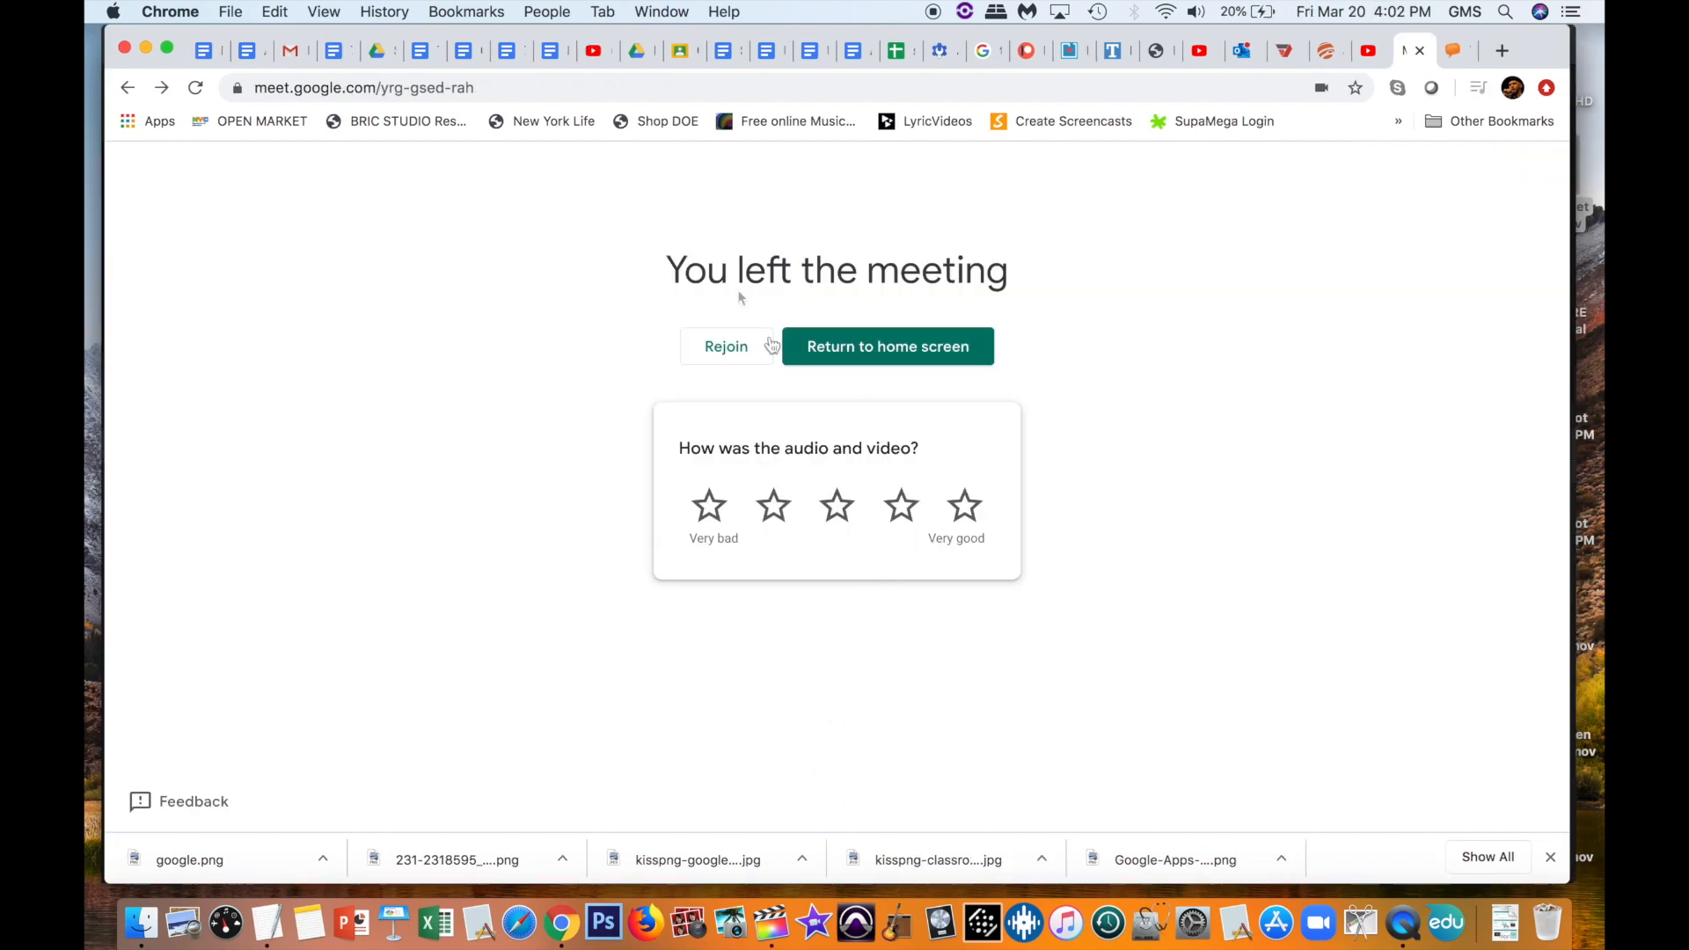
{"action": "left_click", "coordinate": [887, 346]}
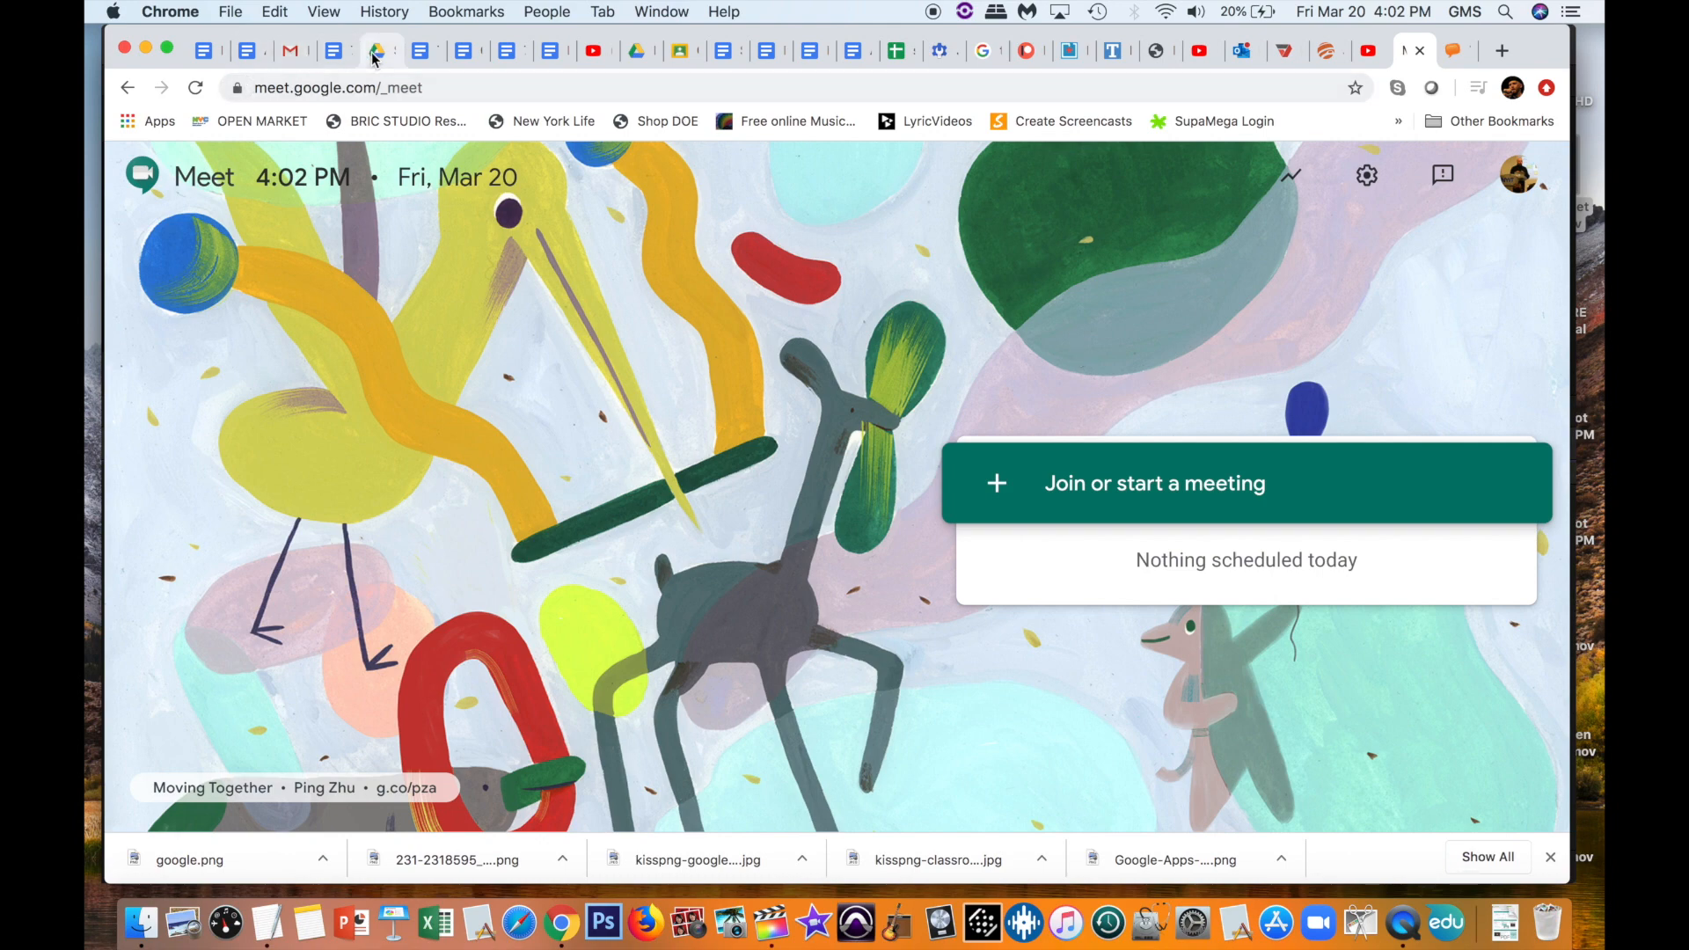
{"action": "left_click", "coordinate": [366, 51]}
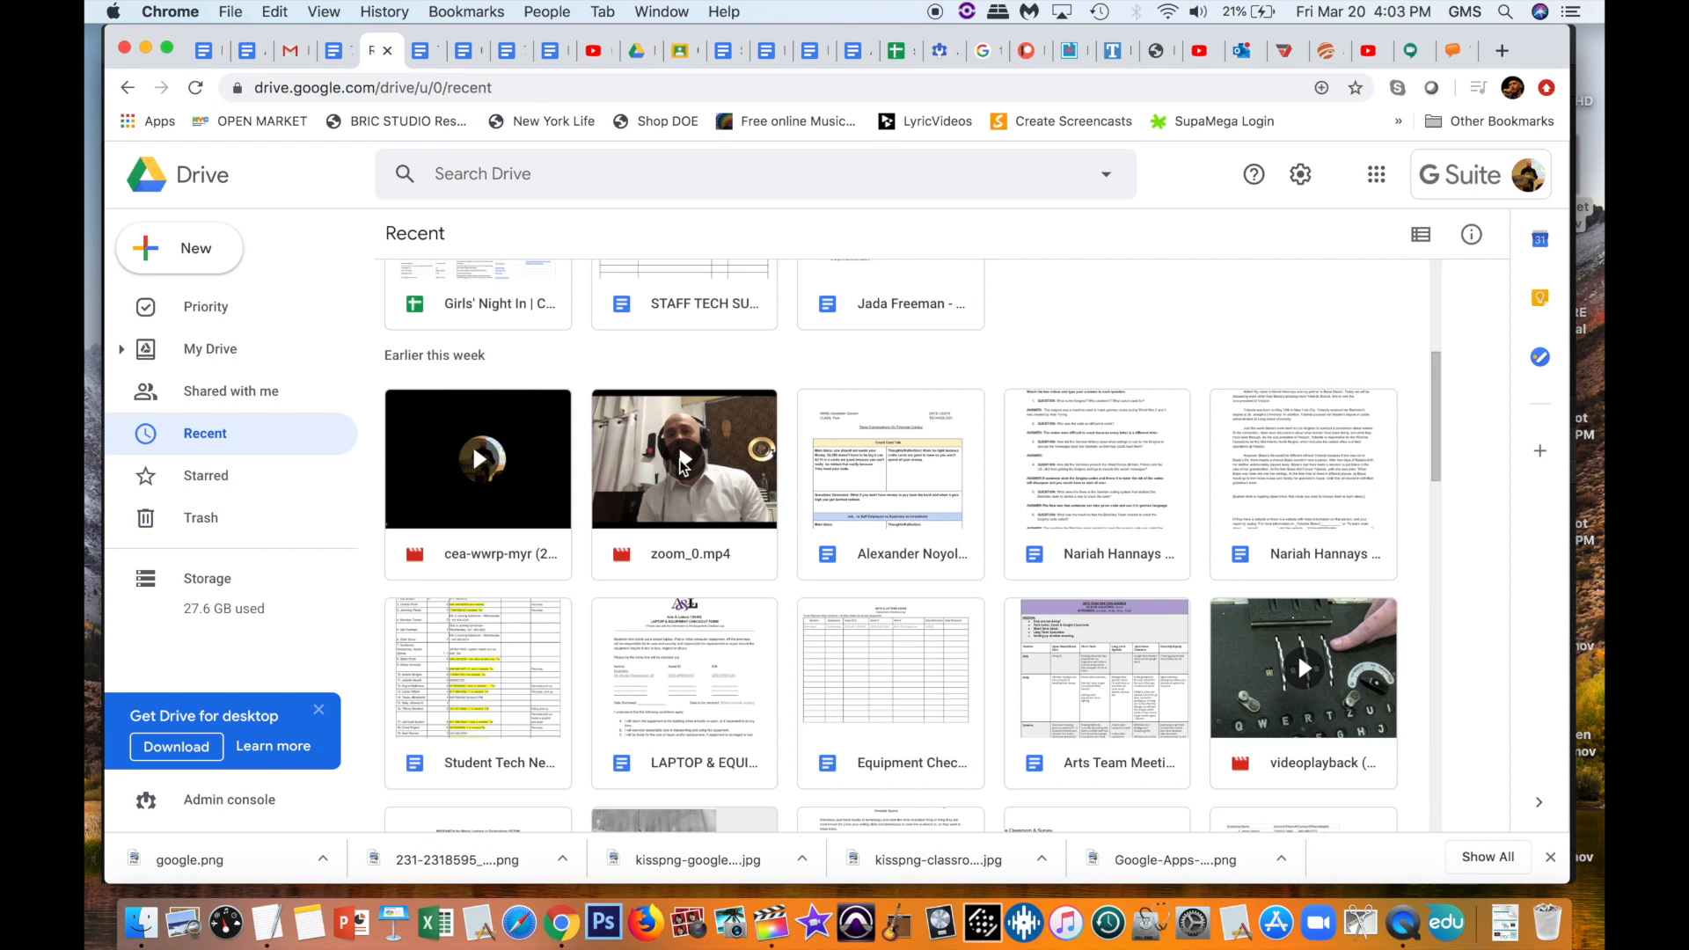
{"action": "mouse_move", "coordinate": [557, 422]}
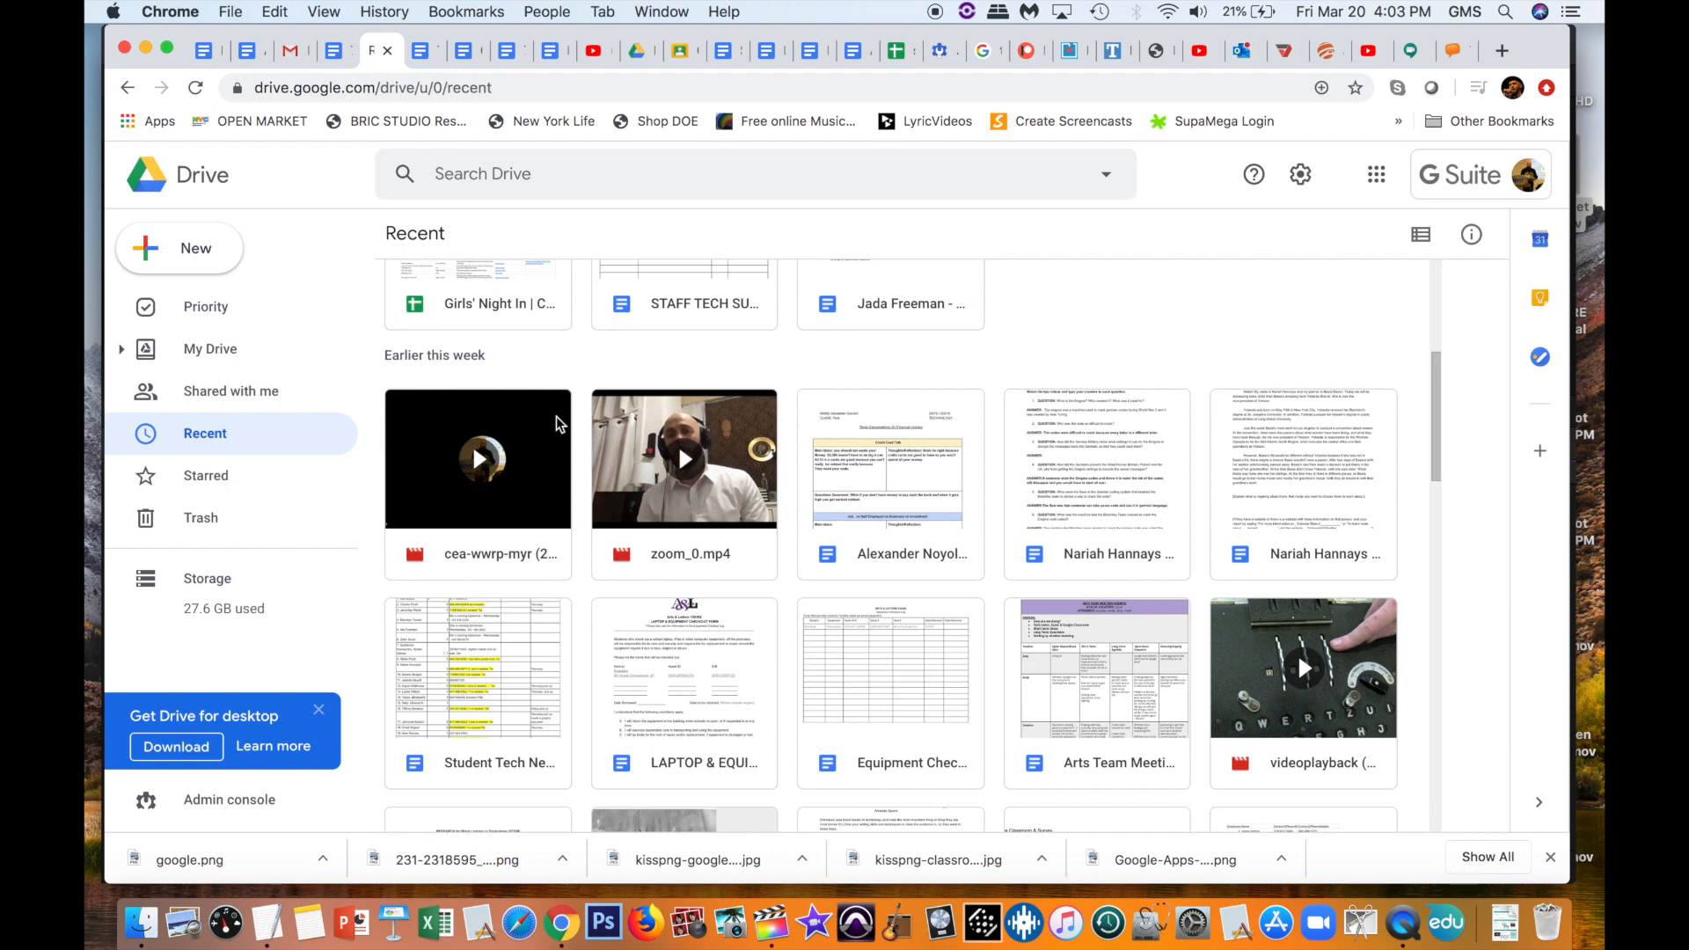
Step: Open the cea-wwrp-myr recording from Drive's Recent files in the previewer
{"action": "left_click", "coordinate": [477, 457]}
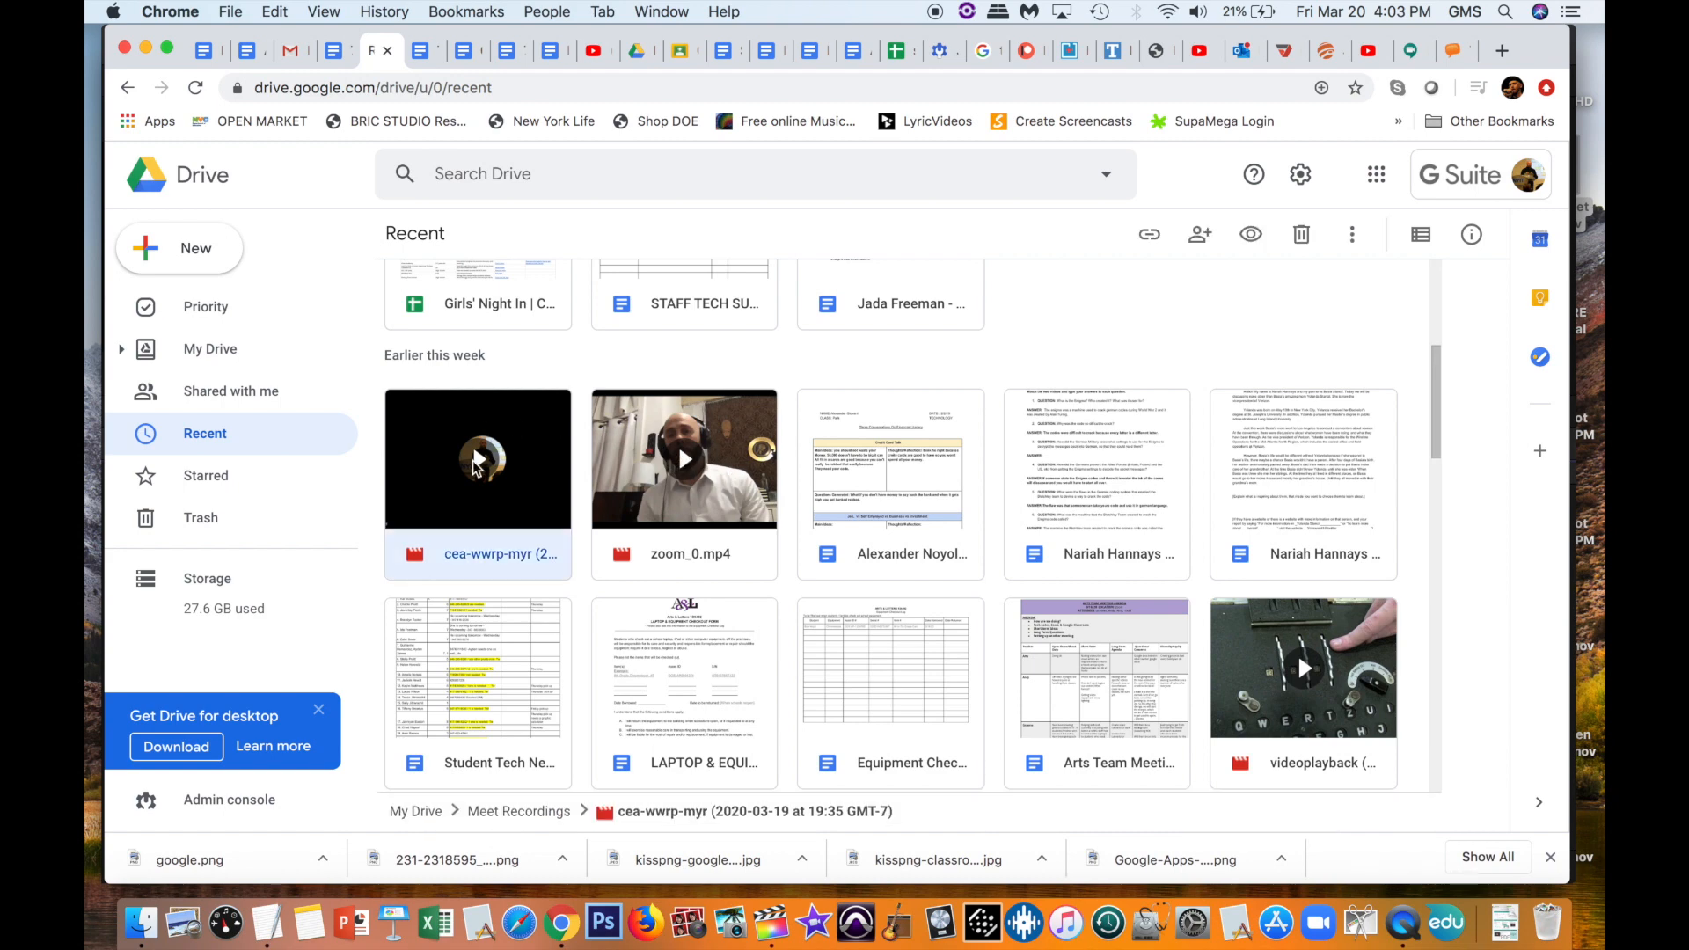
{"action": "double_click", "coordinate": [477, 458]}
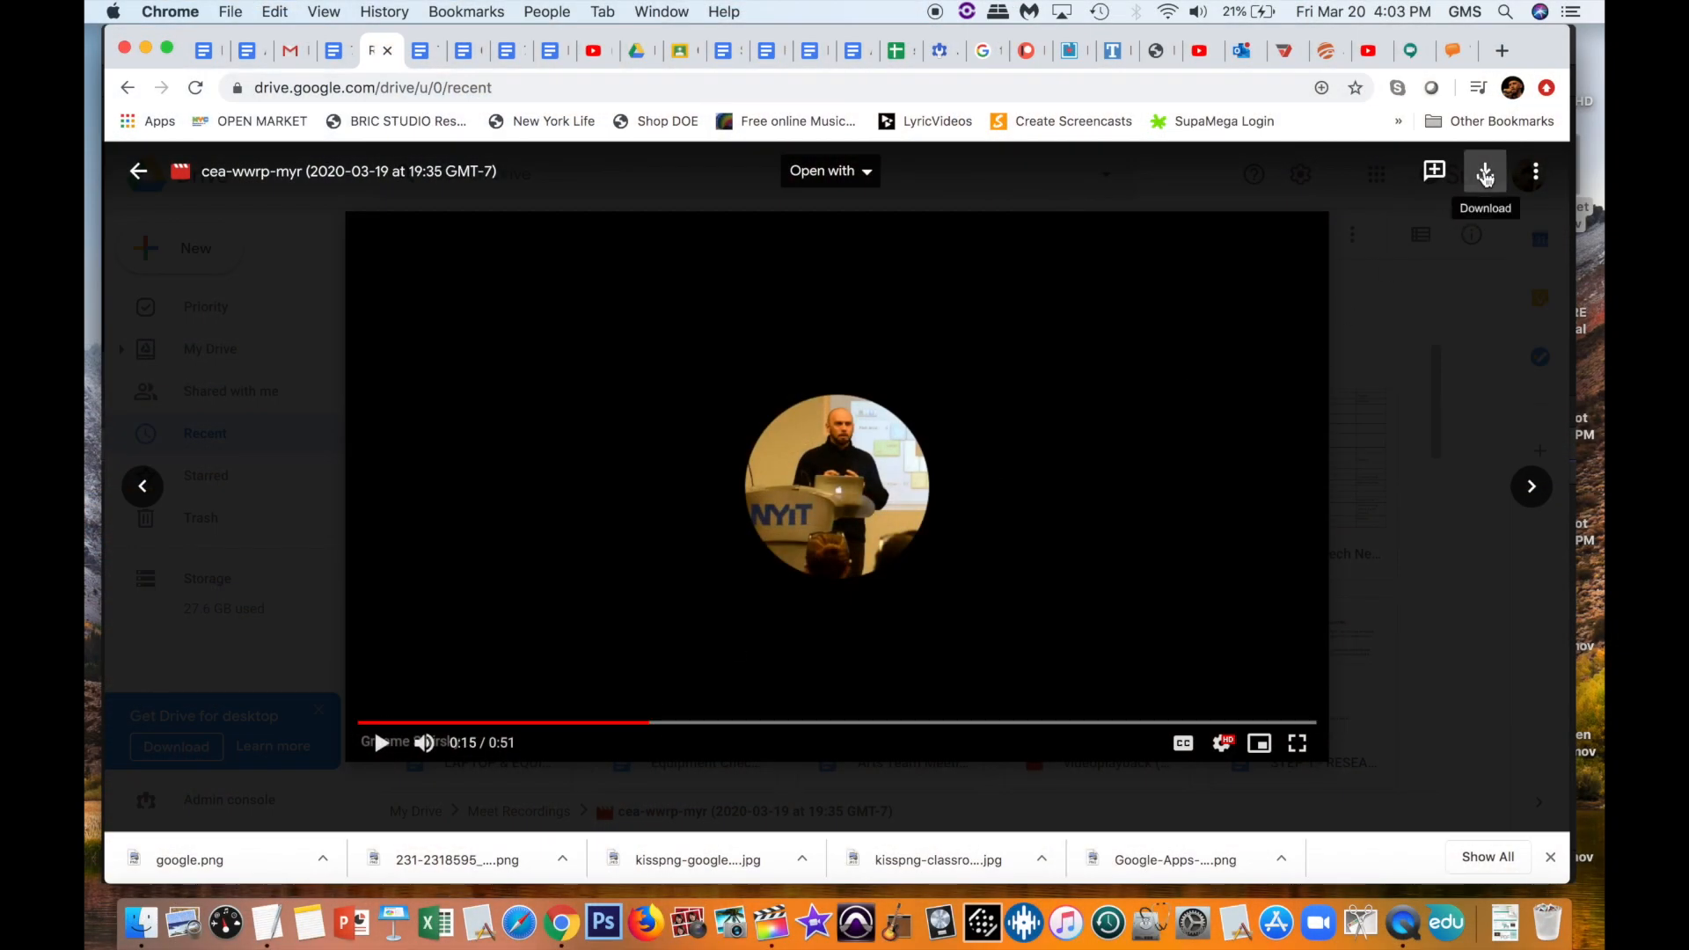
Step: Copy a view-only shareable link to cea-wwrp-myr, then return to Recent files
{"action": "left_click", "coordinate": [1535, 171]}
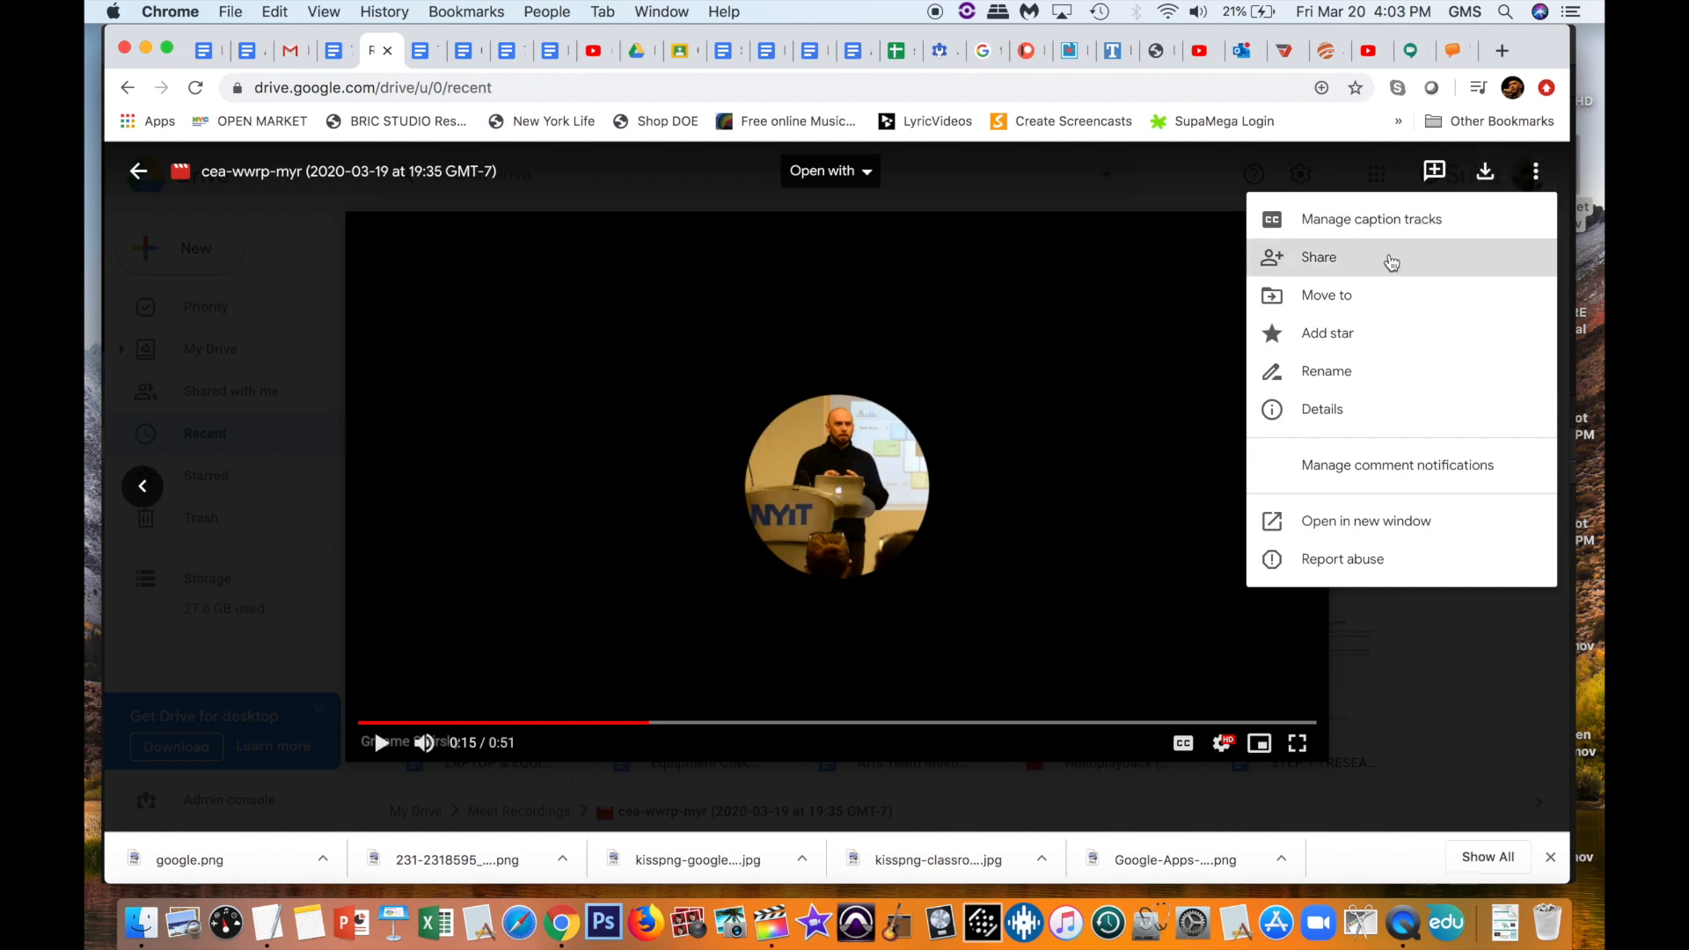
{"action": "left_click", "coordinate": [1318, 257]}
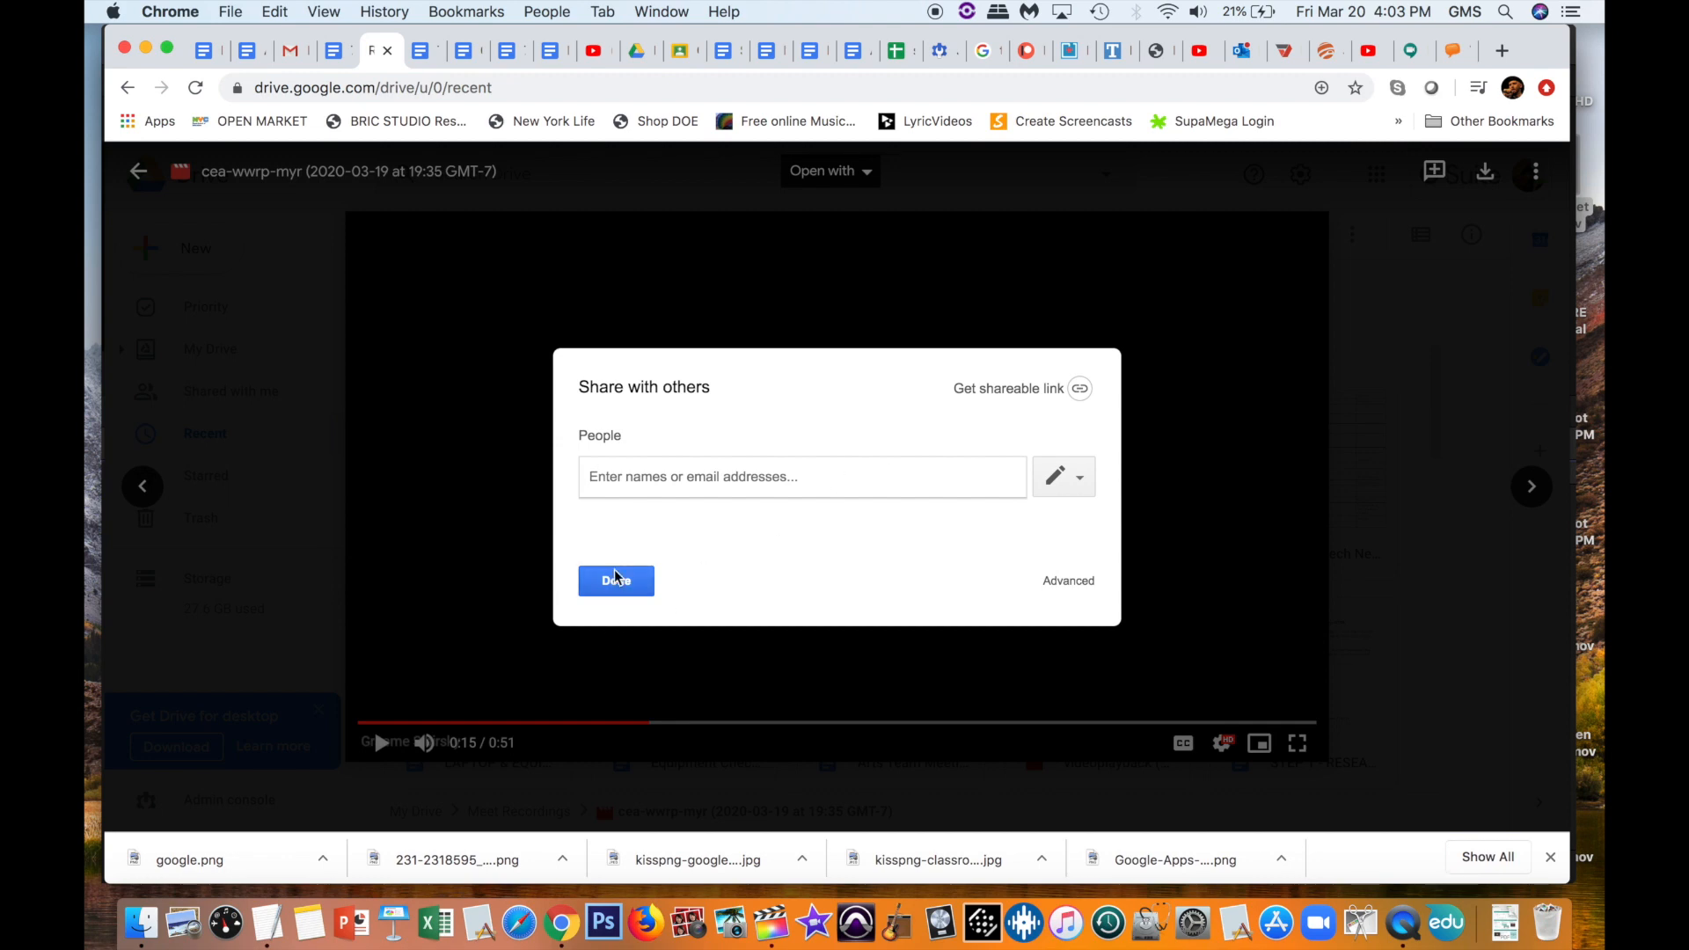
{"action": "left_click", "coordinate": [1008, 388]}
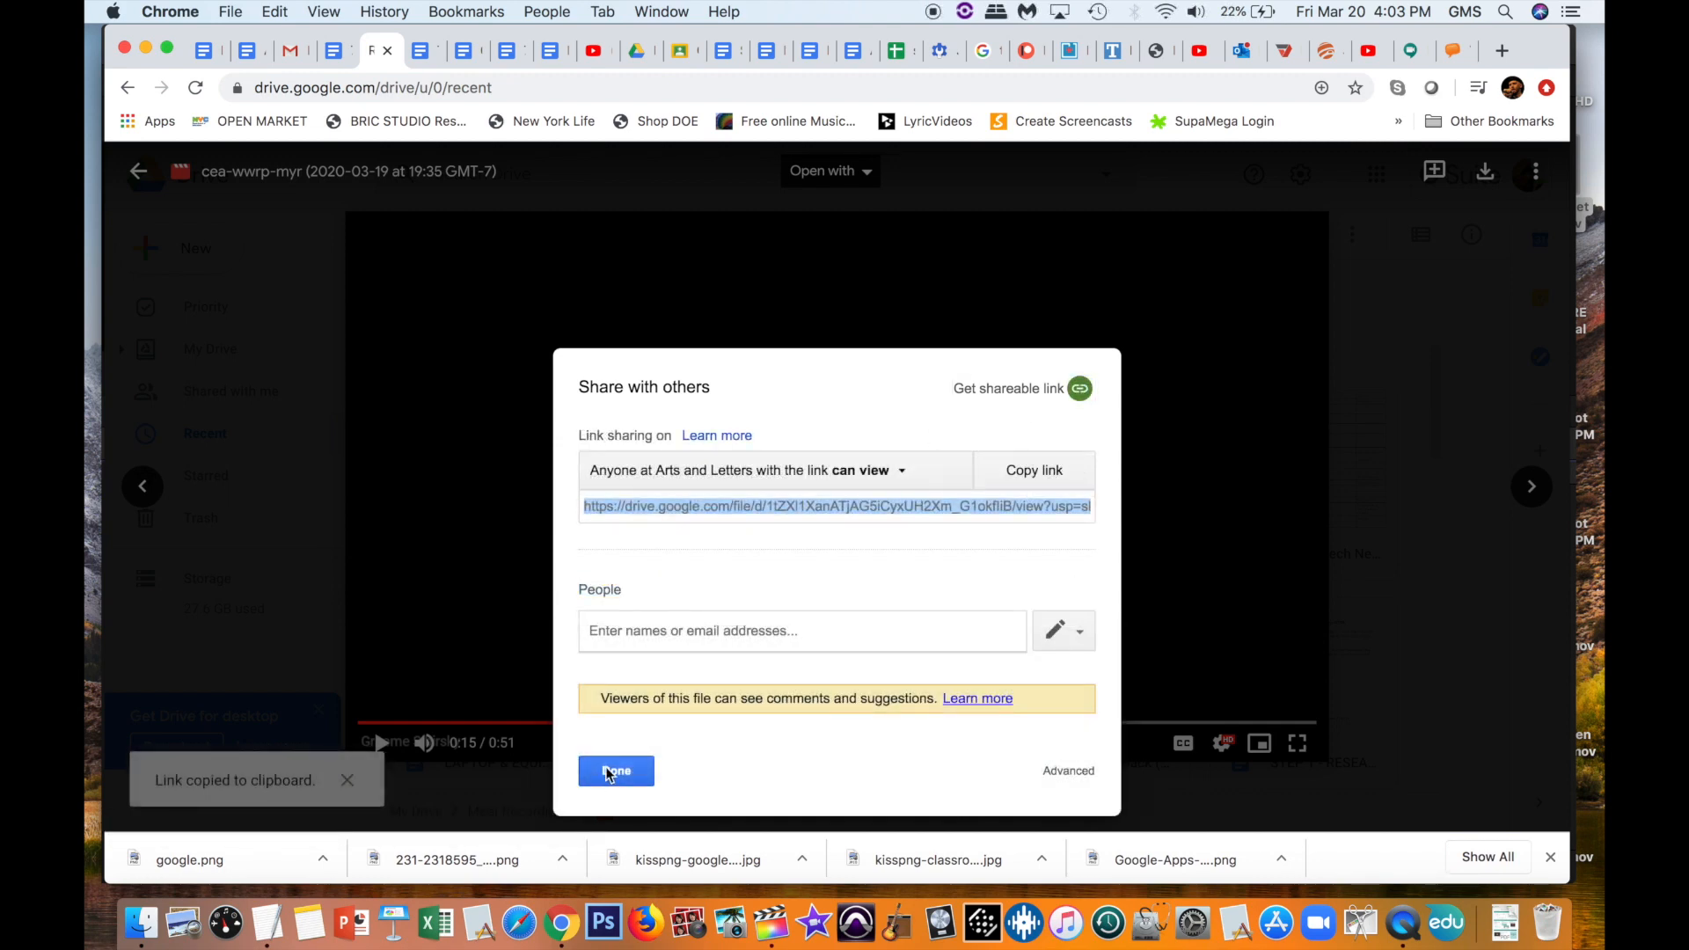
{"action": "left_click", "coordinate": [616, 771]}
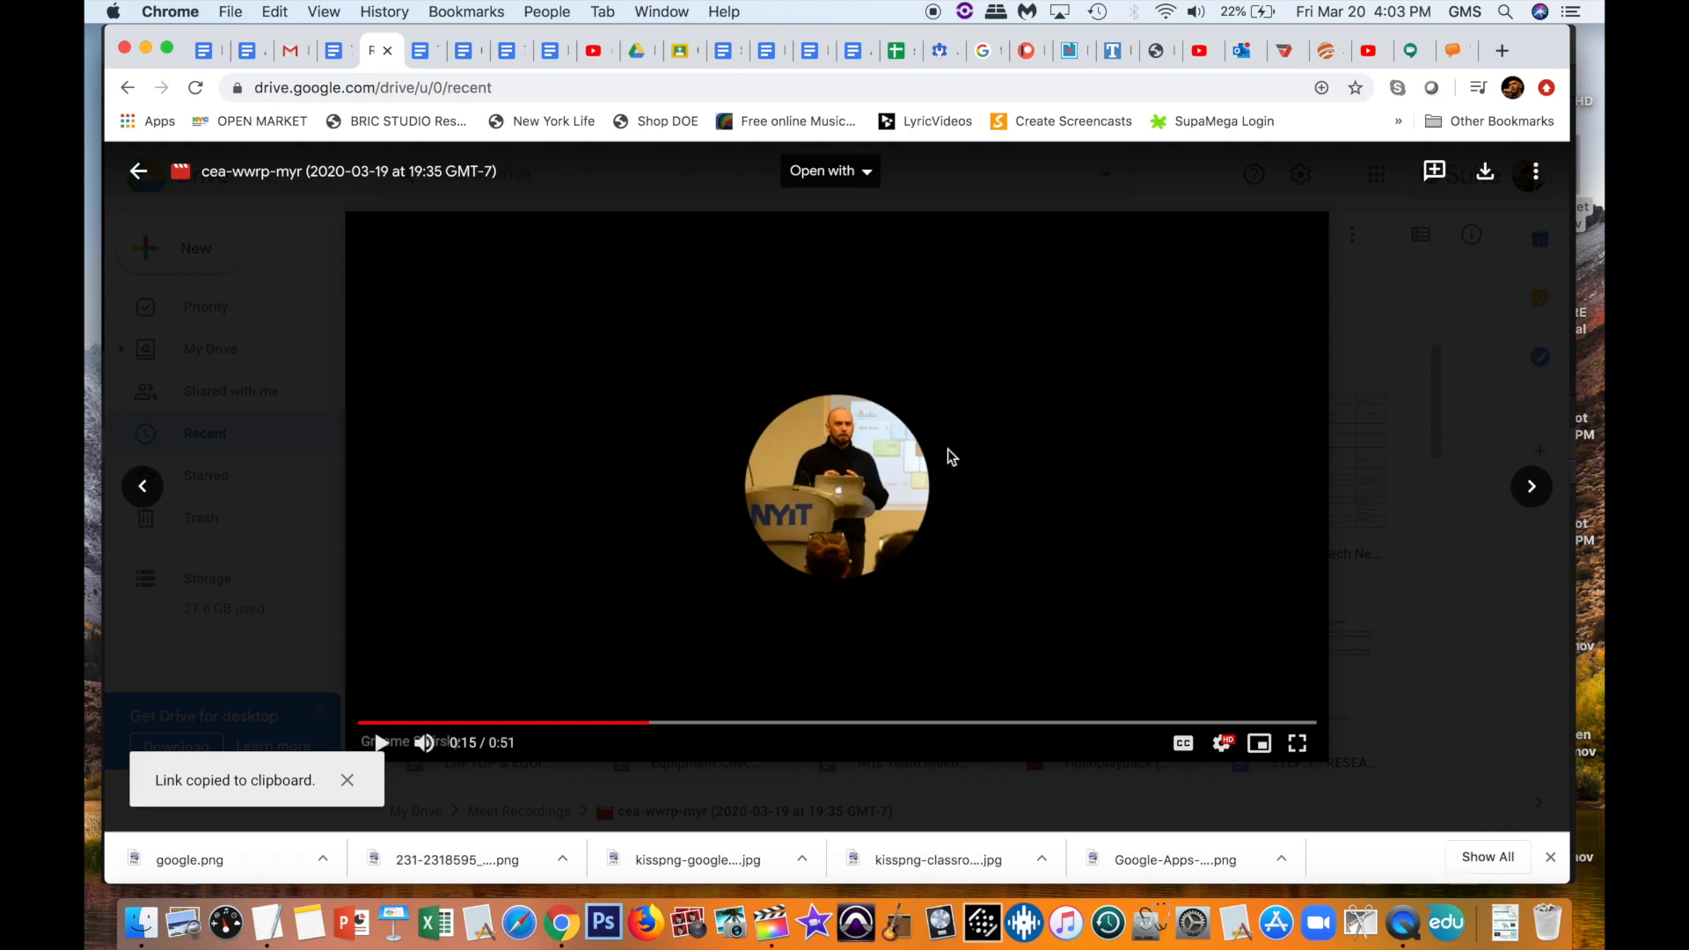
{"action": "mouse_move", "coordinate": [1247, 216]}
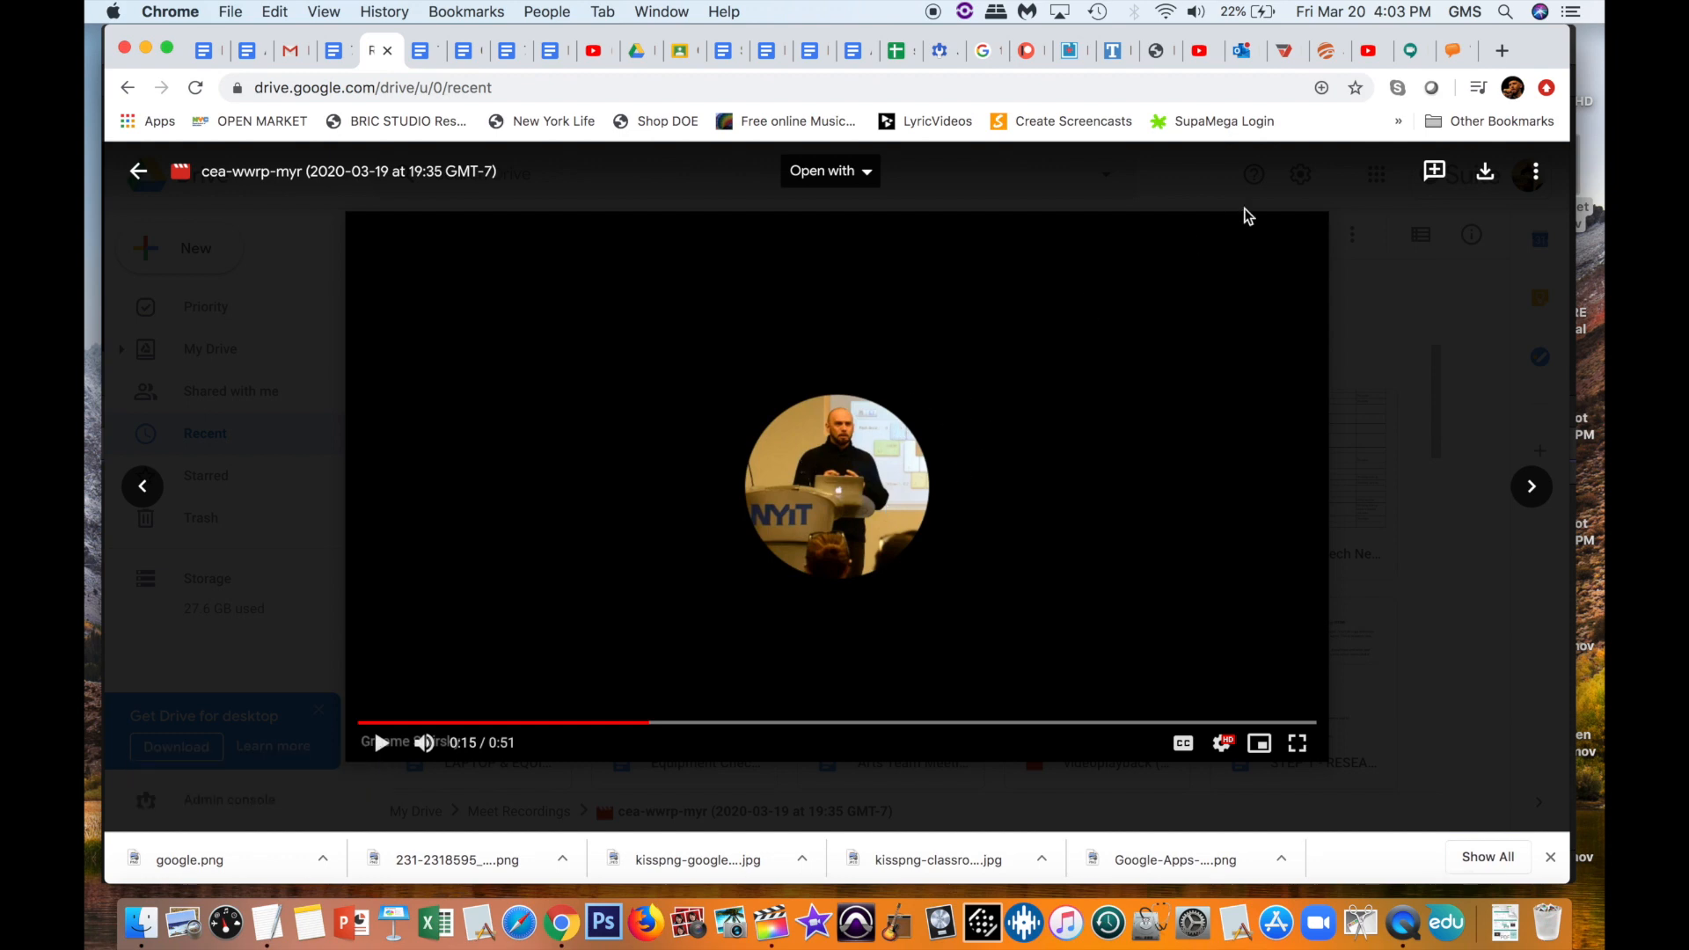
{"action": "left_click", "coordinate": [138, 171]}
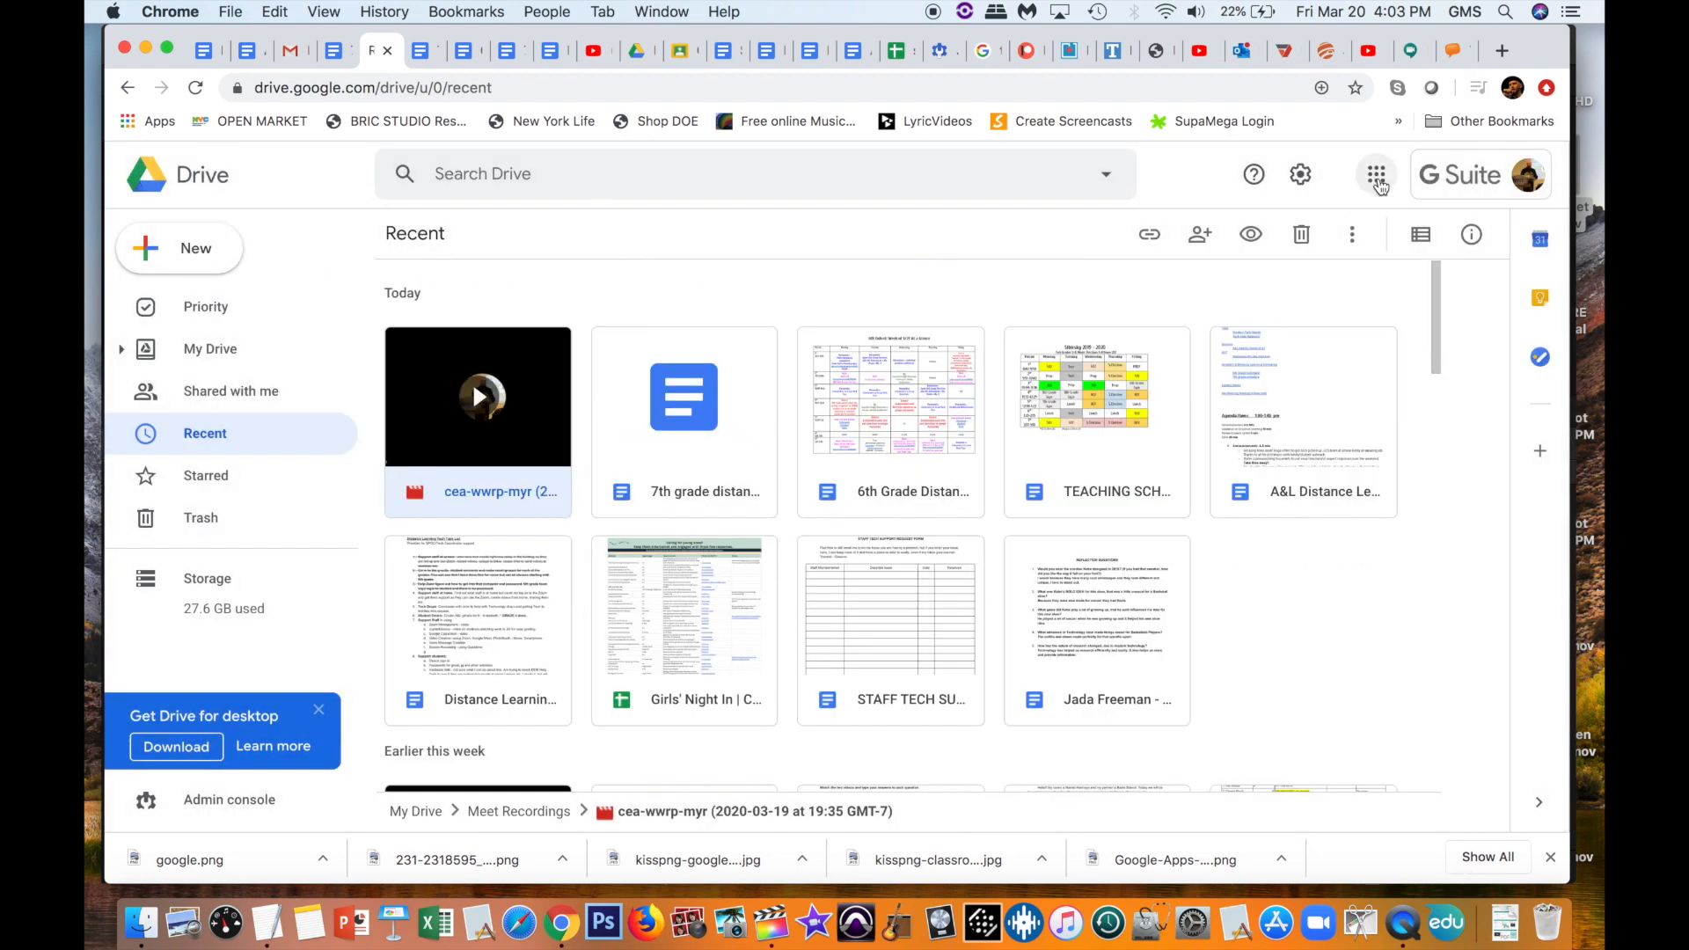
Step: Open Classroom's TEST CLASS Classwork page and create a new Assignment
{"action": "left_click", "coordinate": [420, 51]}
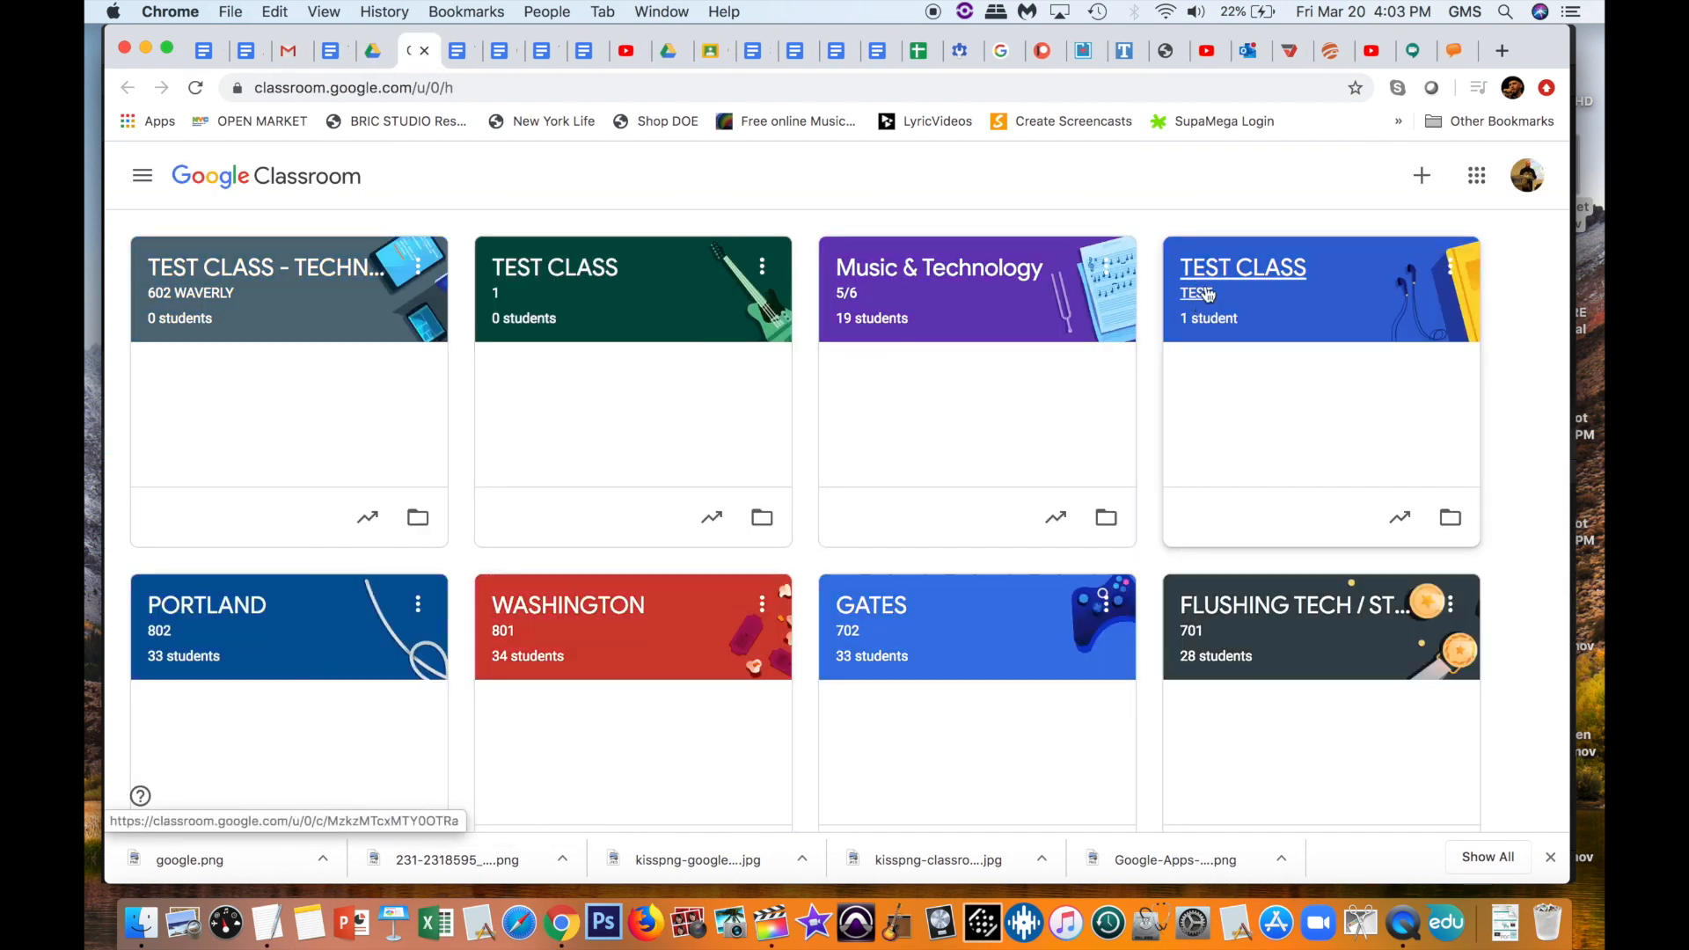
{"action": "left_click", "coordinate": [1243, 267]}
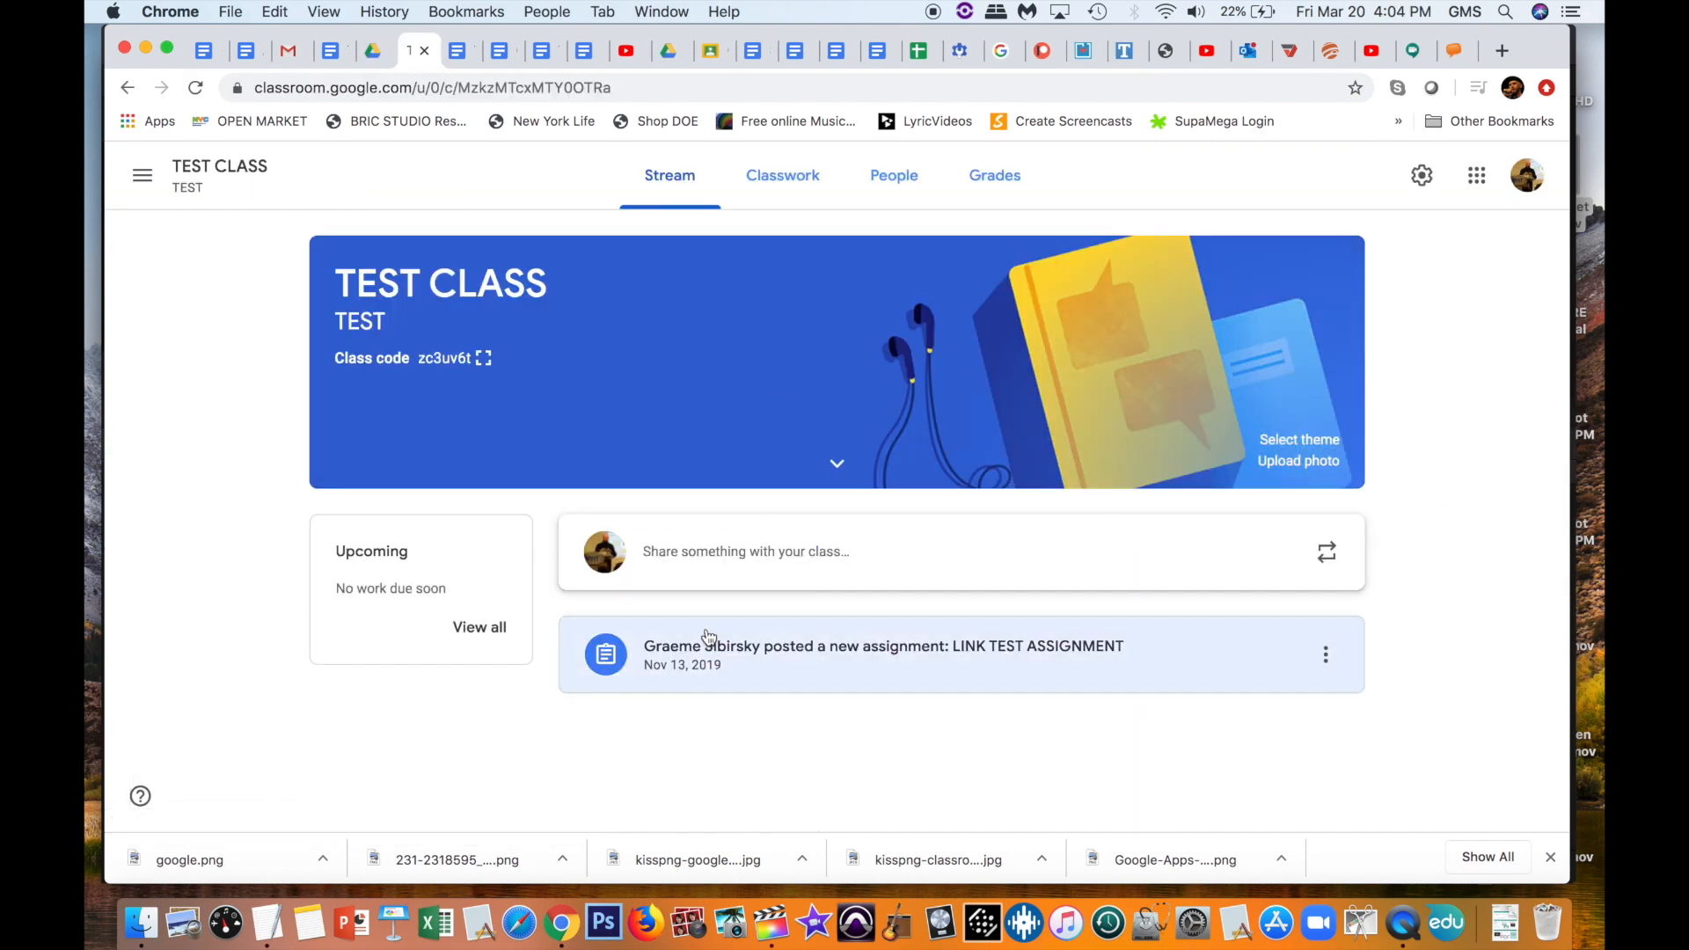
{"action": "left_click", "coordinate": [783, 174]}
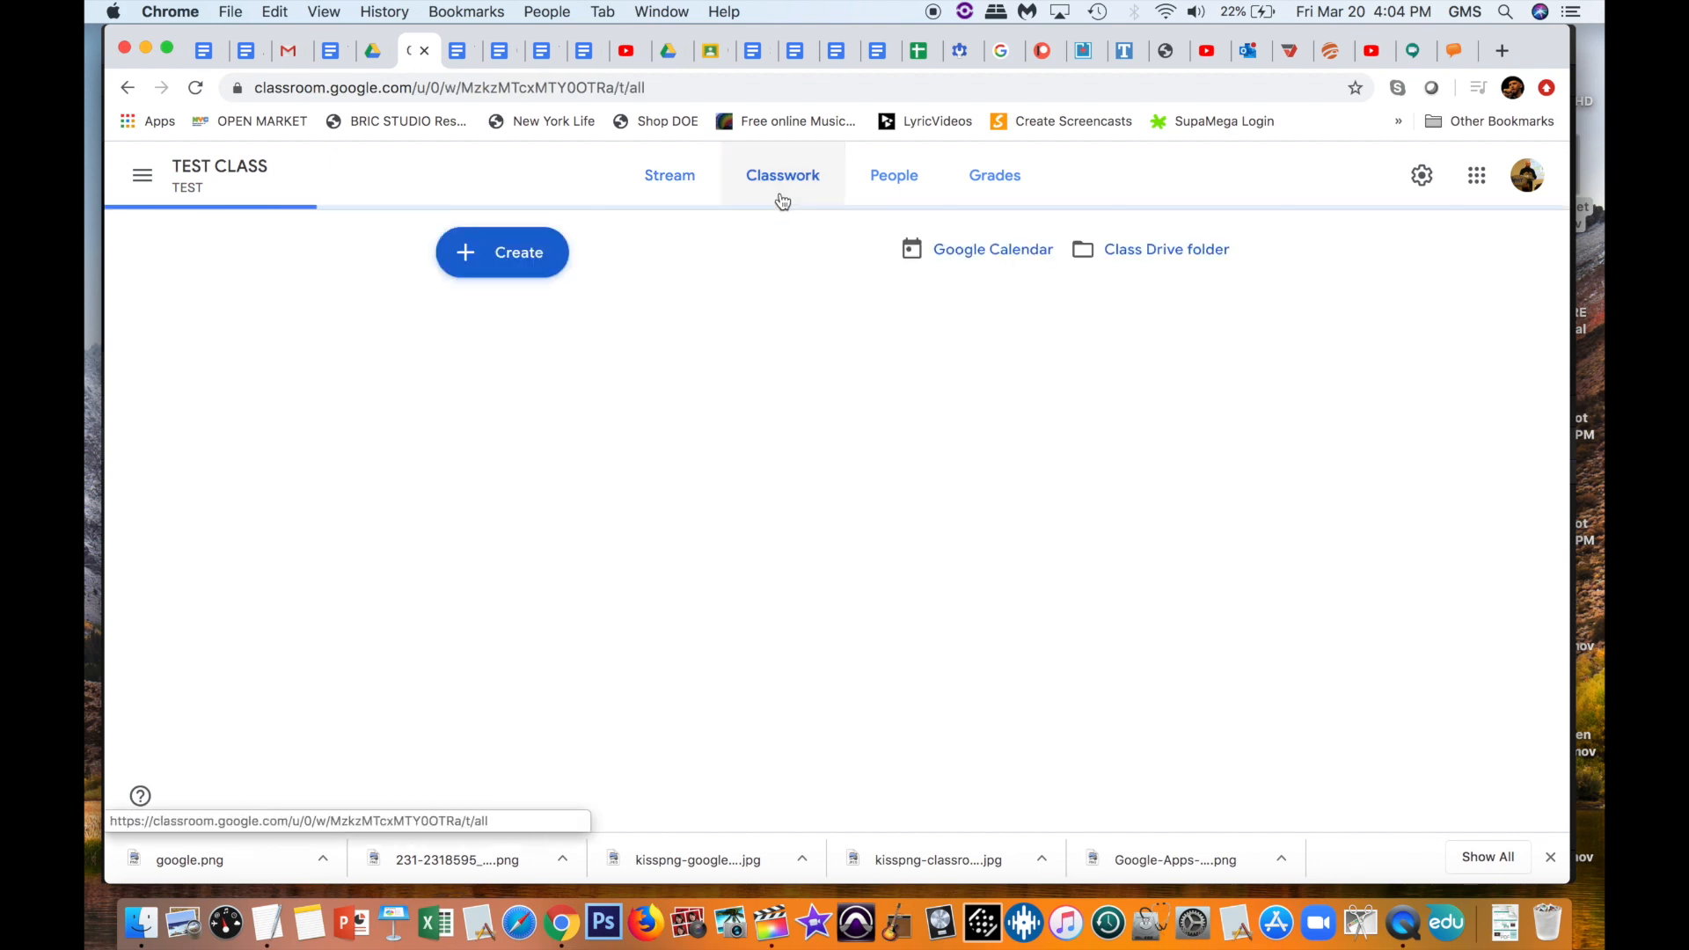
{"action": "left_click", "coordinate": [501, 252]}
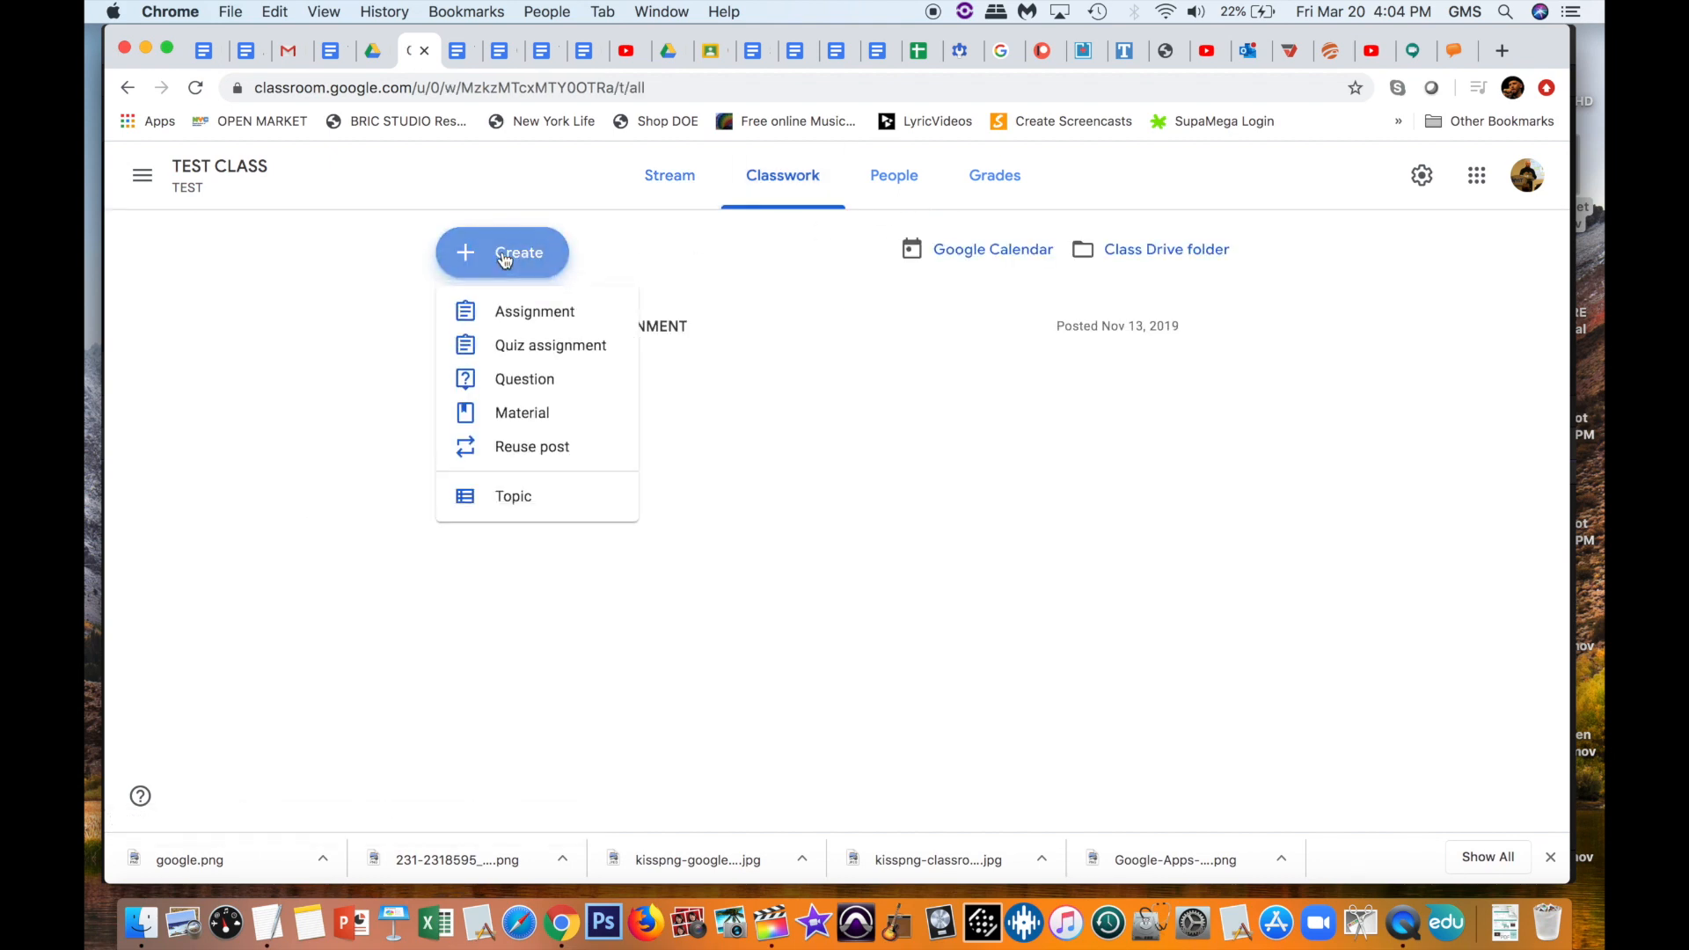
{"action": "left_click", "coordinate": [534, 311]}
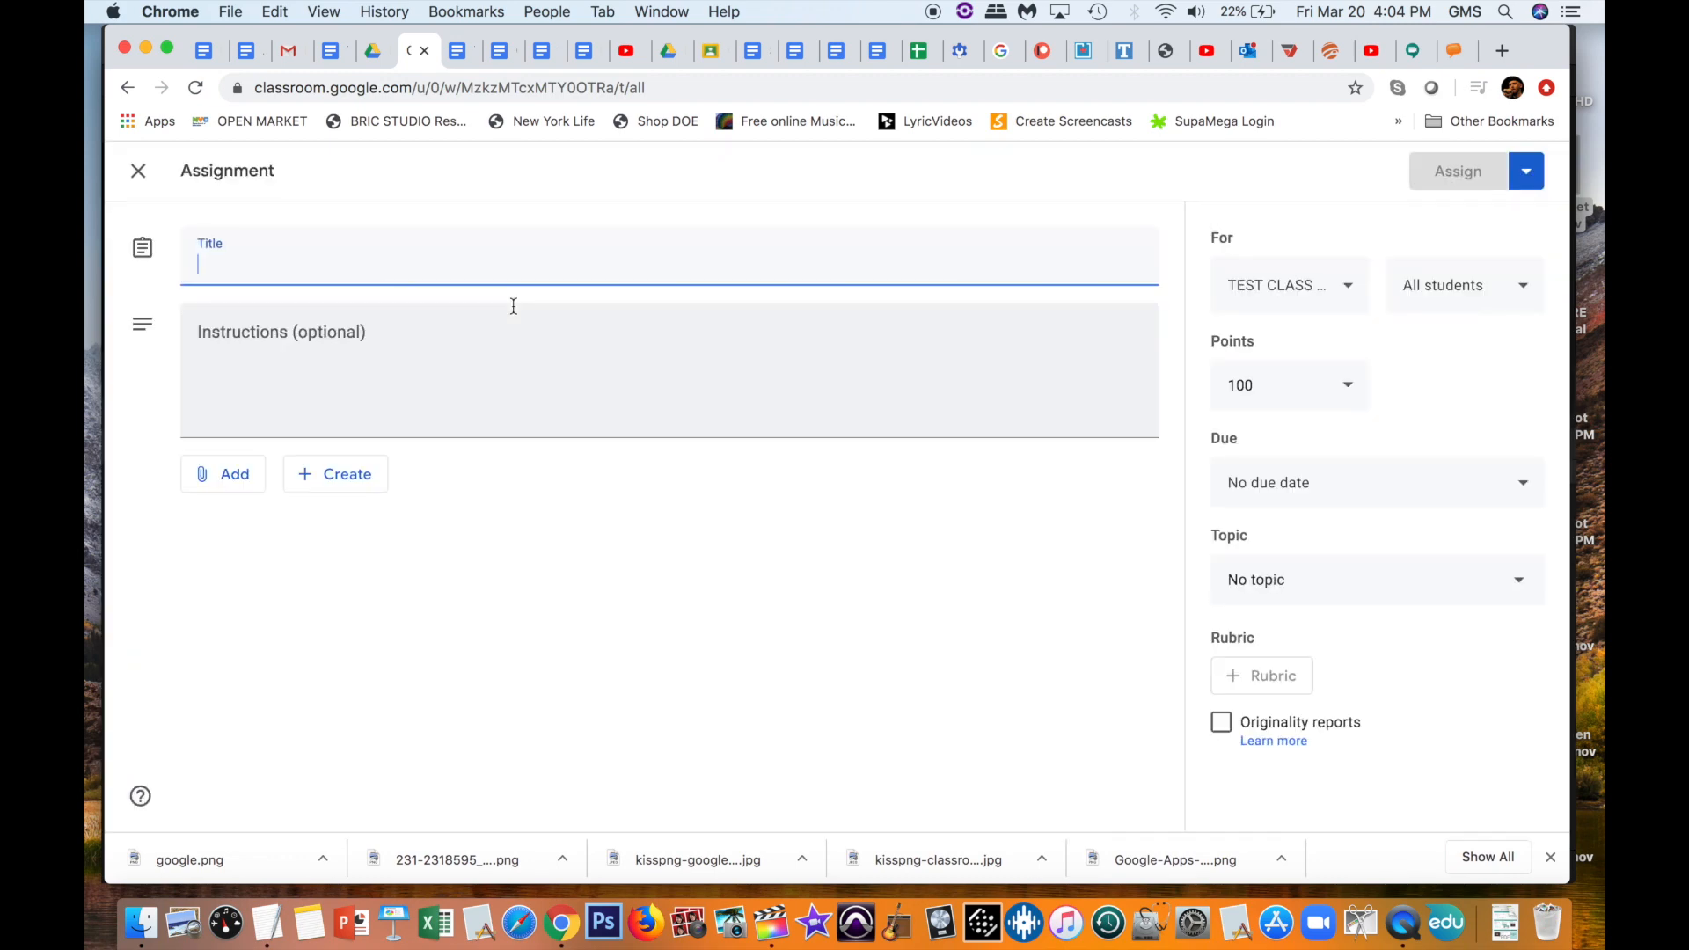
{"action": "left_click", "coordinate": [223, 474]}
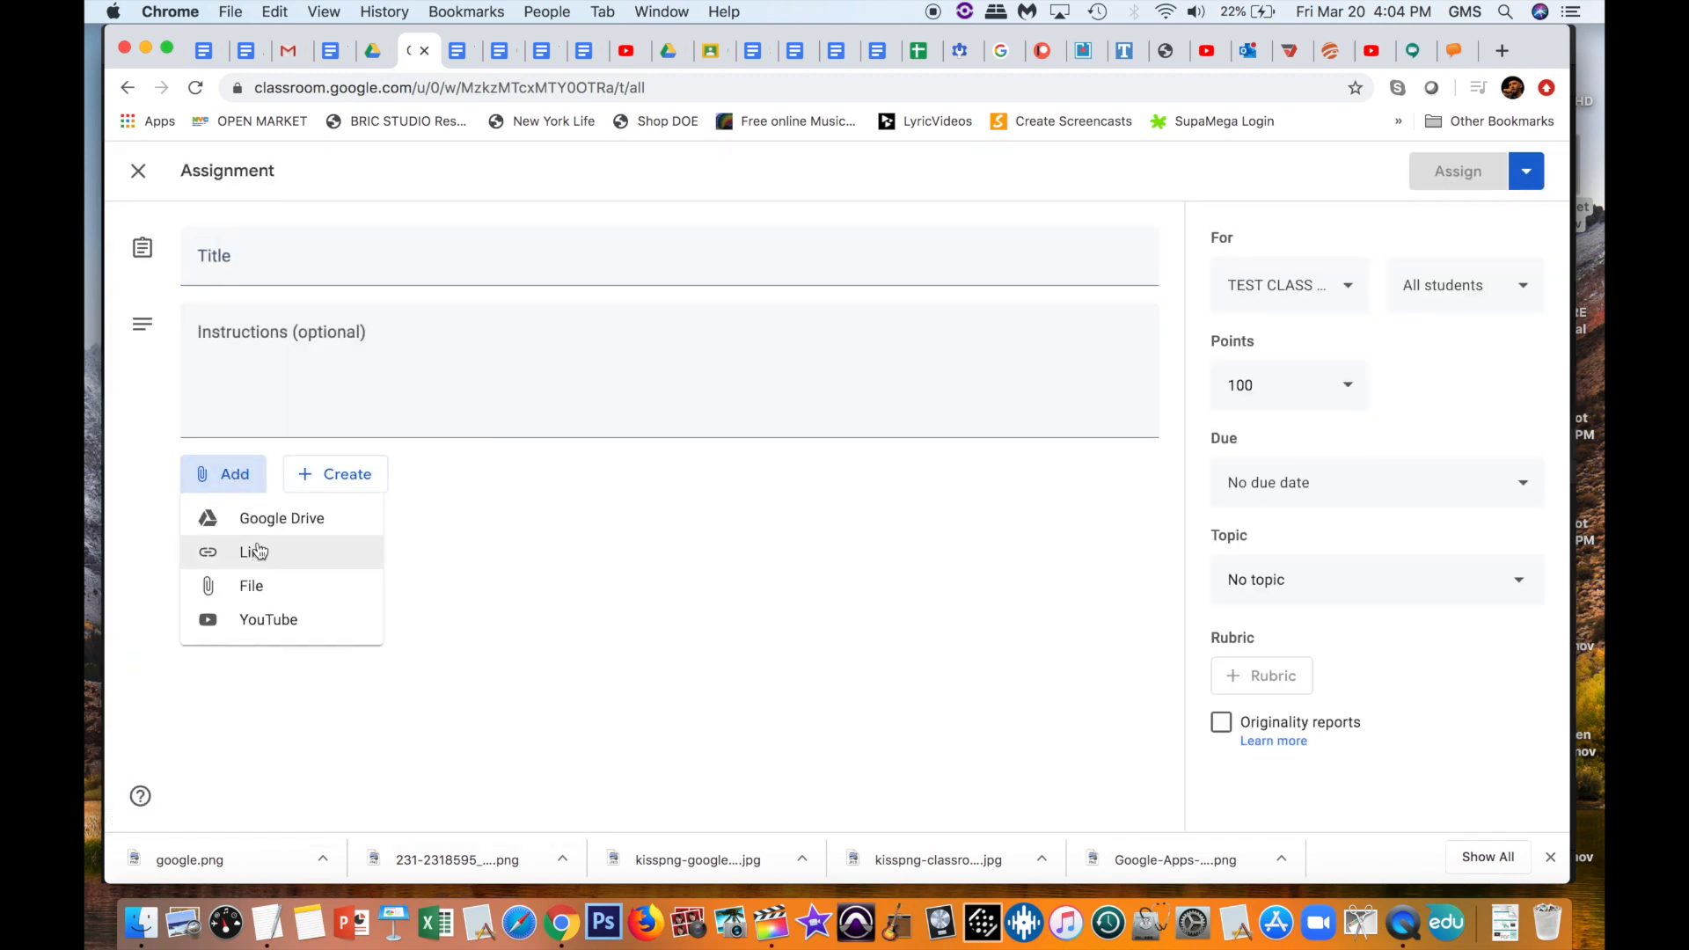
{"action": "left_click", "coordinate": [281, 518]}
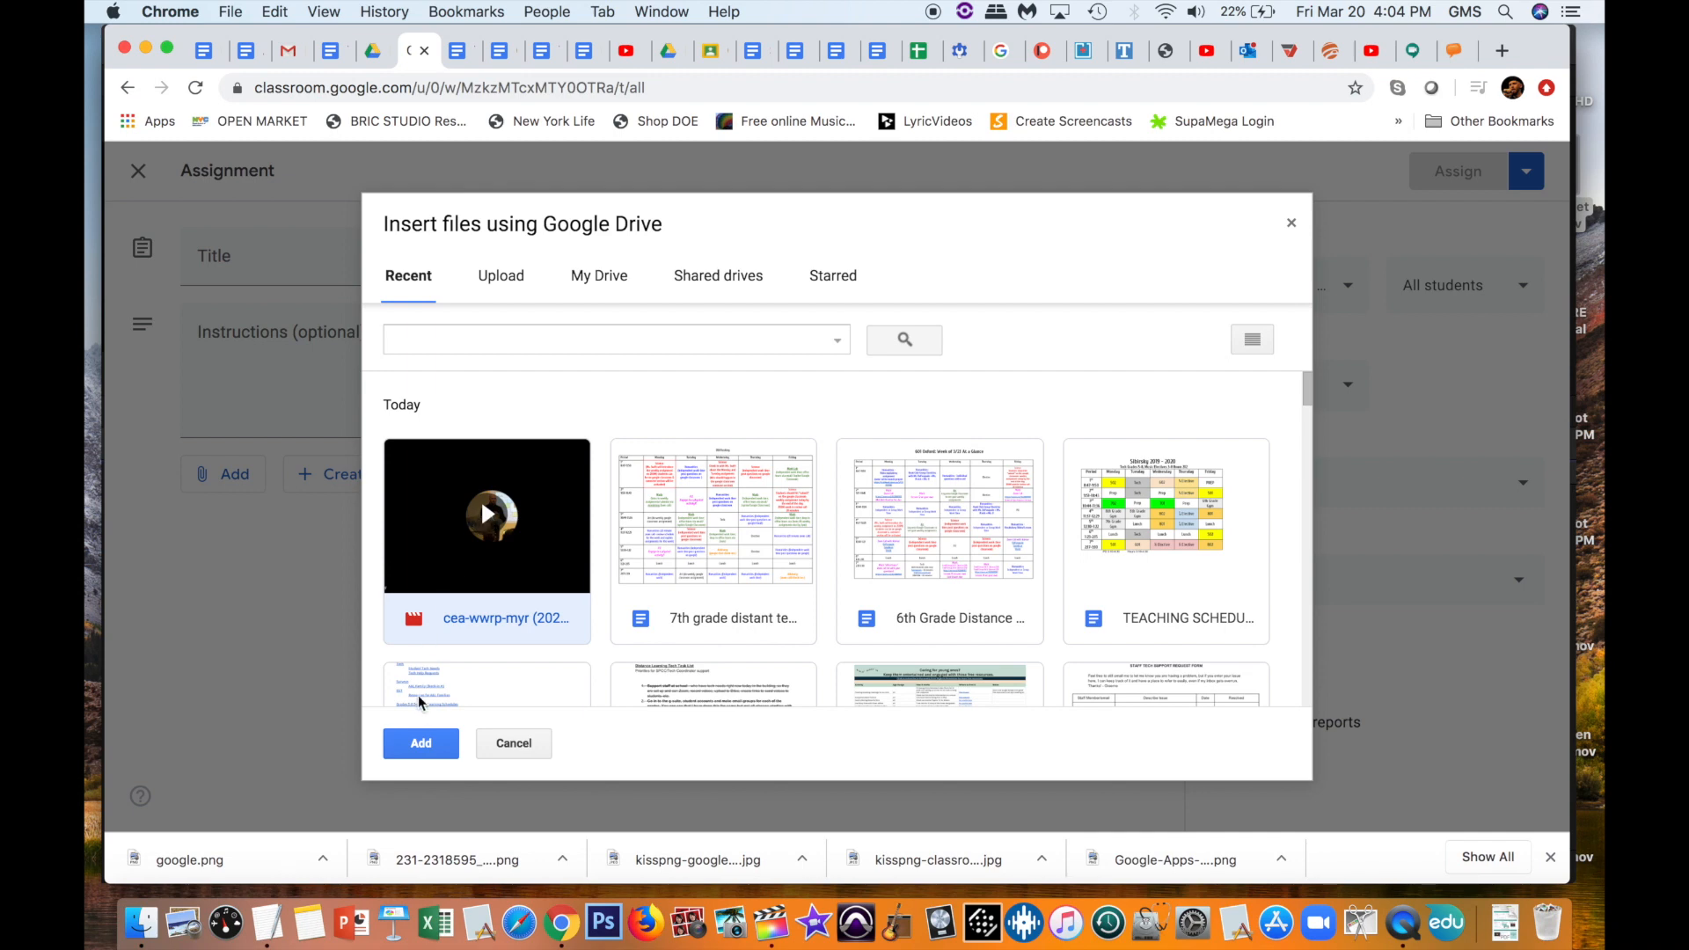
{"action": "left_click", "coordinate": [421, 743]}
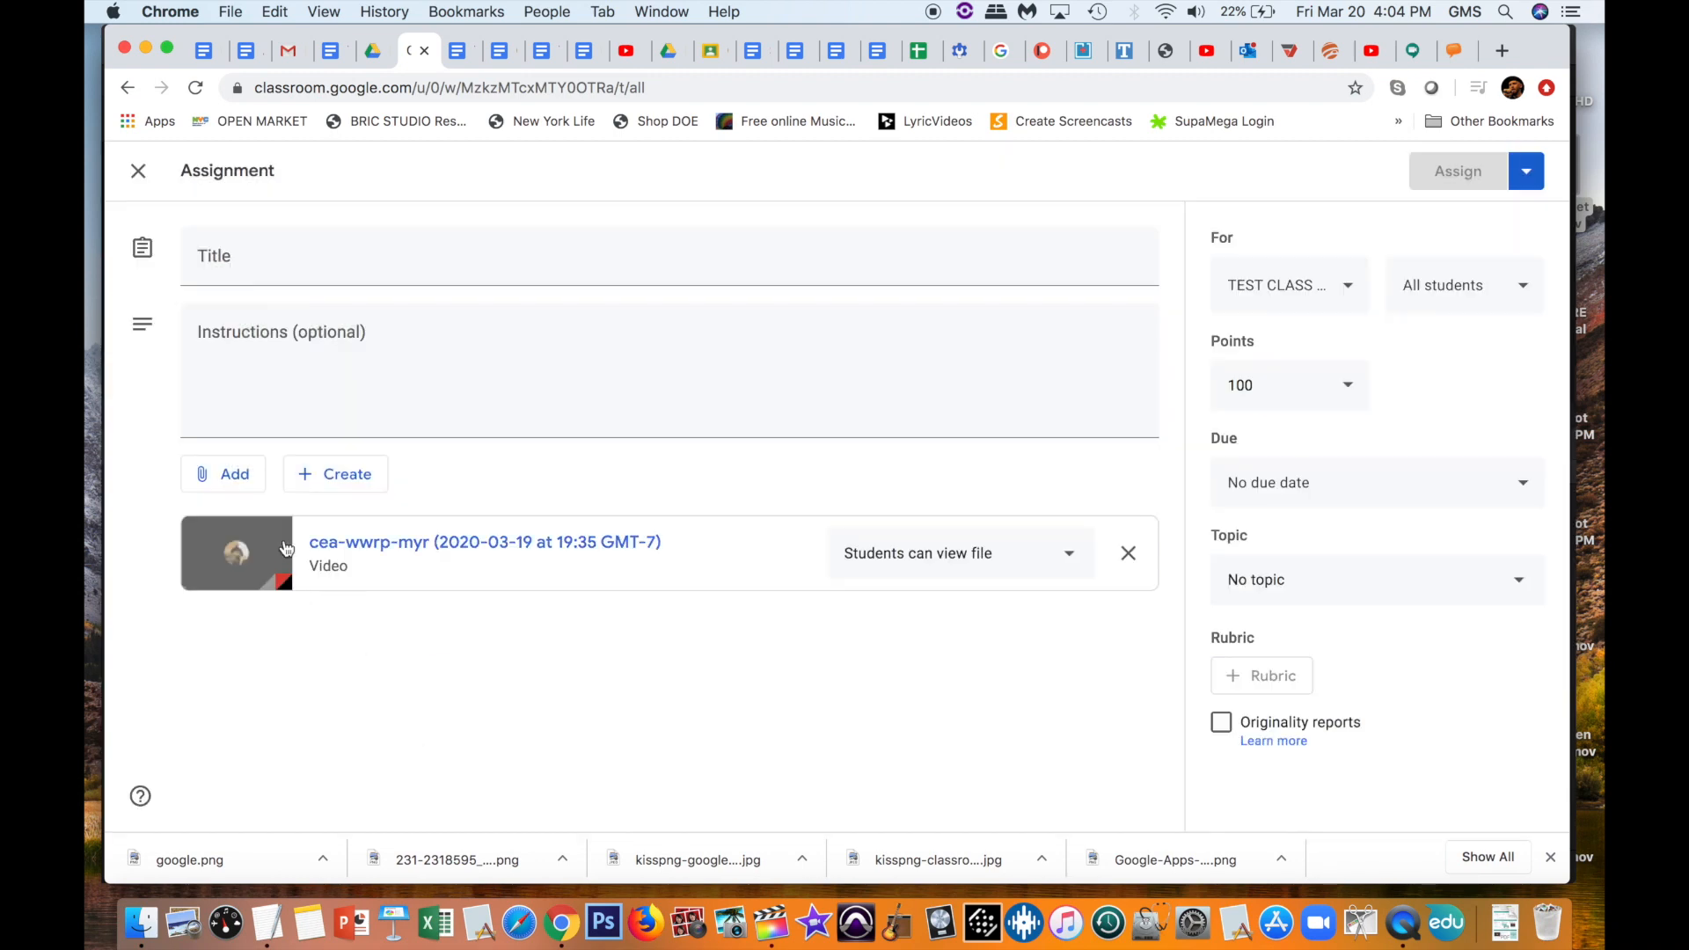
{"action": "mouse_move", "coordinate": [483, 542]}
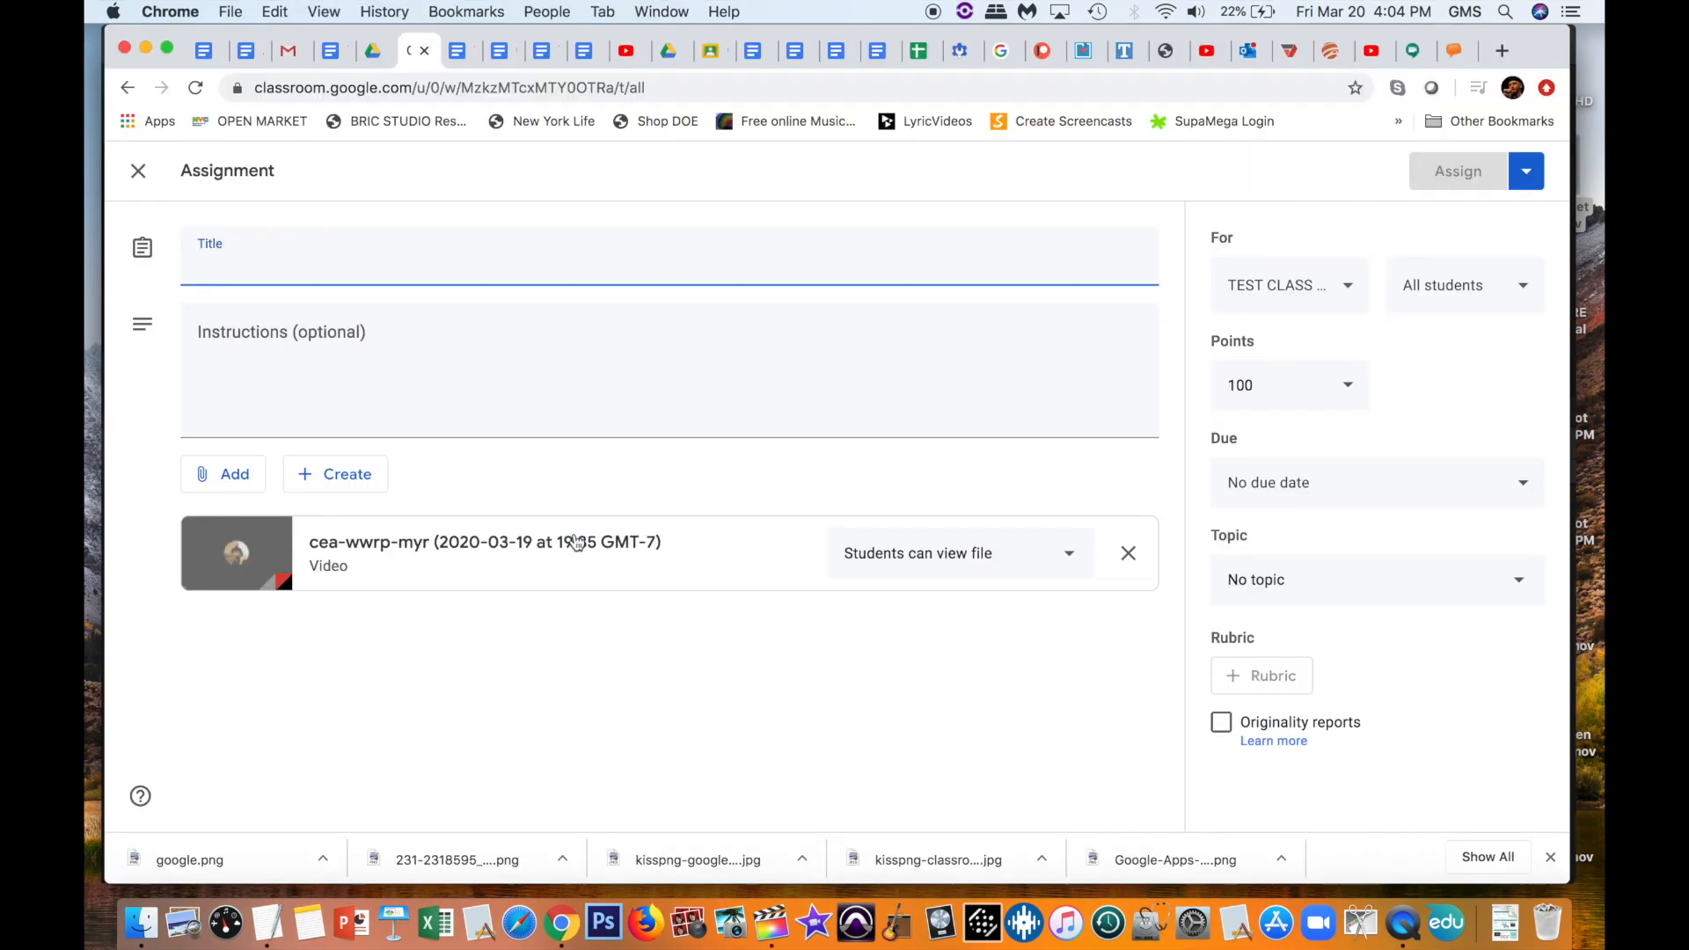
{"action": "left_click", "coordinate": [1127, 552]}
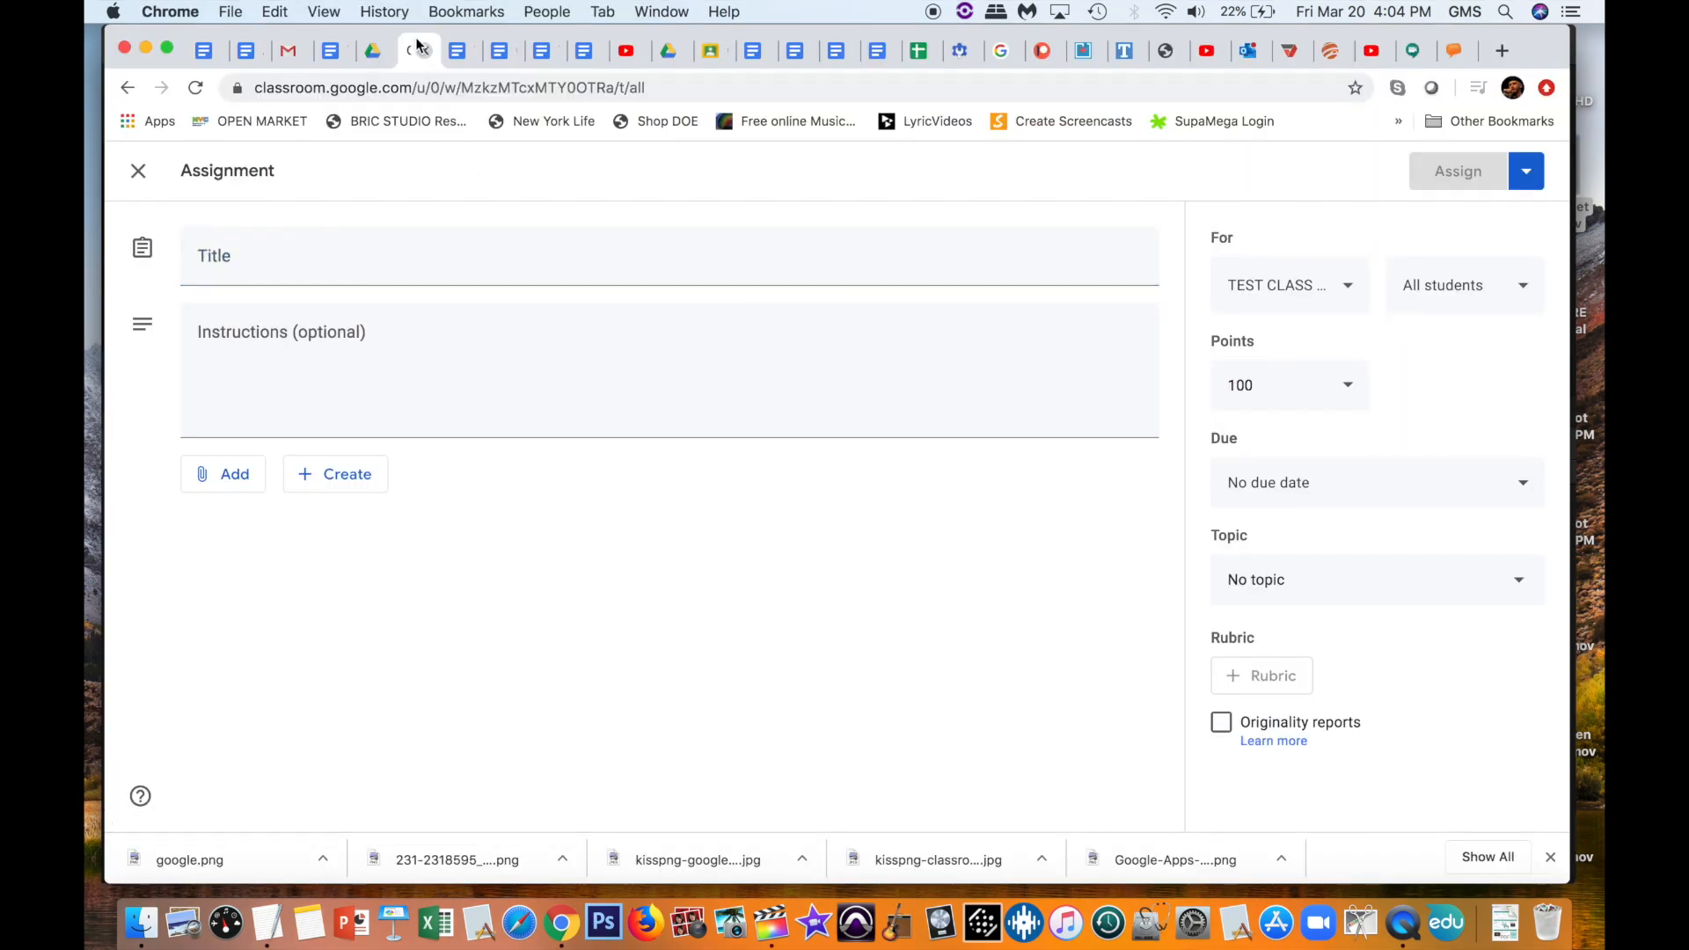